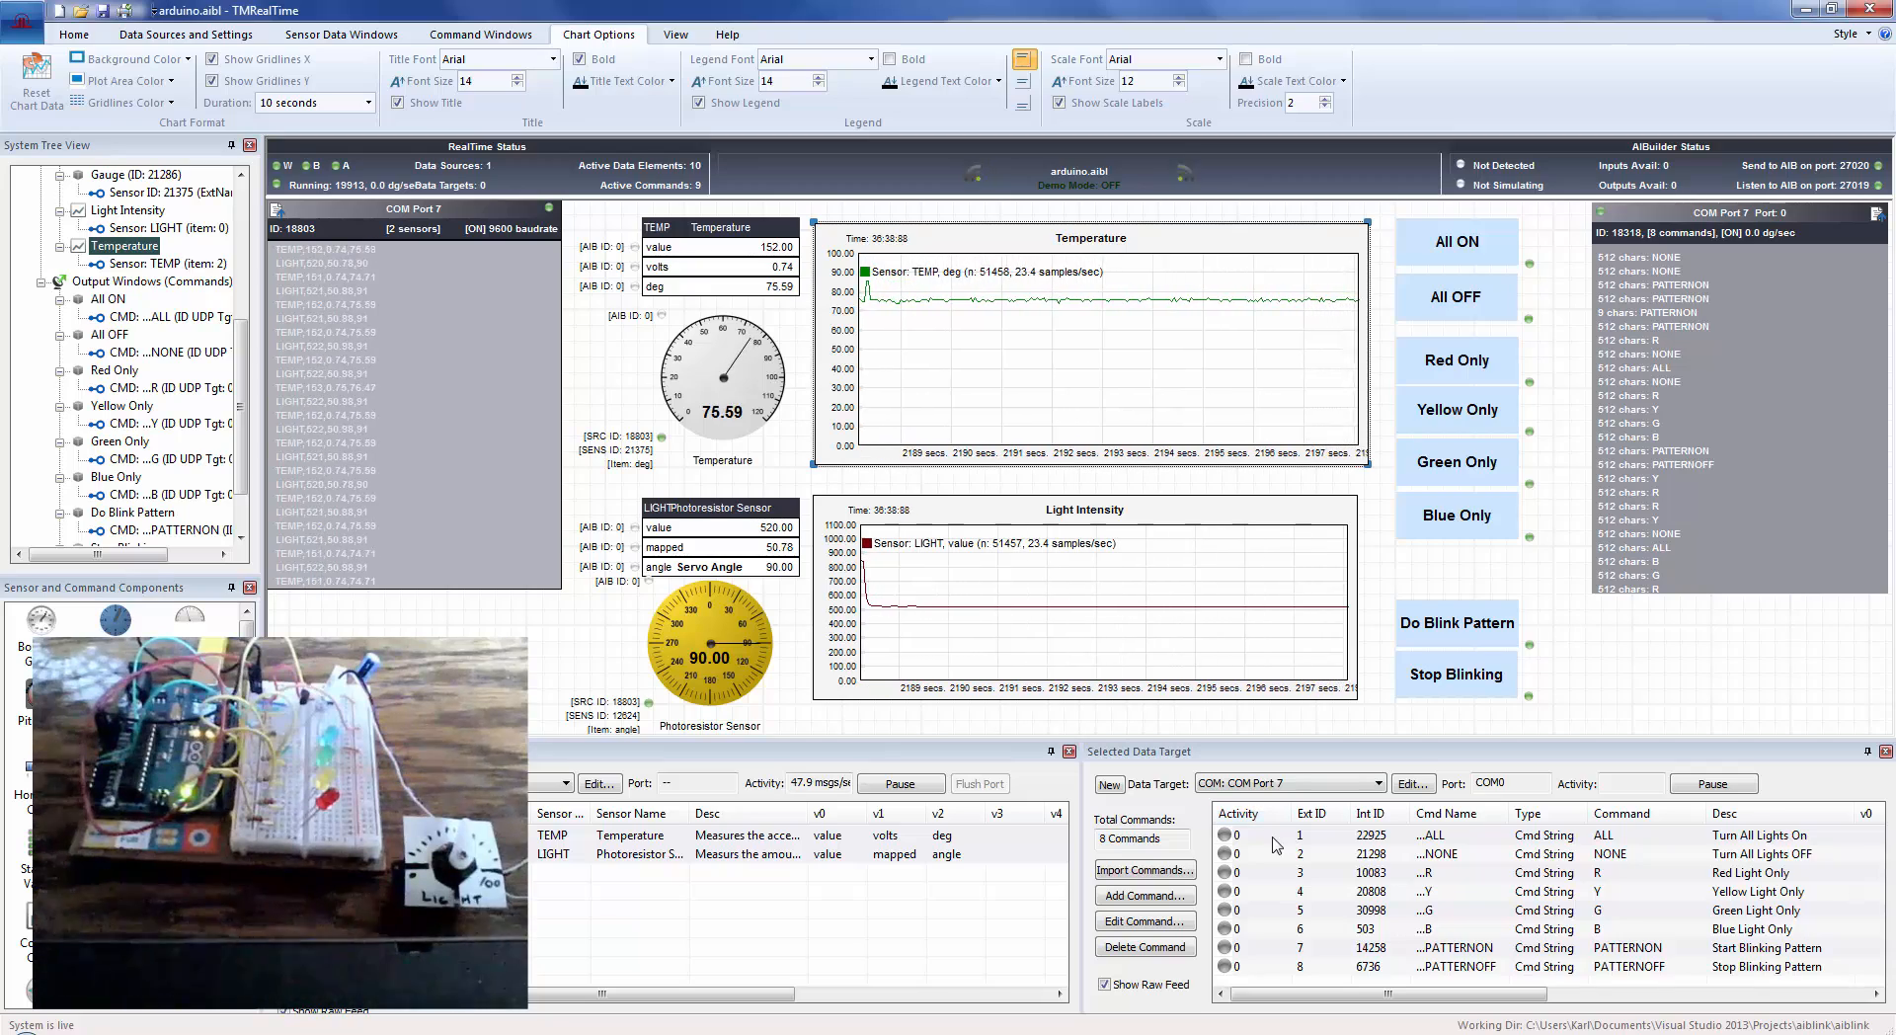
mouse_move(1323, 653)
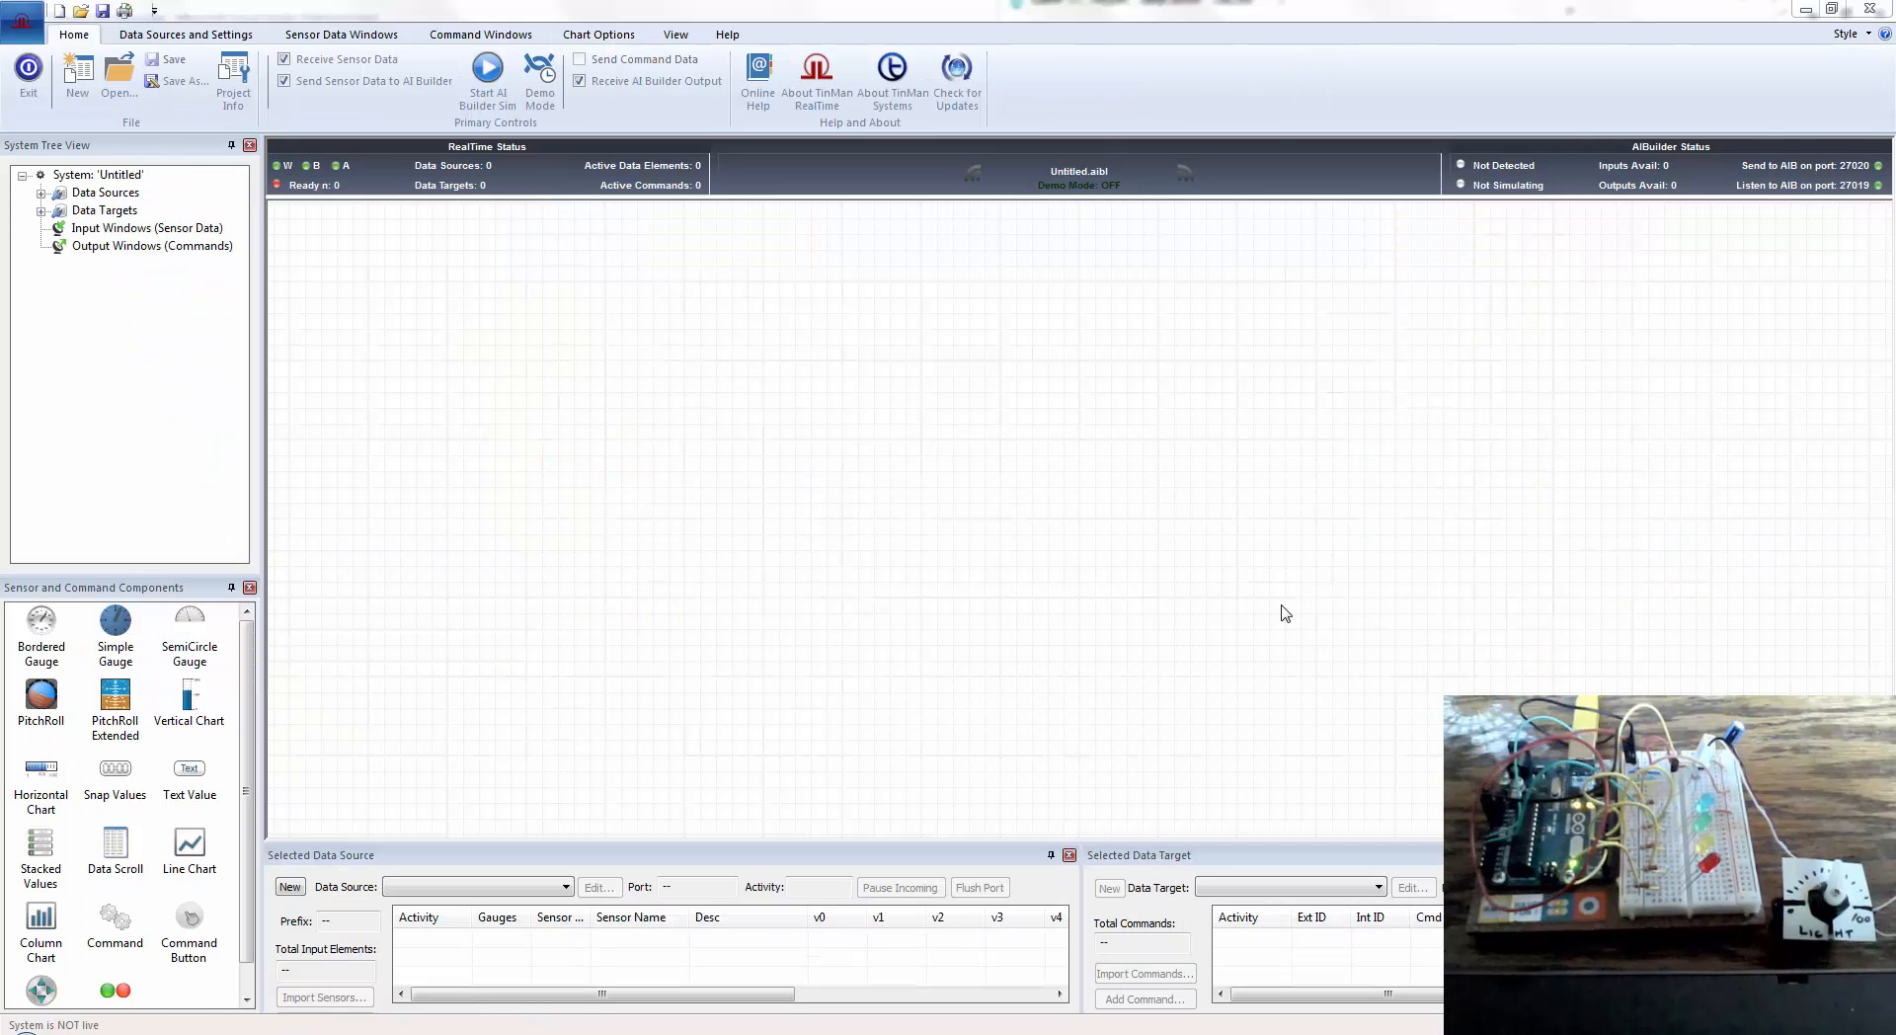
mouse_move(1190, 612)
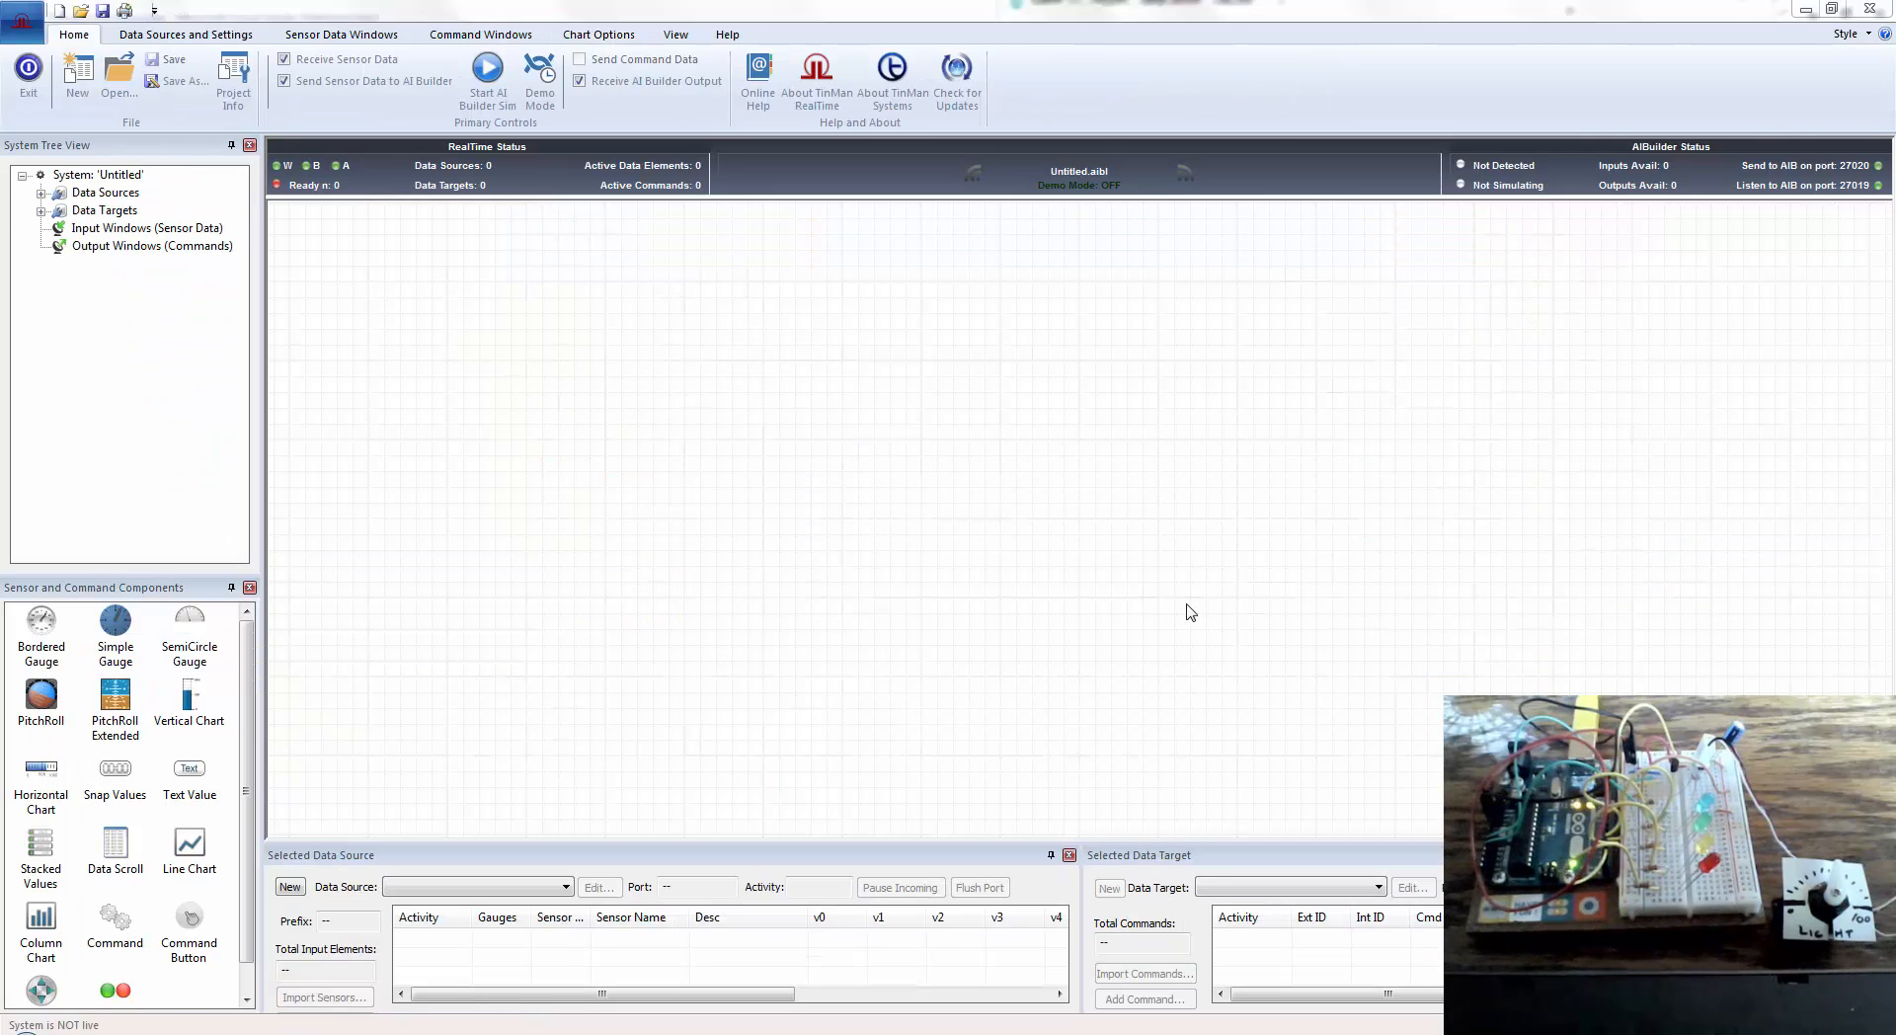
- Reopen the recent arduino.aibl dashboard from the application menu's Recent Documents
left_click(25, 12)
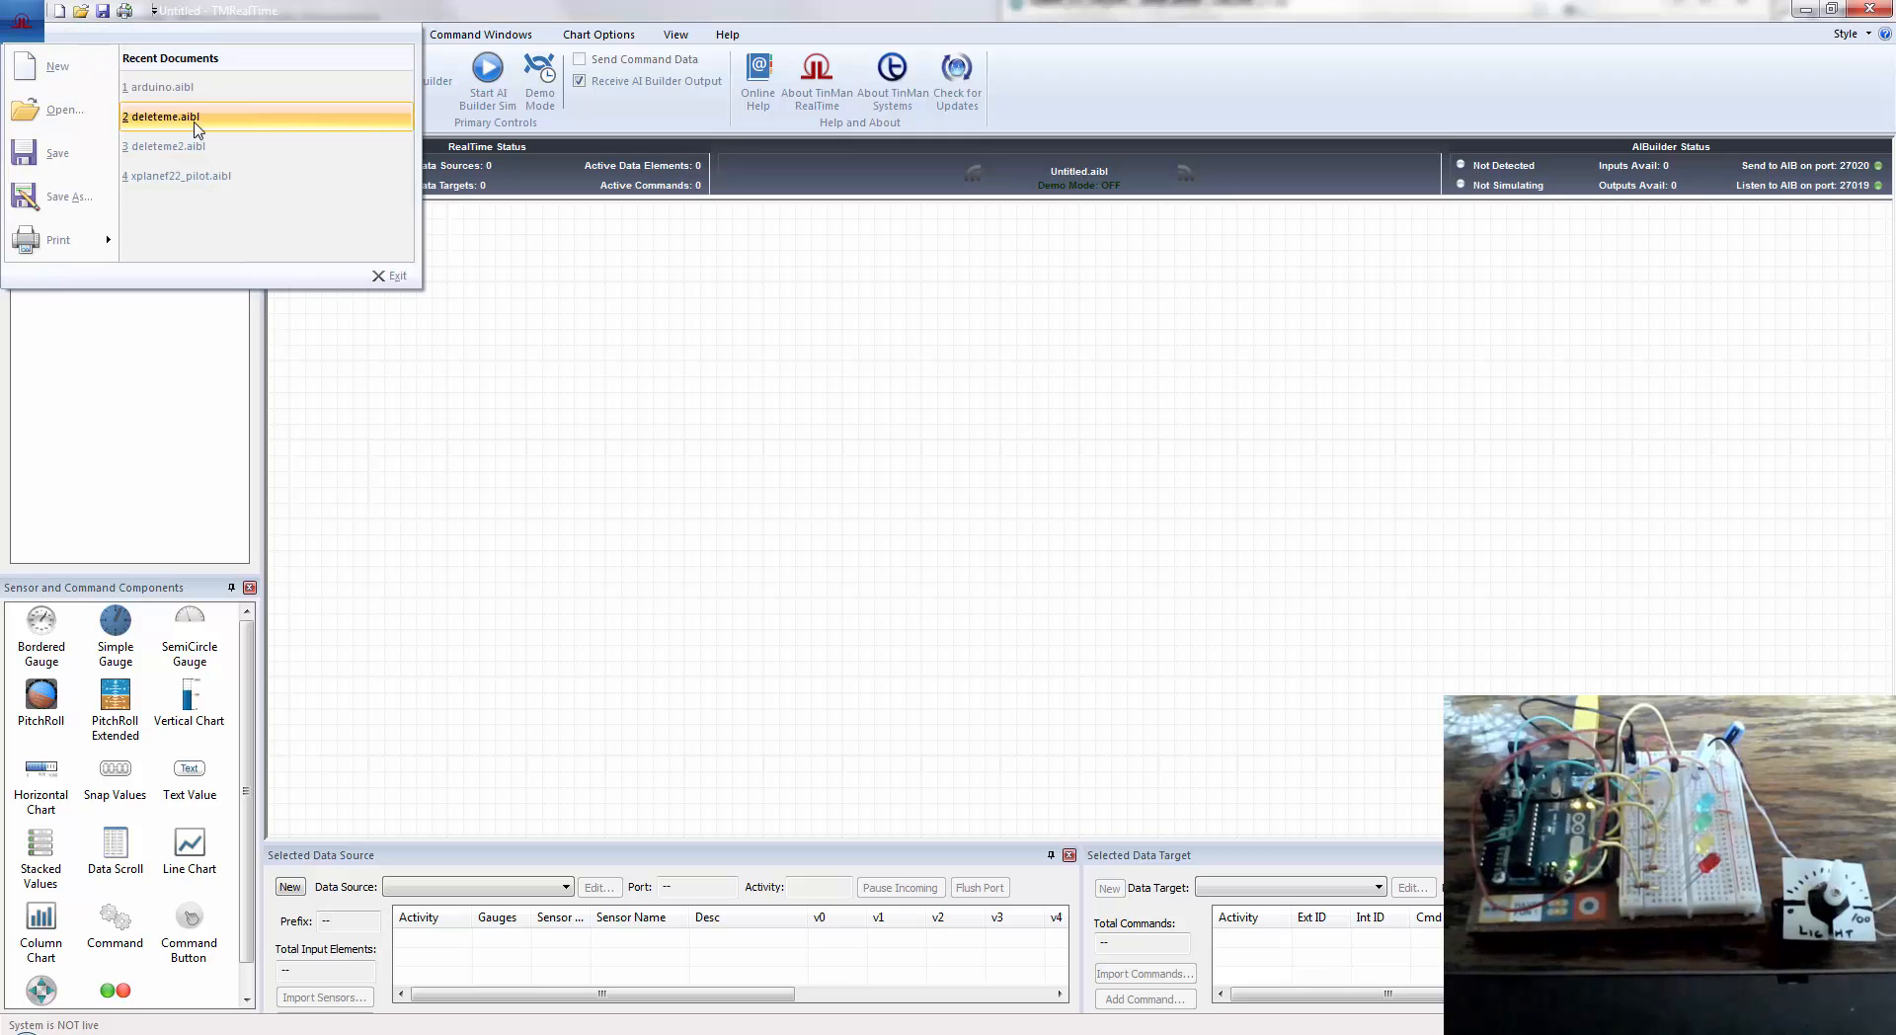
left_click(164, 85)
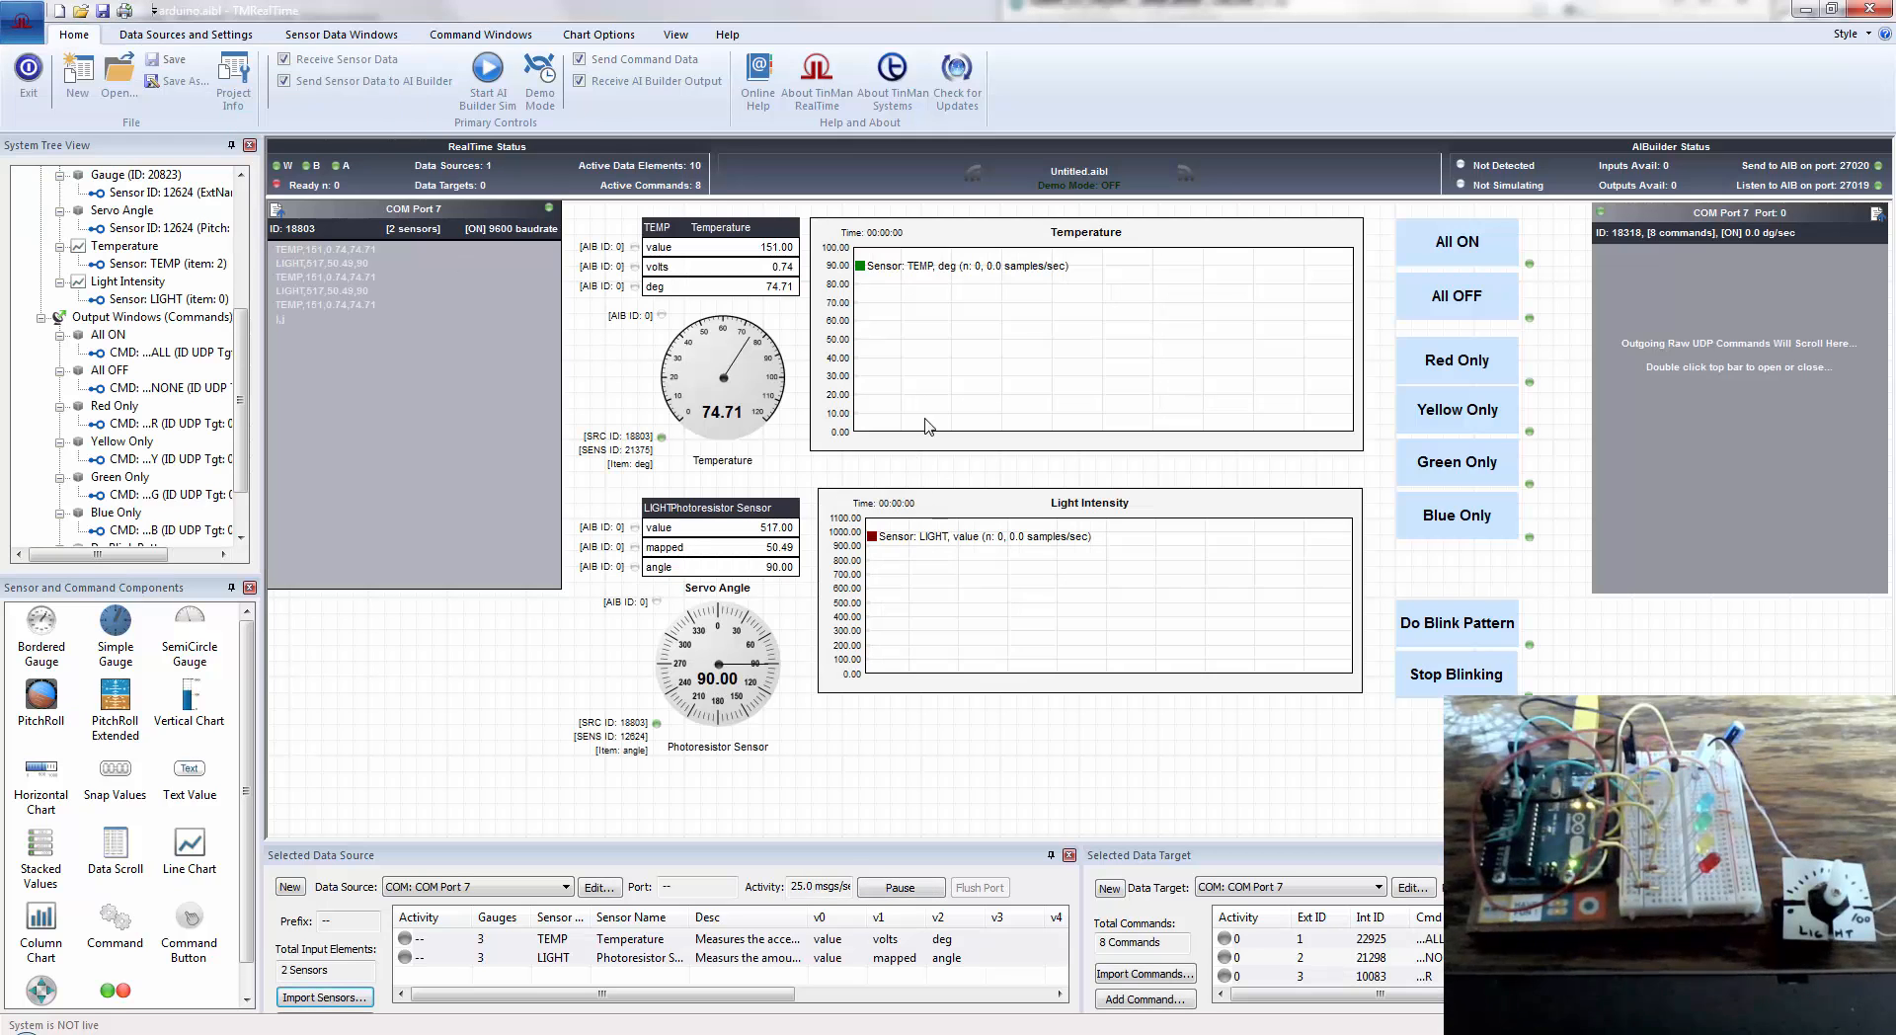
- Select the Temperature chart before starting the live feed from COM Port 7
left_click(487, 69)
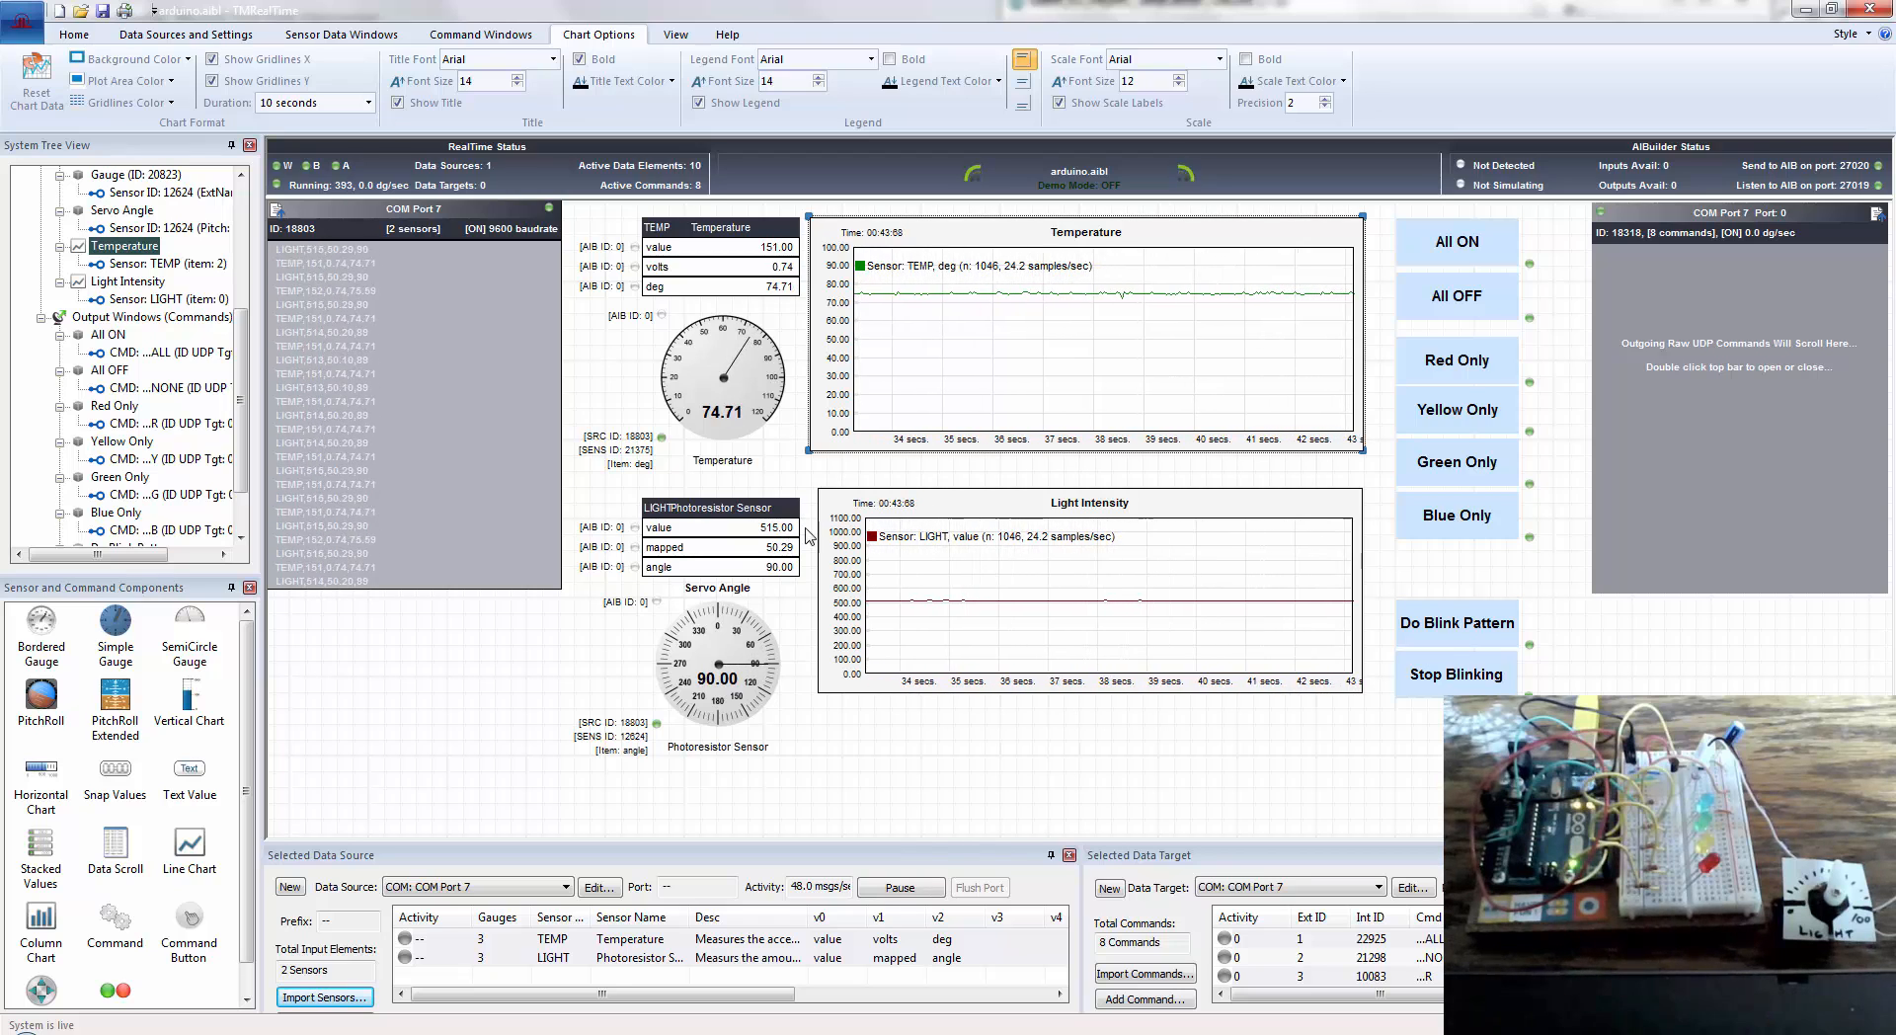
- Deselect the Temperature chart while watching the live light readings respond
left_click(73, 34)
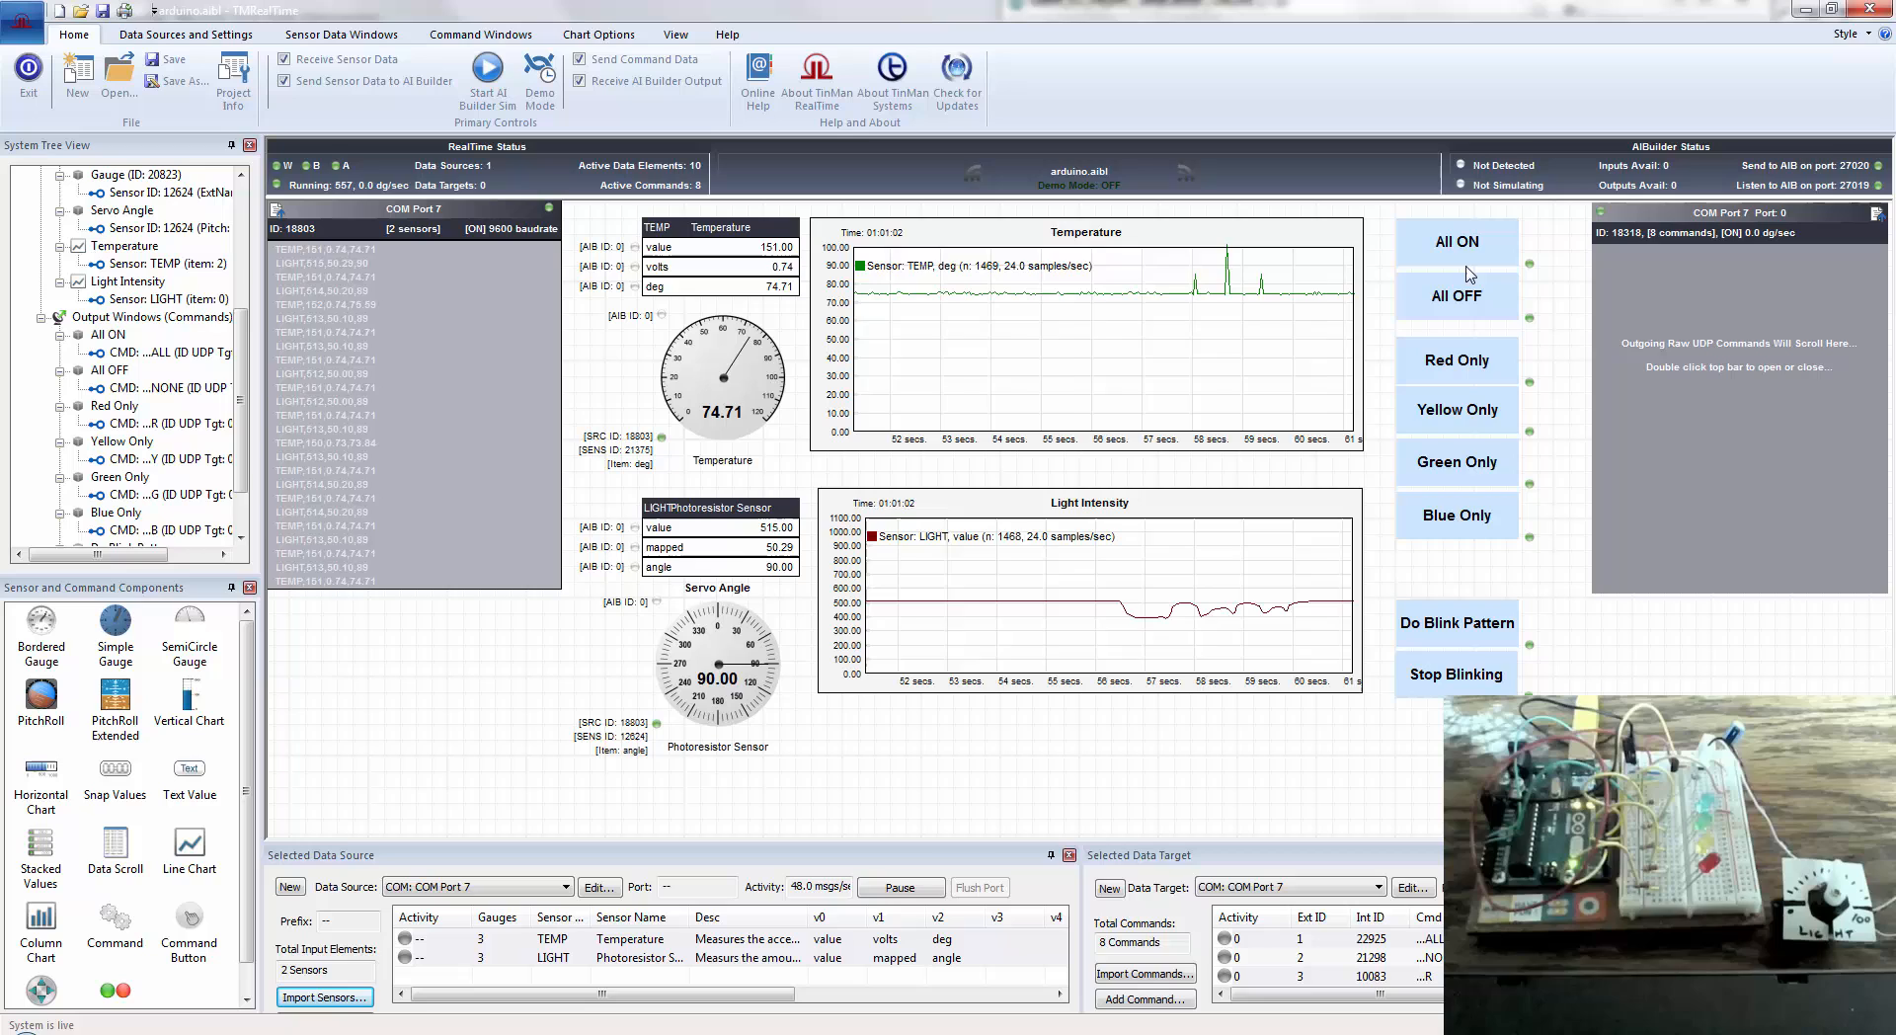
mouse_move(1282, 613)
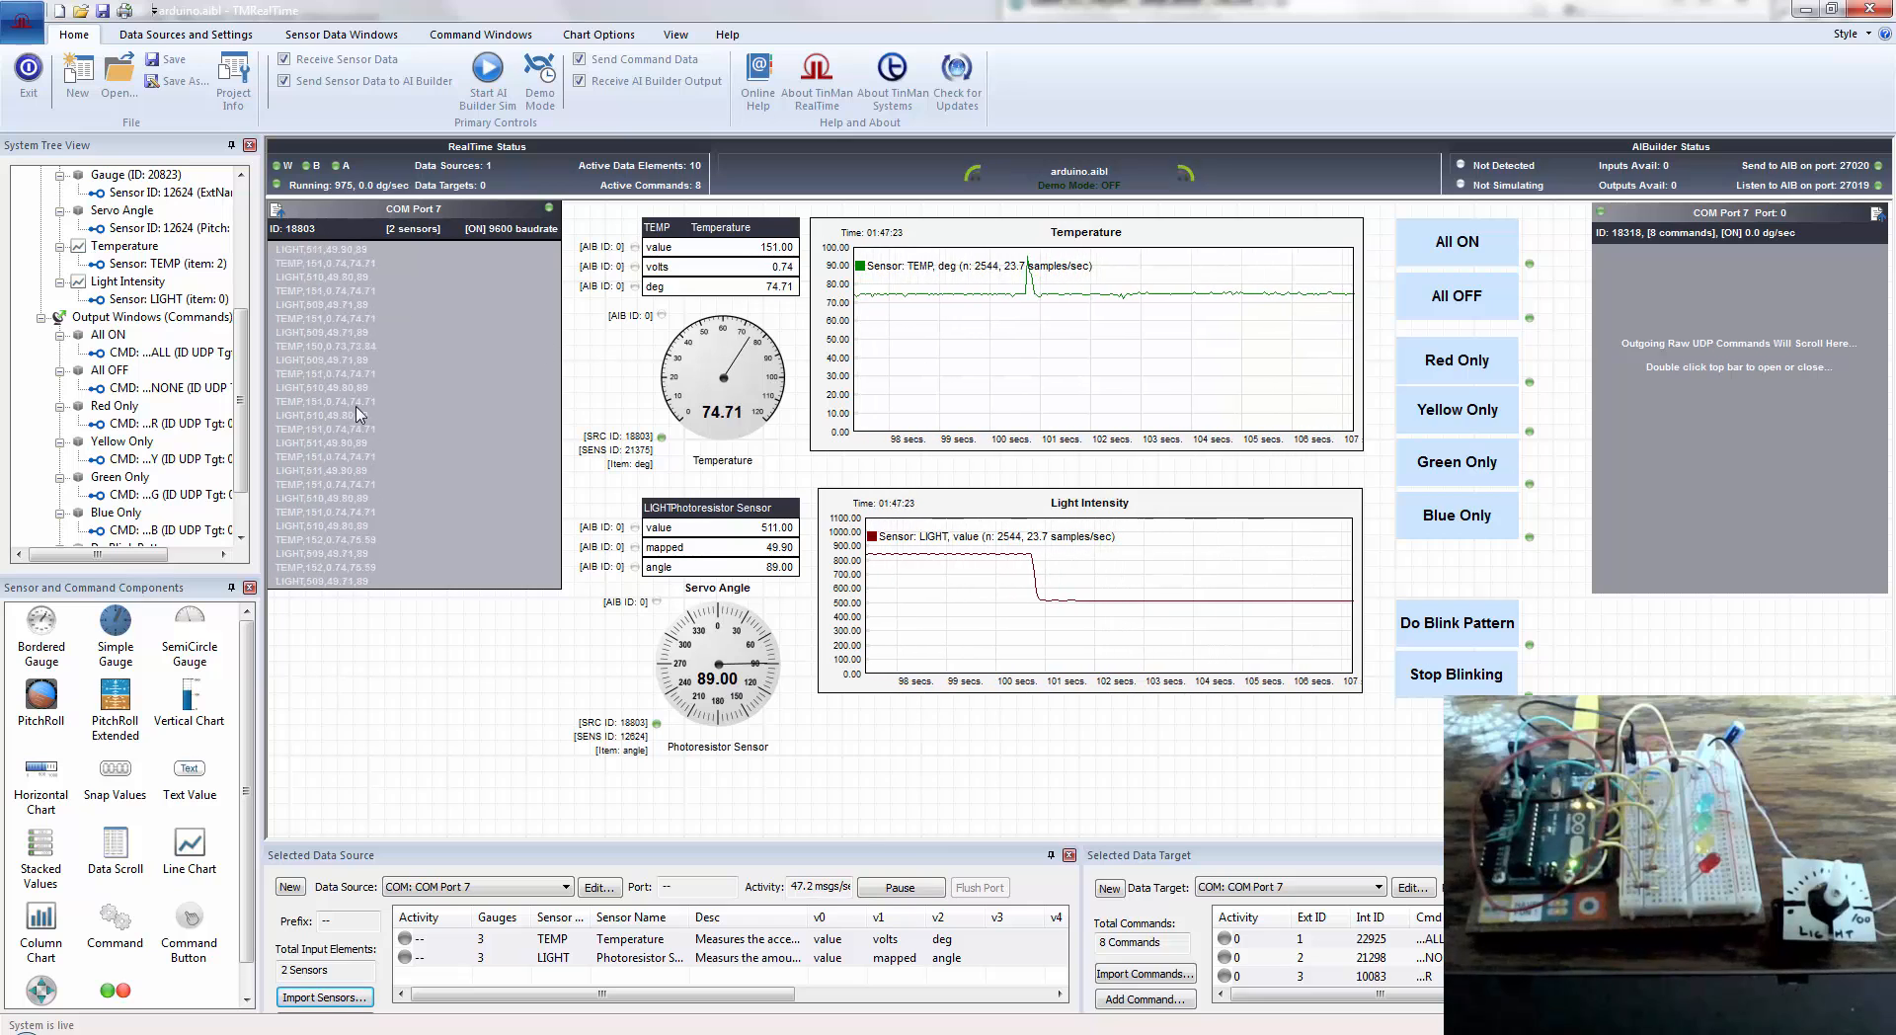
mouse_move(370, 332)
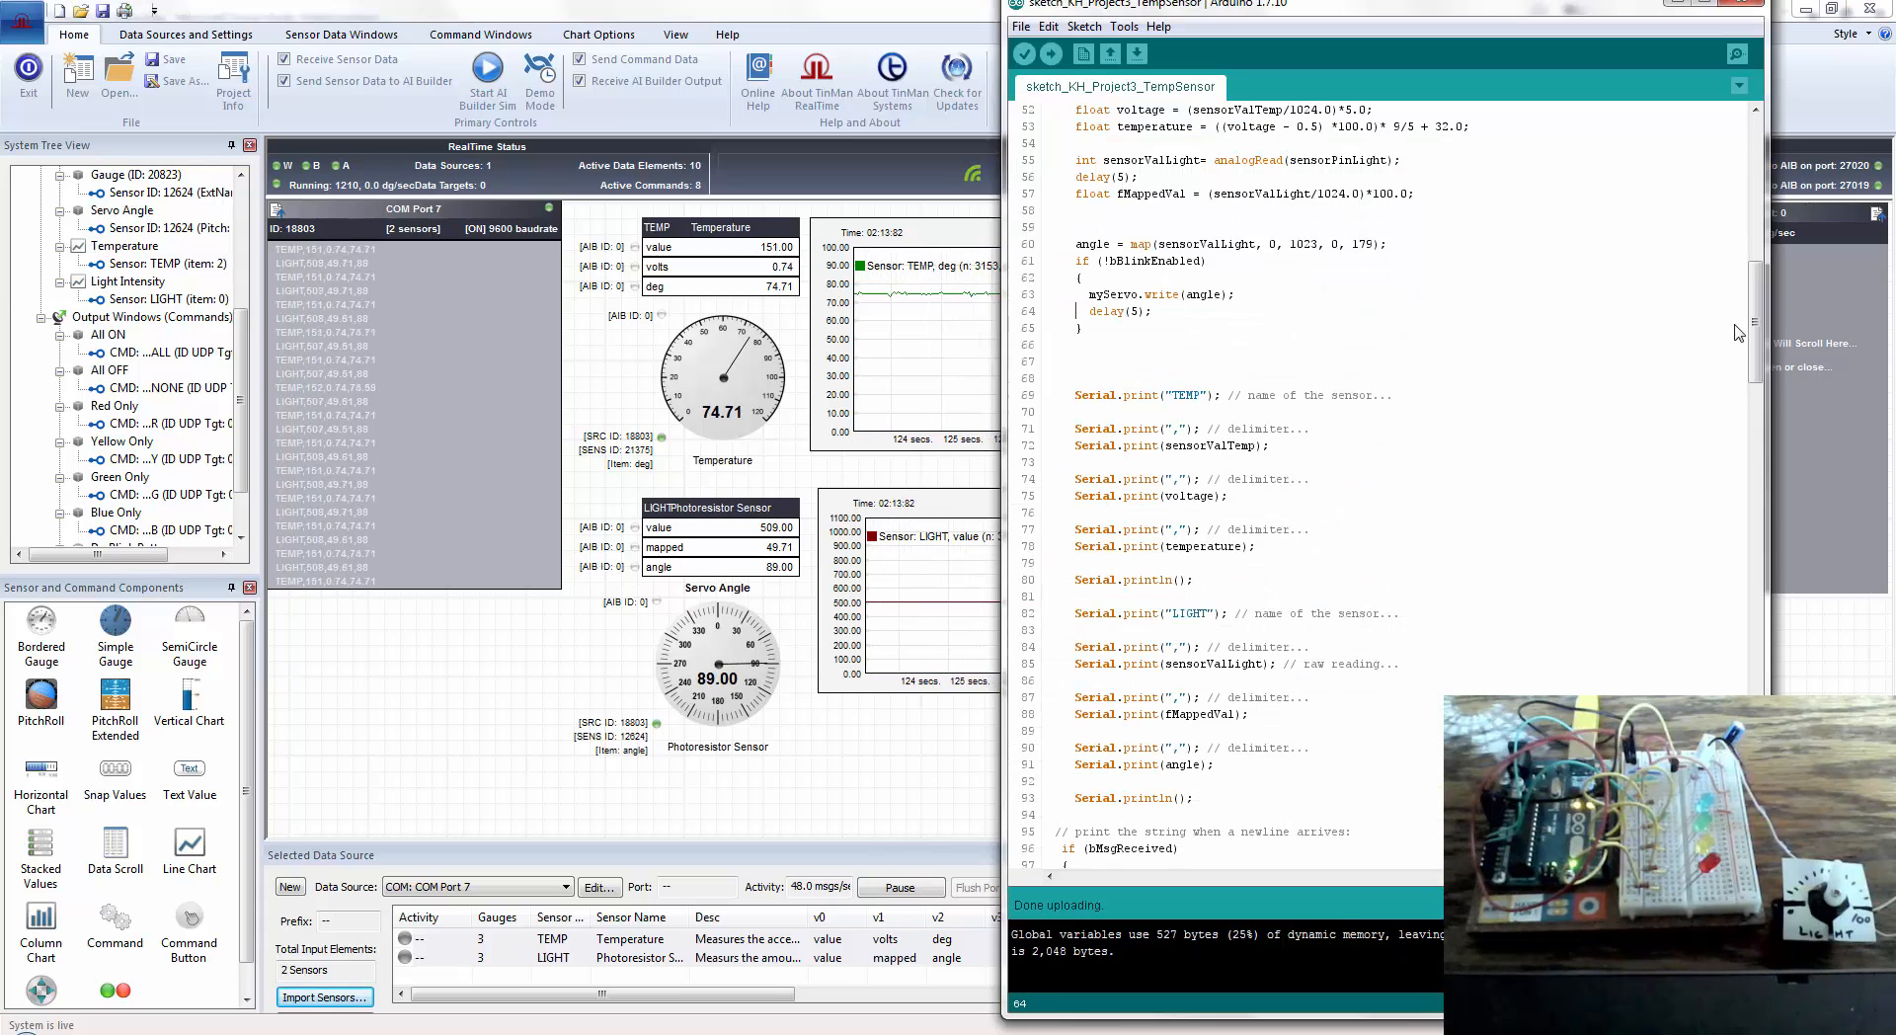
- Scroll through the sketch's PATTERNON/PATTERNOFF command handling, then return to the live dashboard
scroll("down", 3)
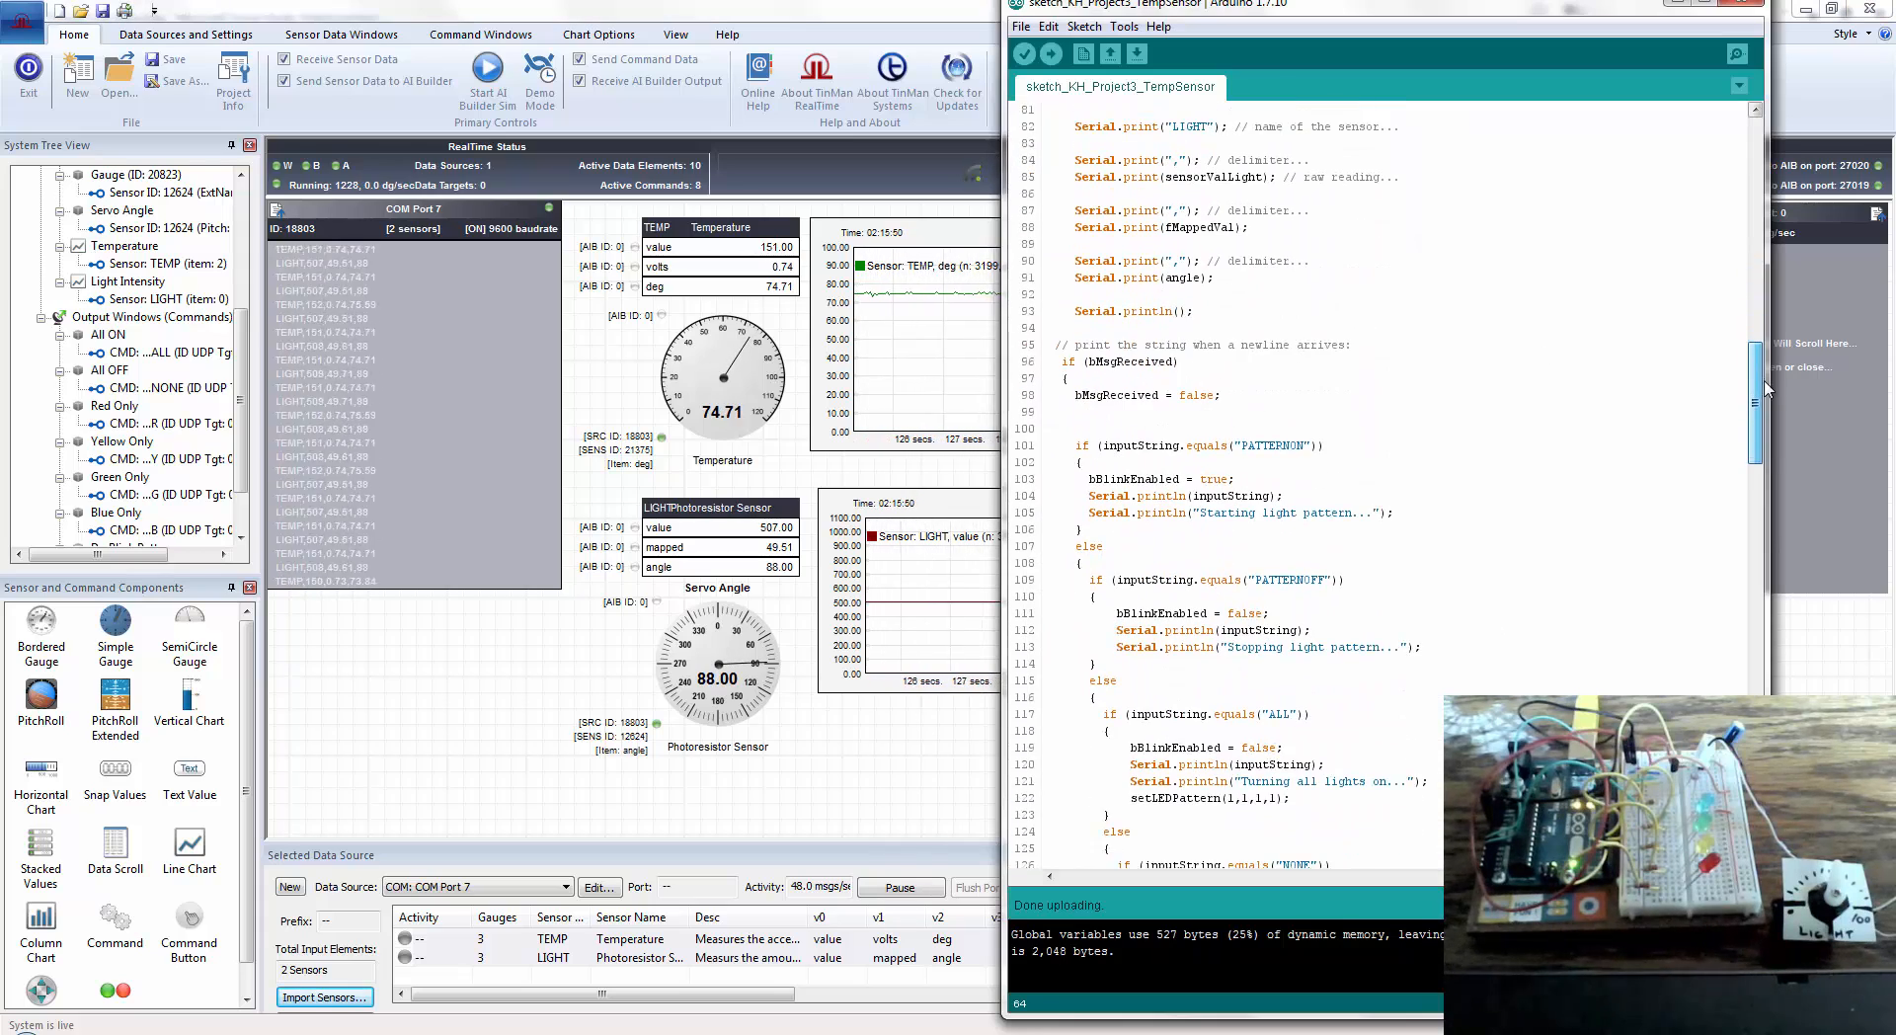
scroll("down", 3)
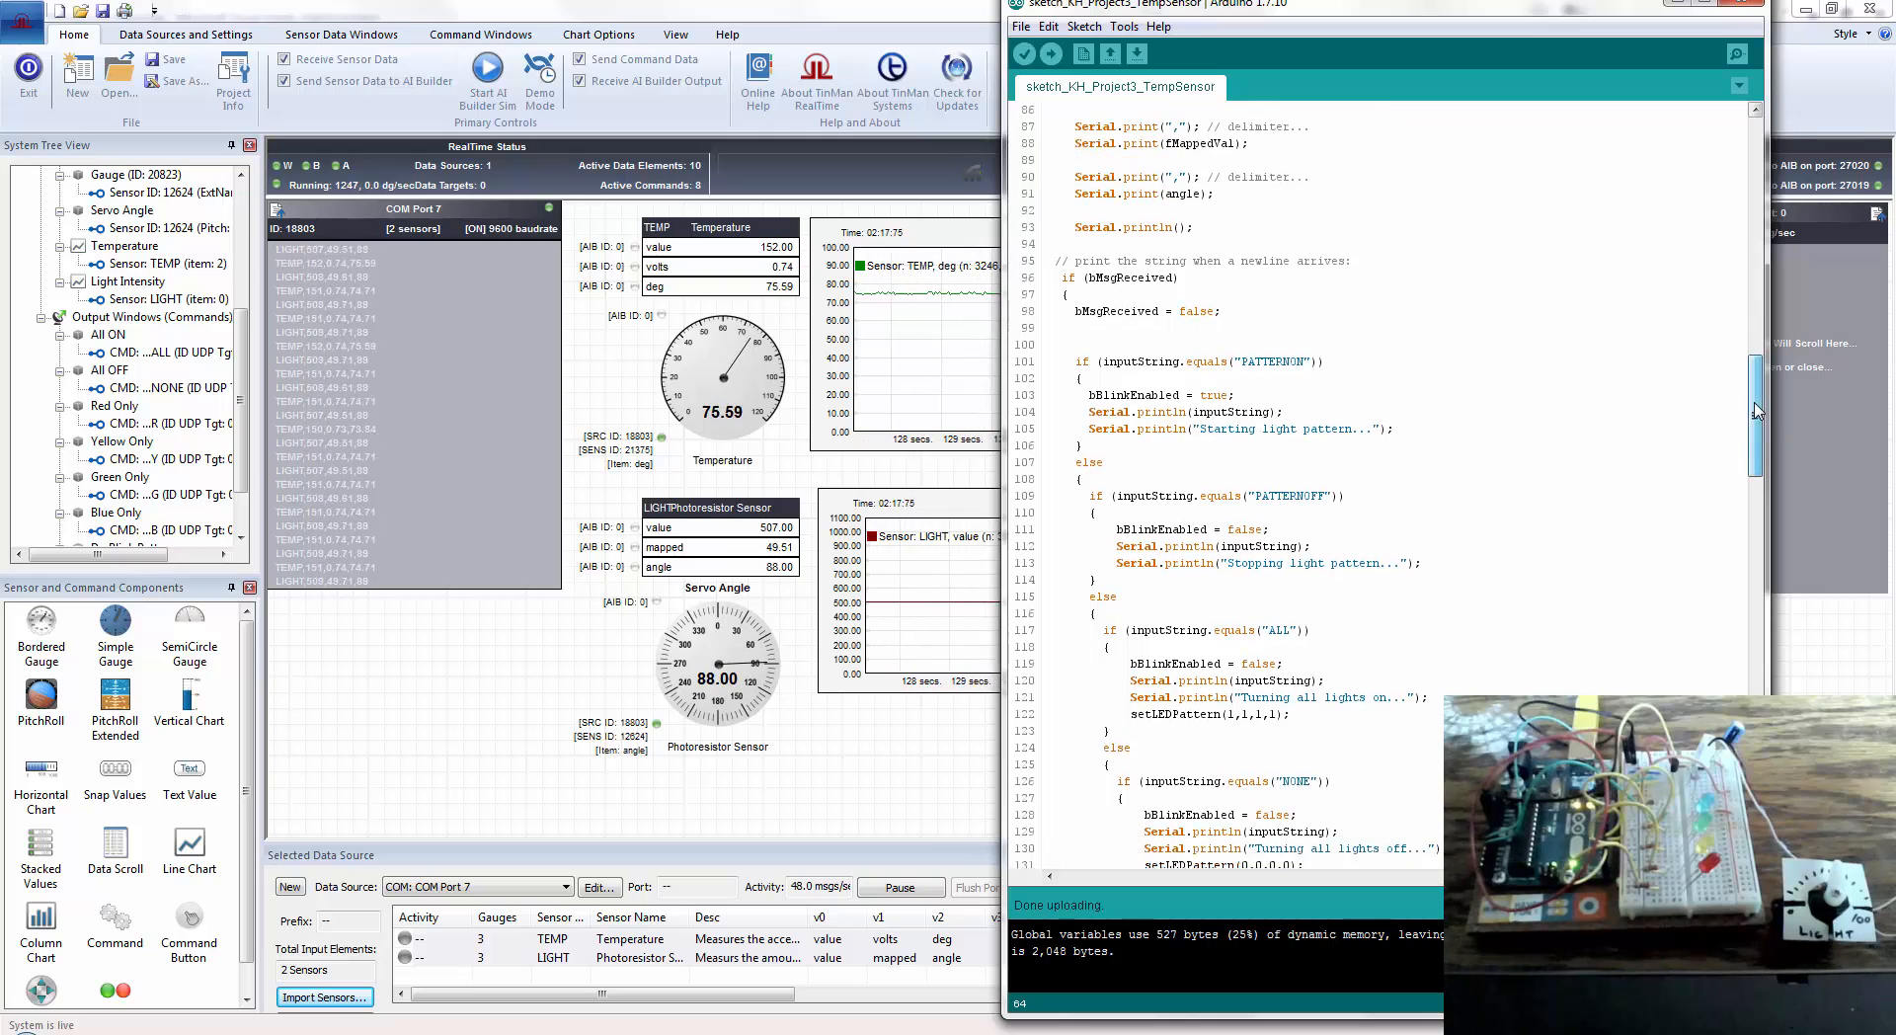
scroll("up", 3)
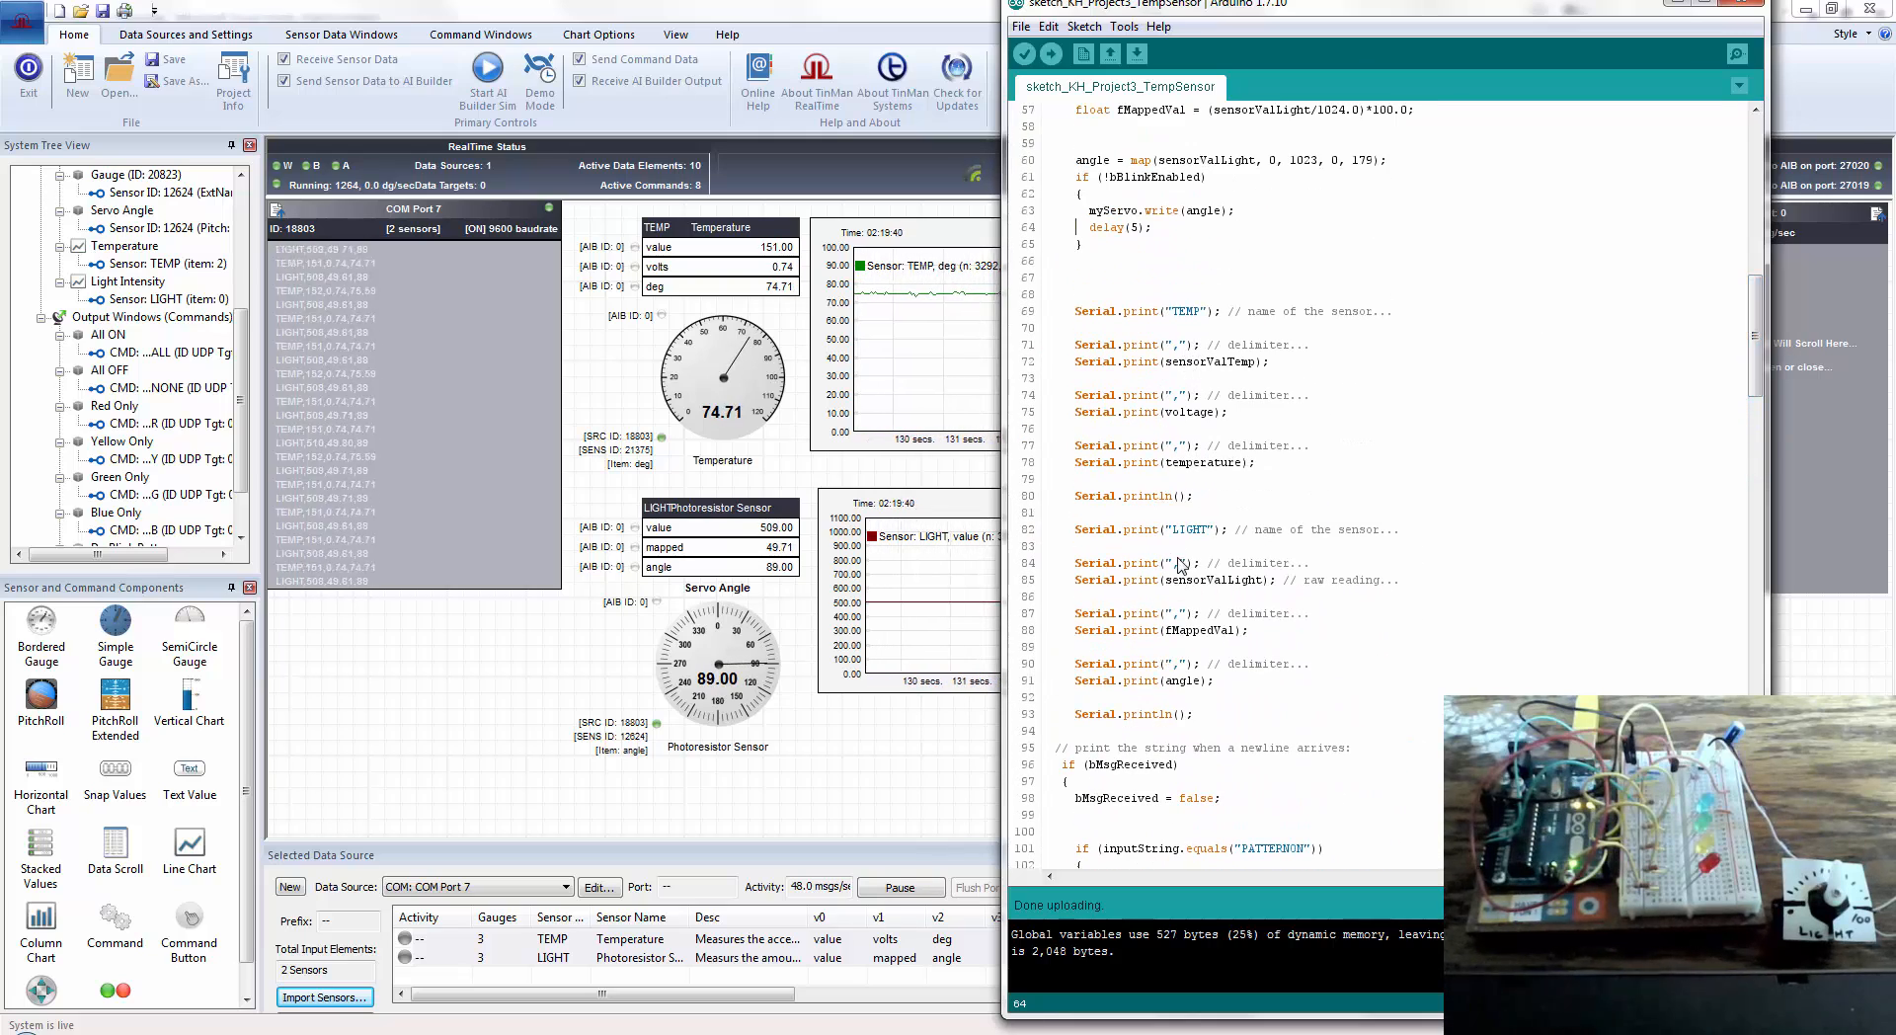
scroll("down", 3)
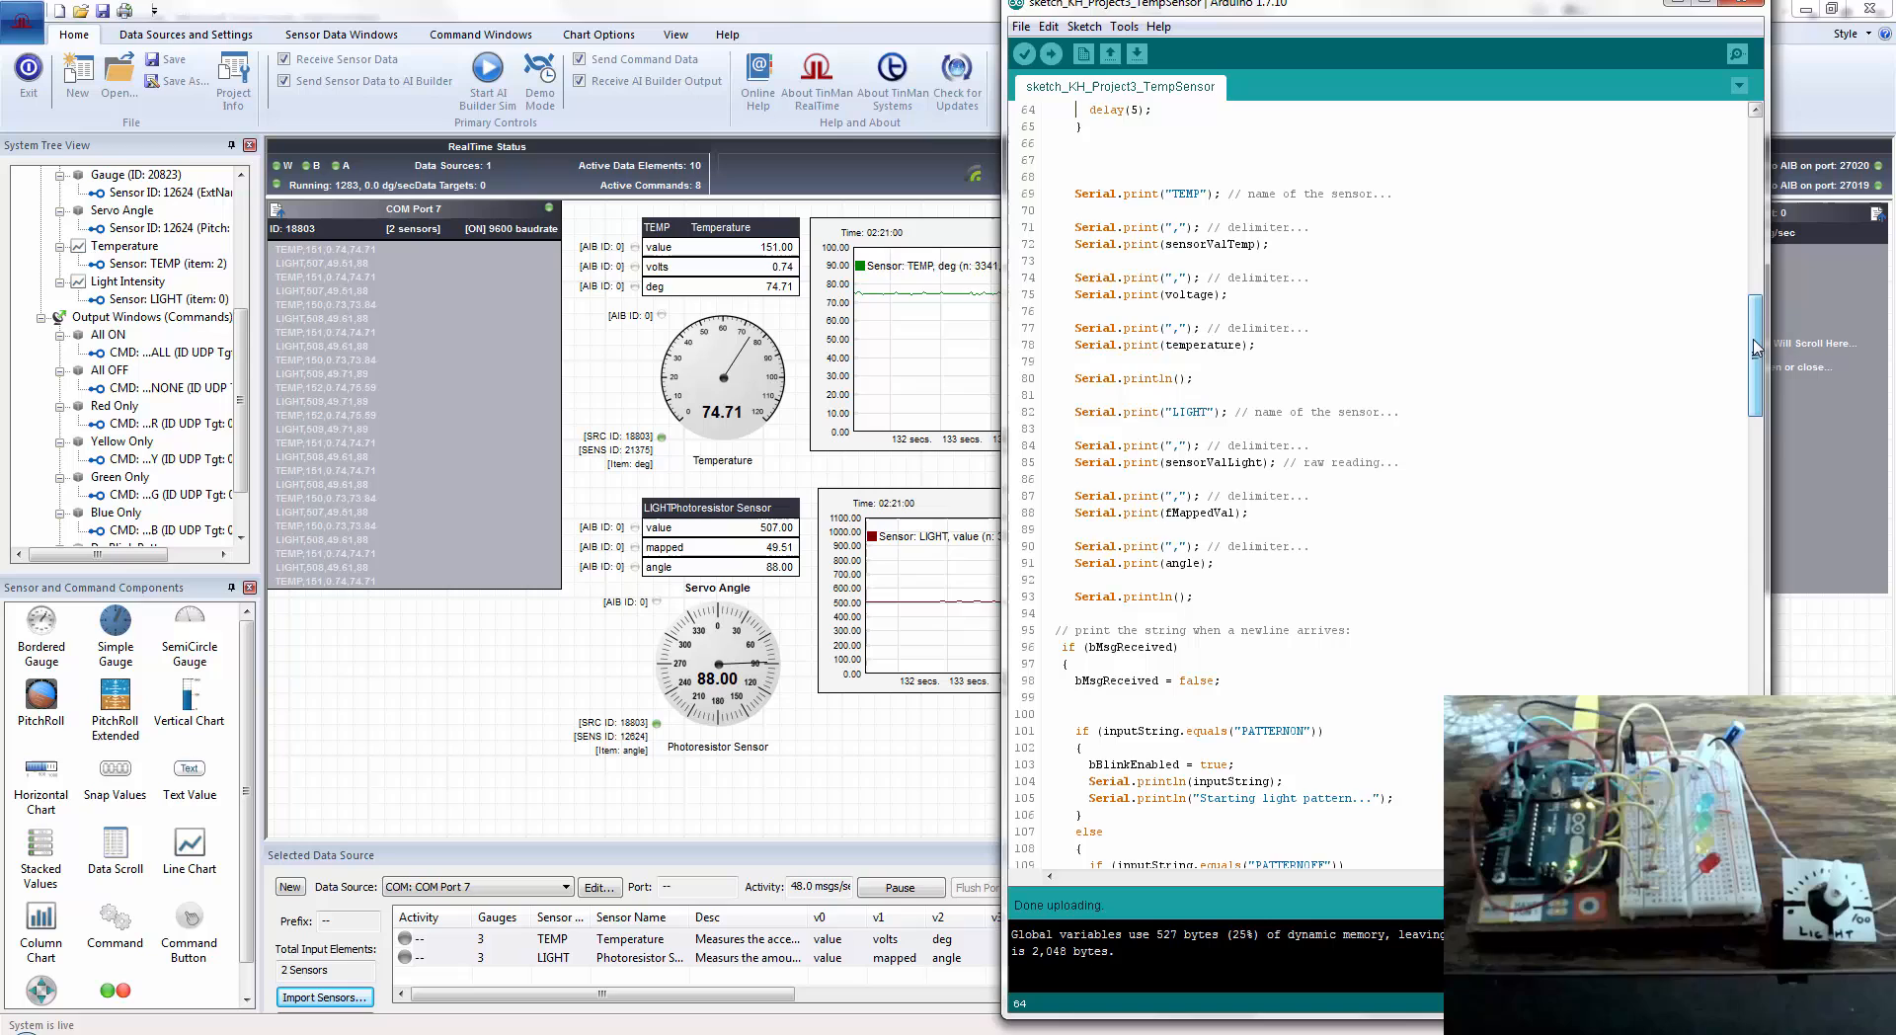
scroll("down", 3)
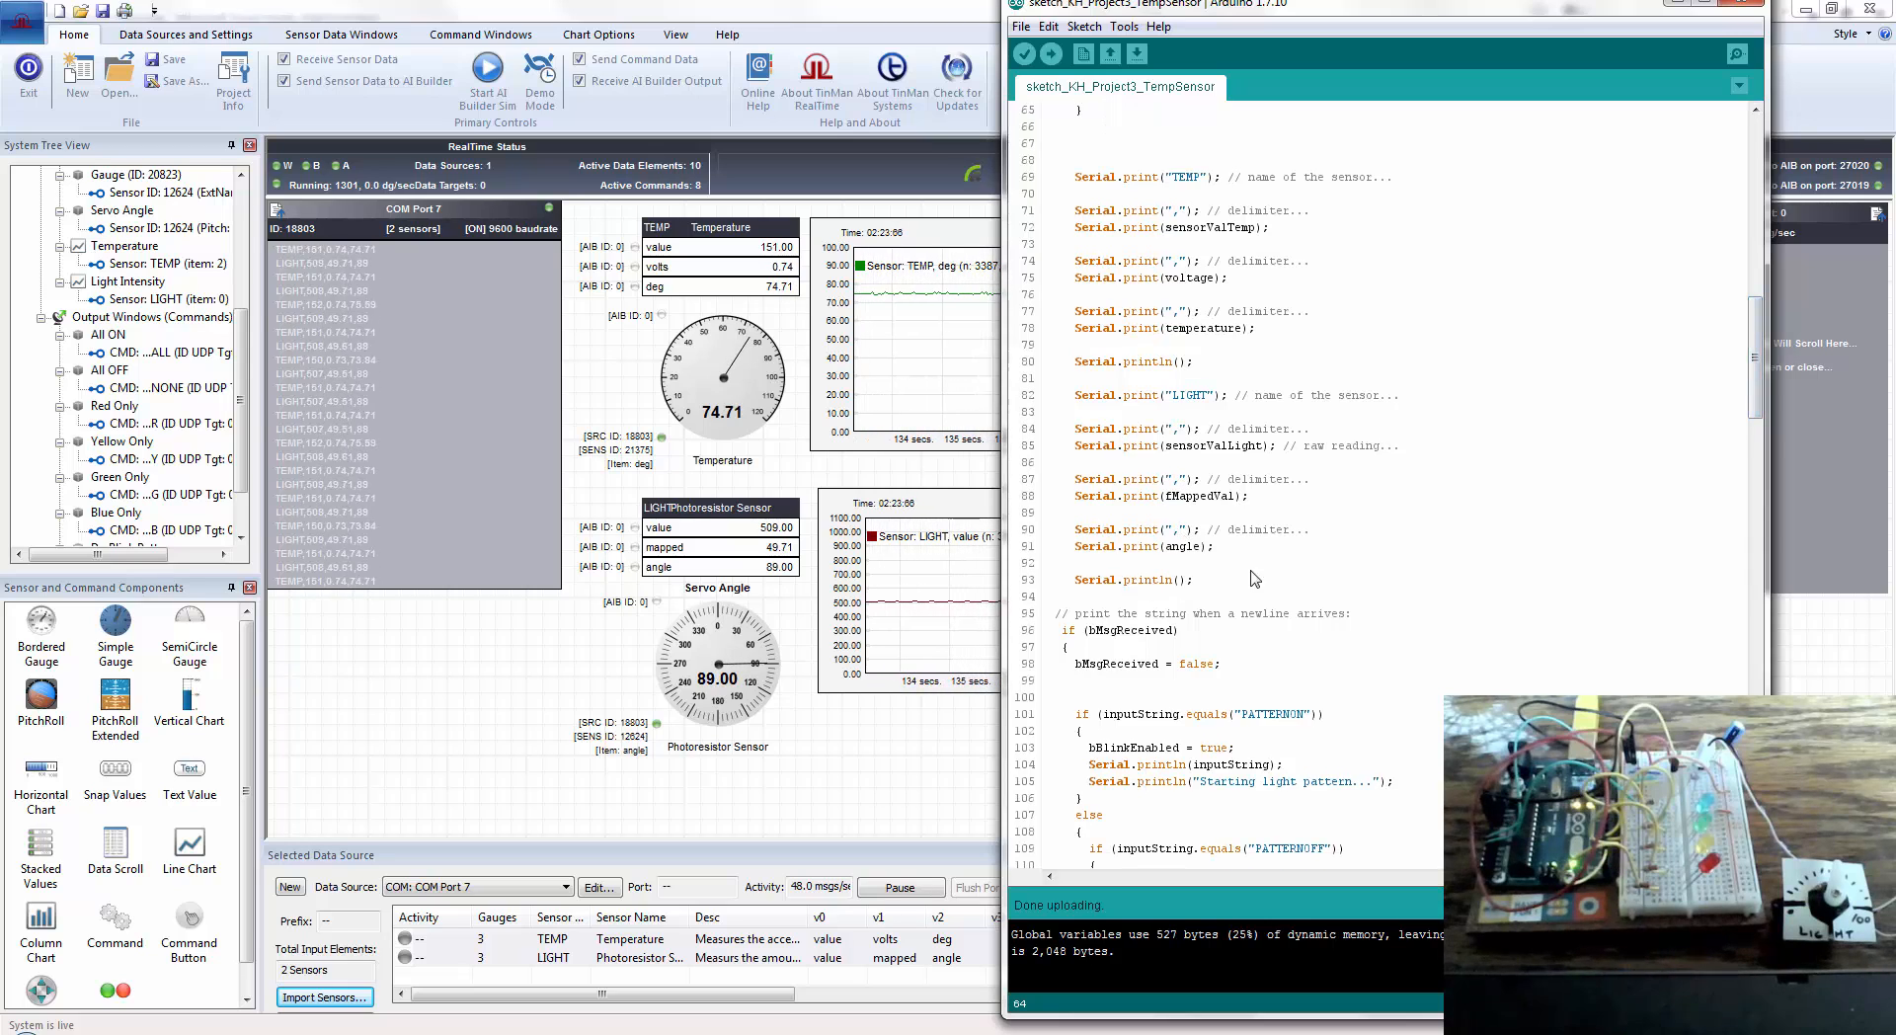
scroll("down", 3)
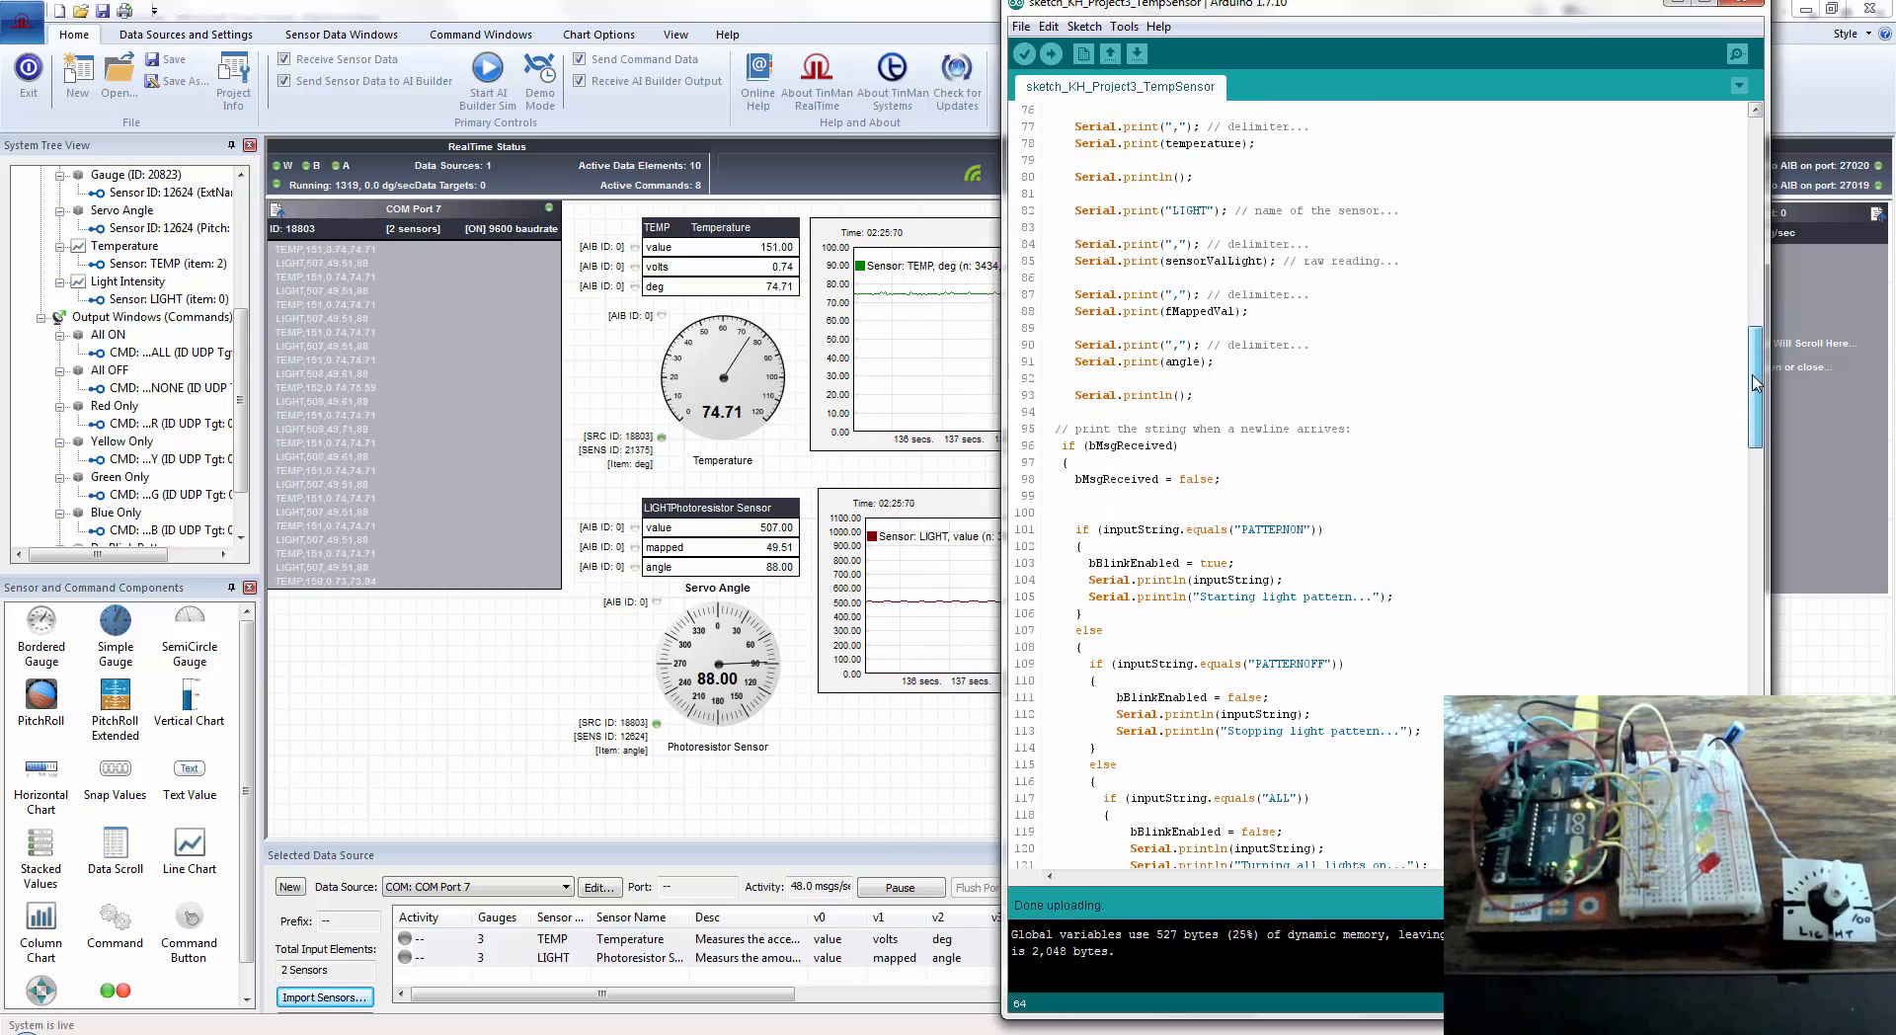
scroll("down", 3)
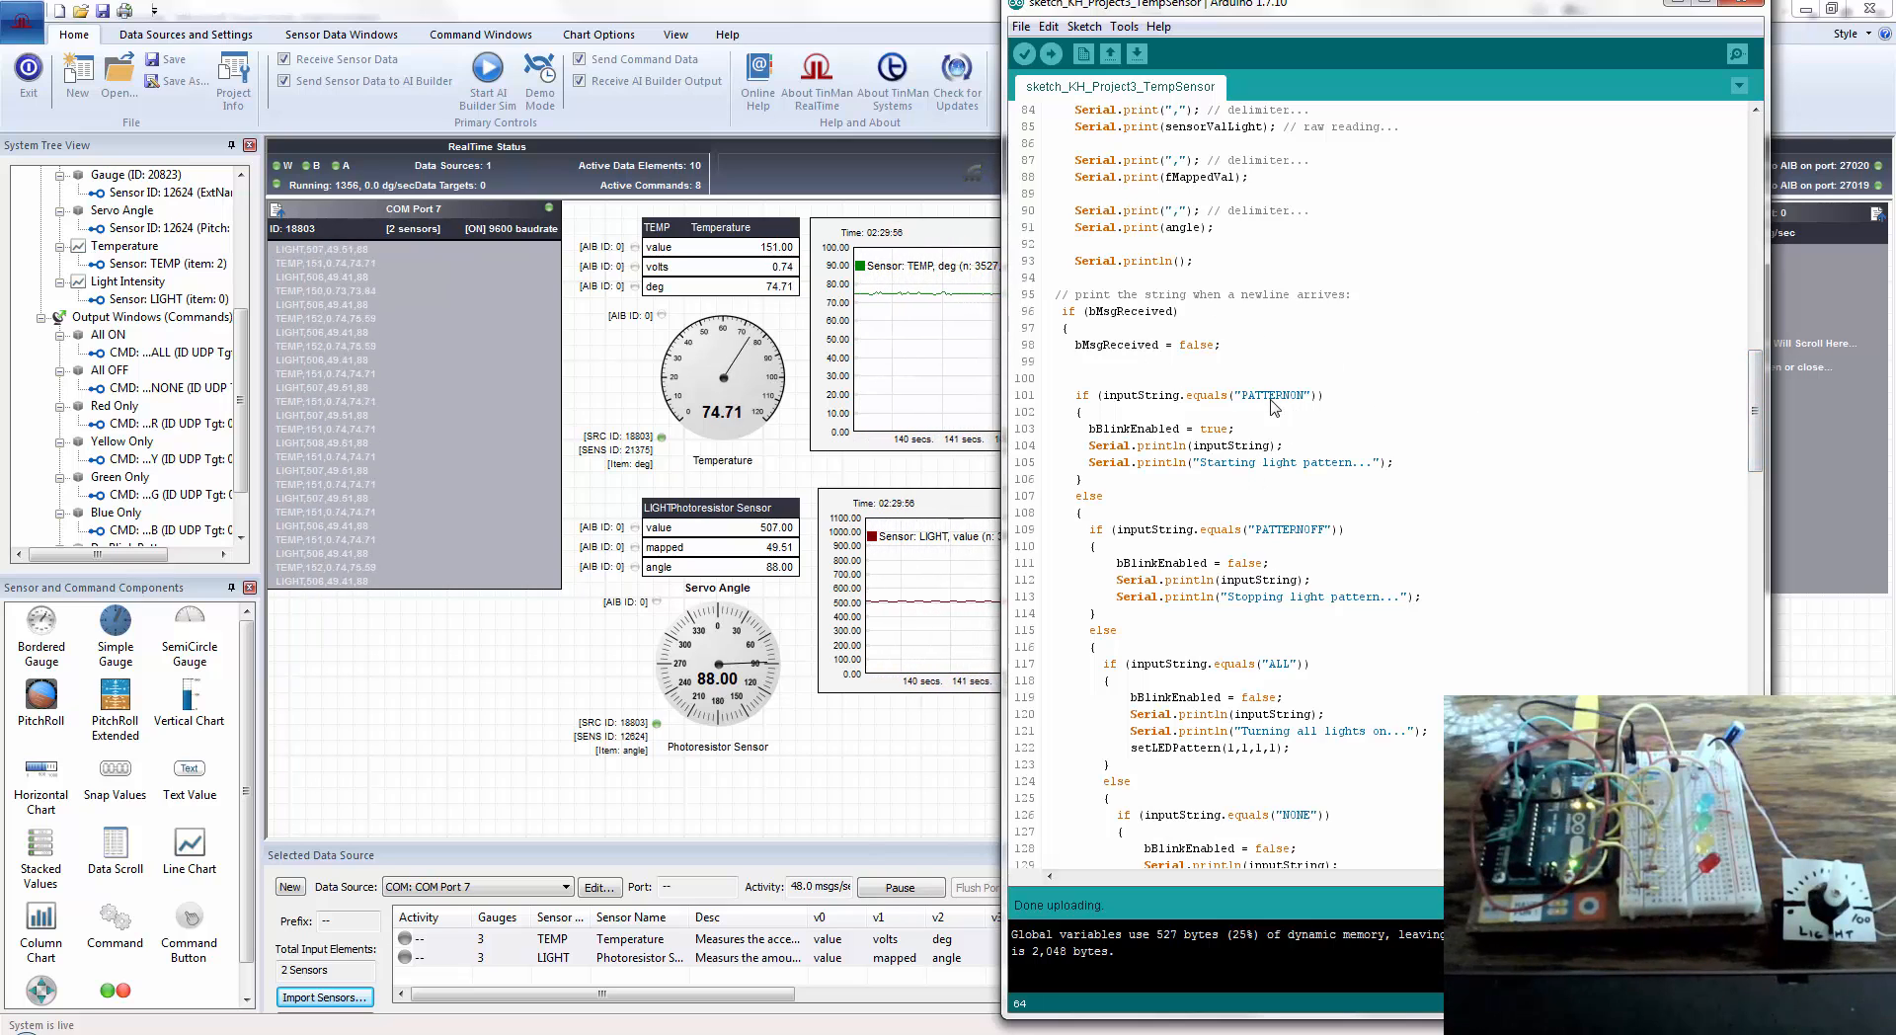
scroll("down", 3)
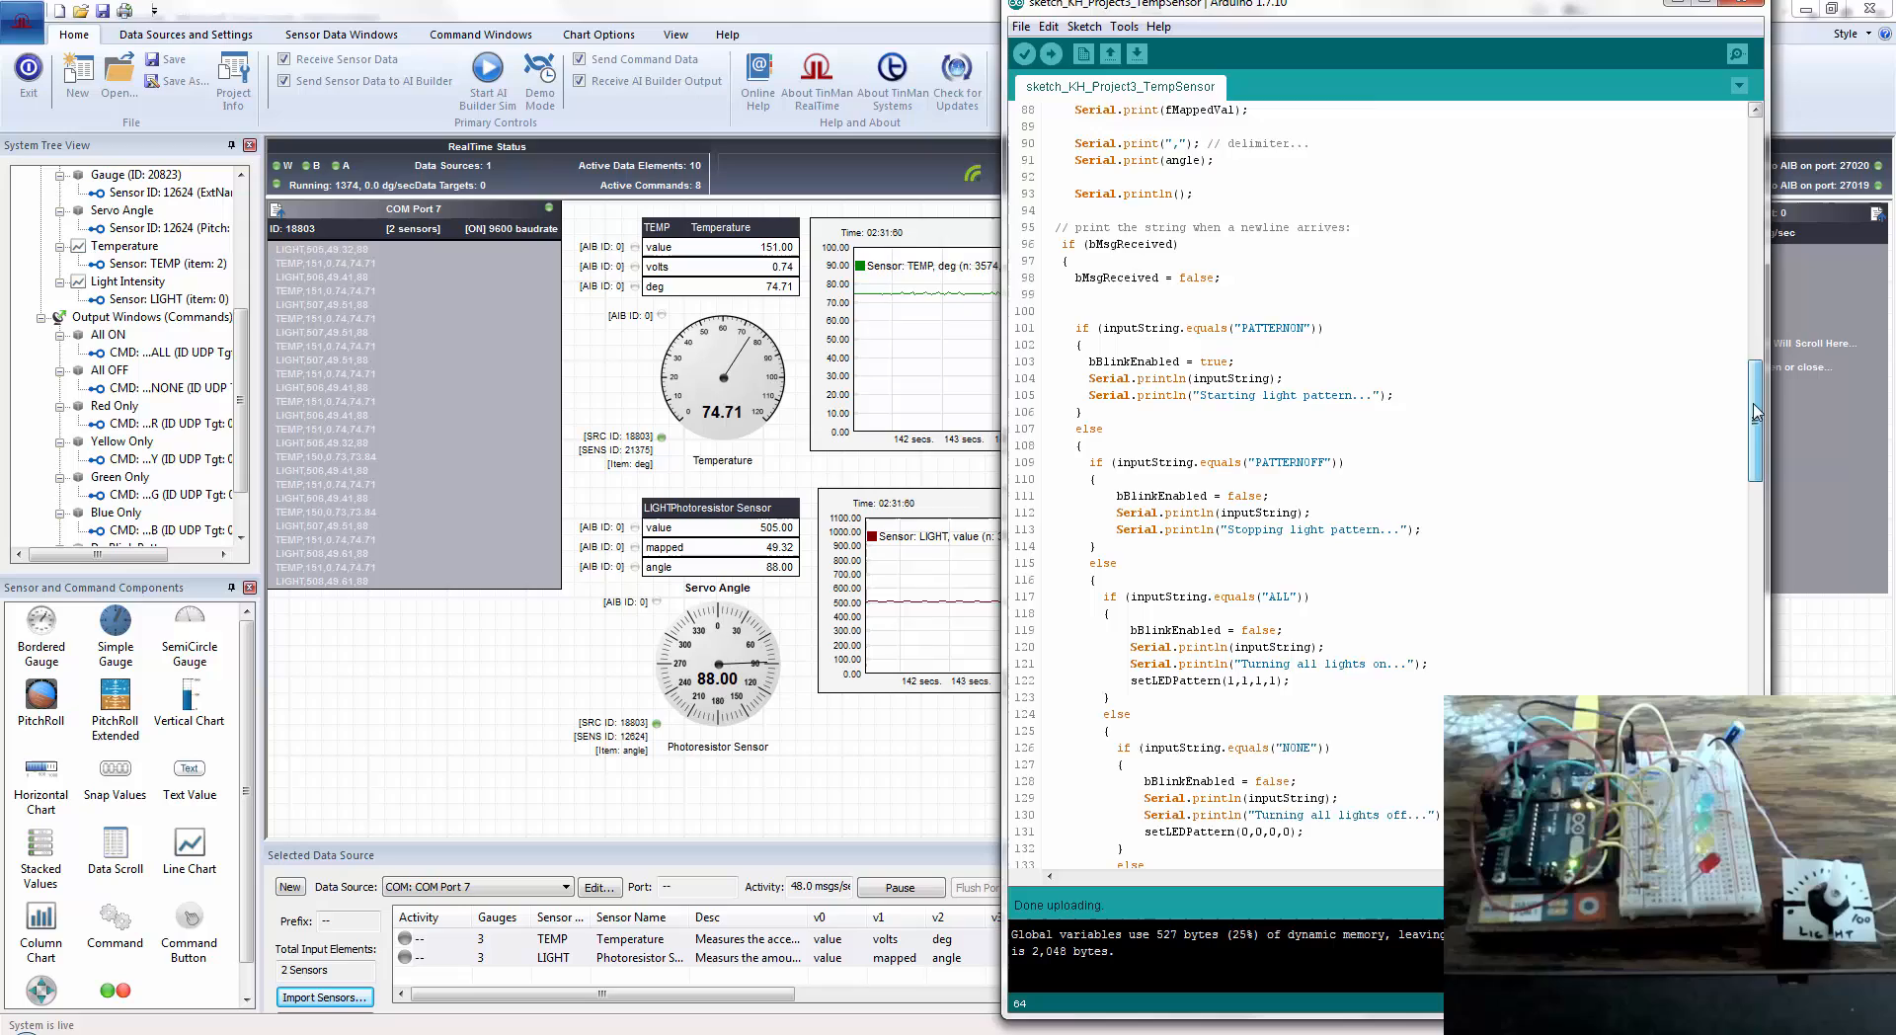
scroll("down", 3)
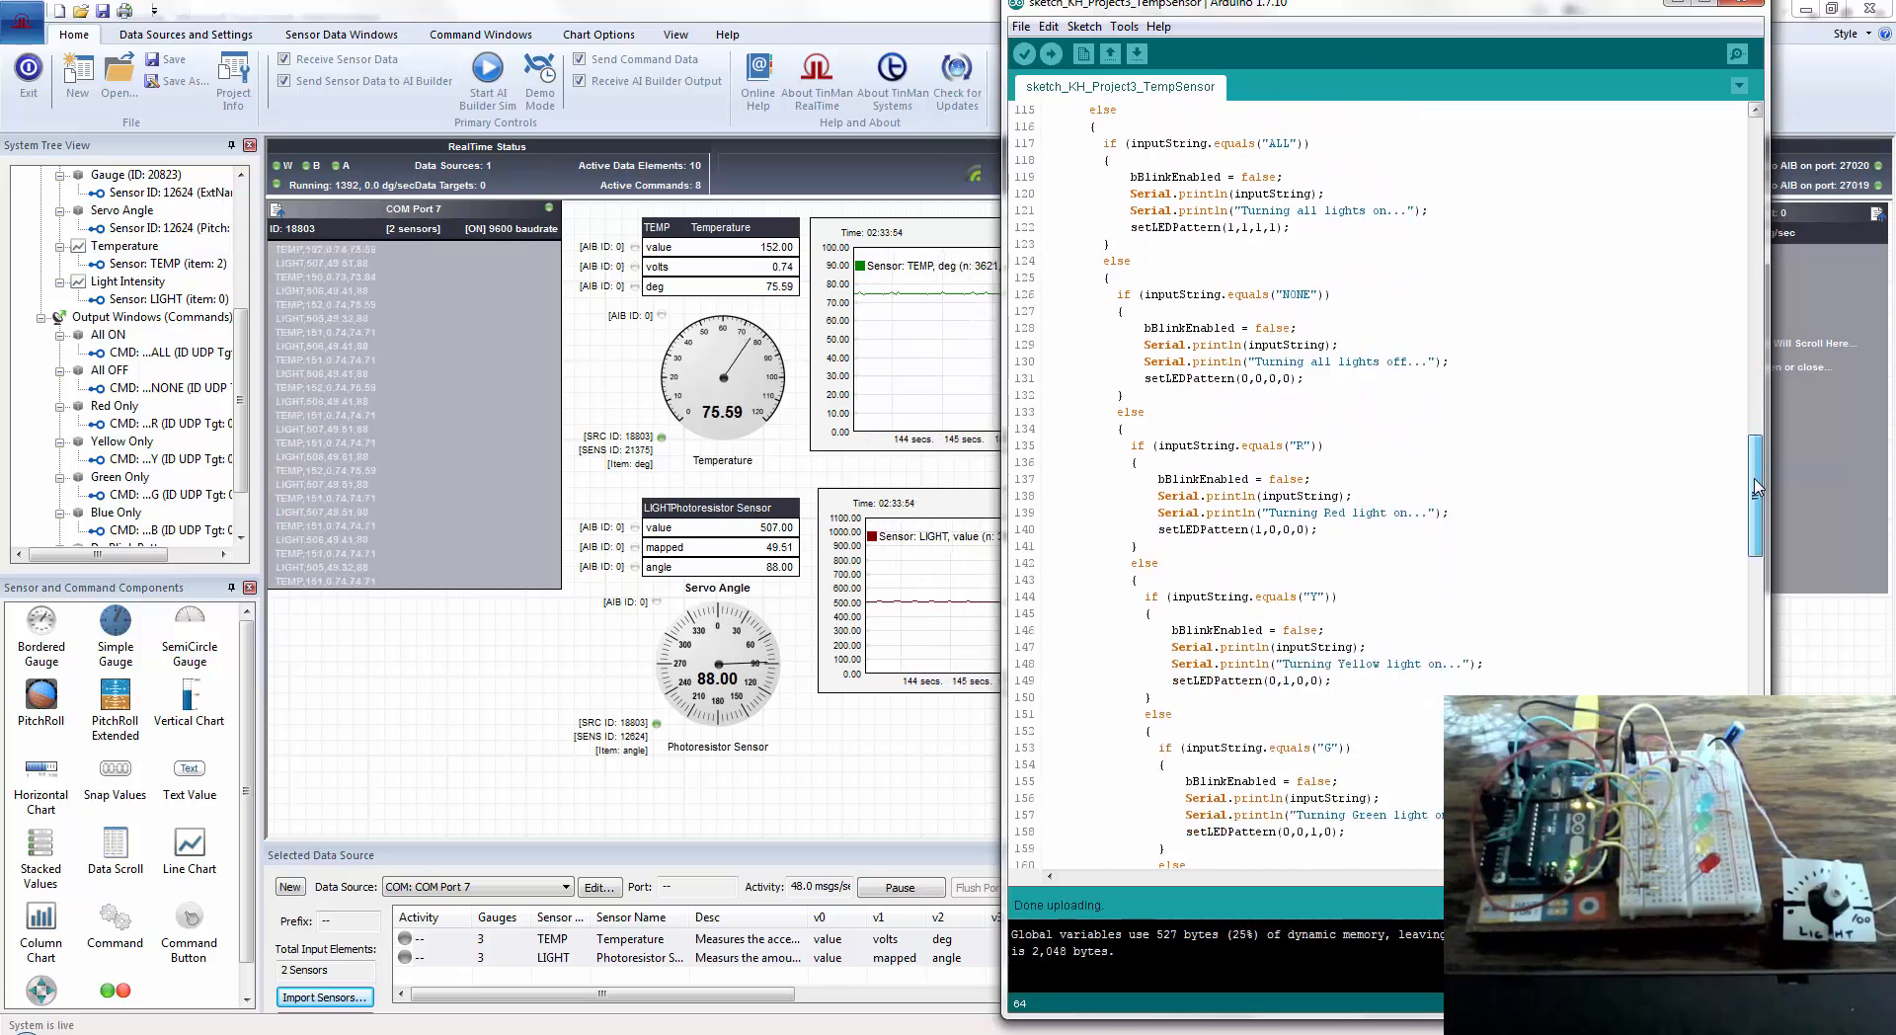
scroll("down", 3)
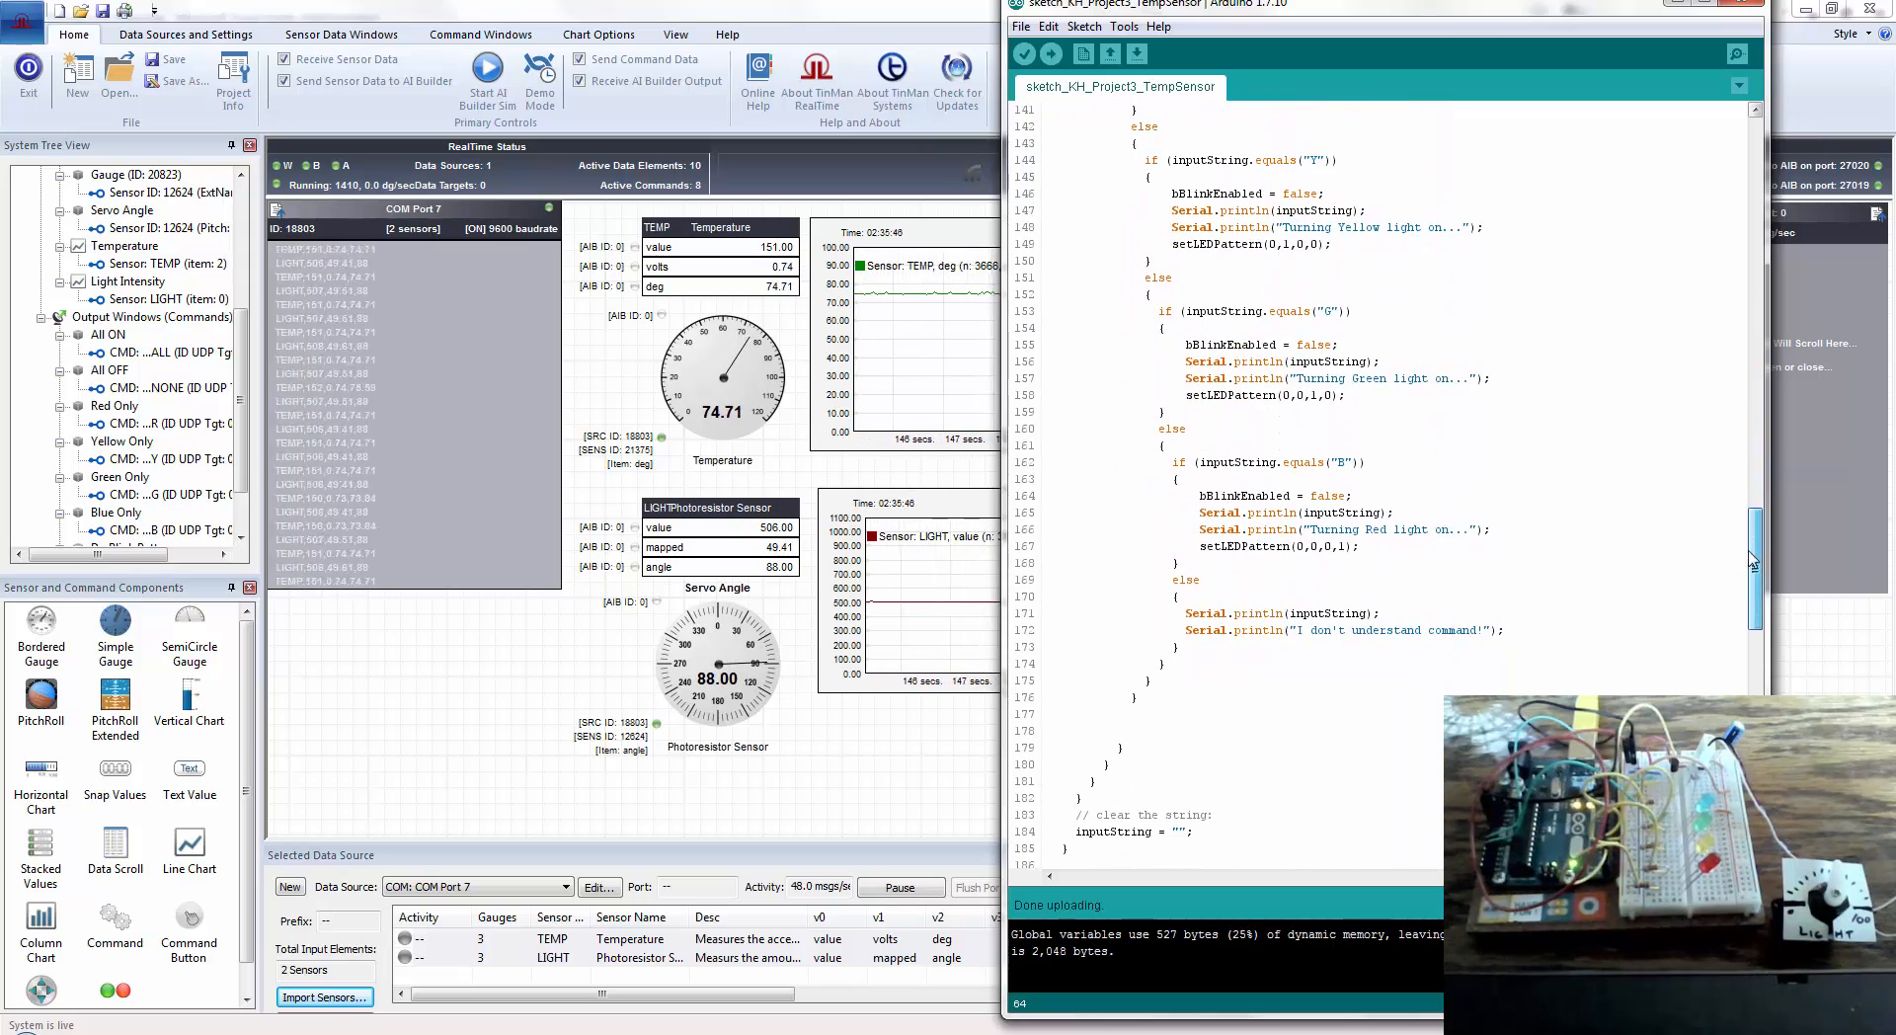
scroll("down", 3)
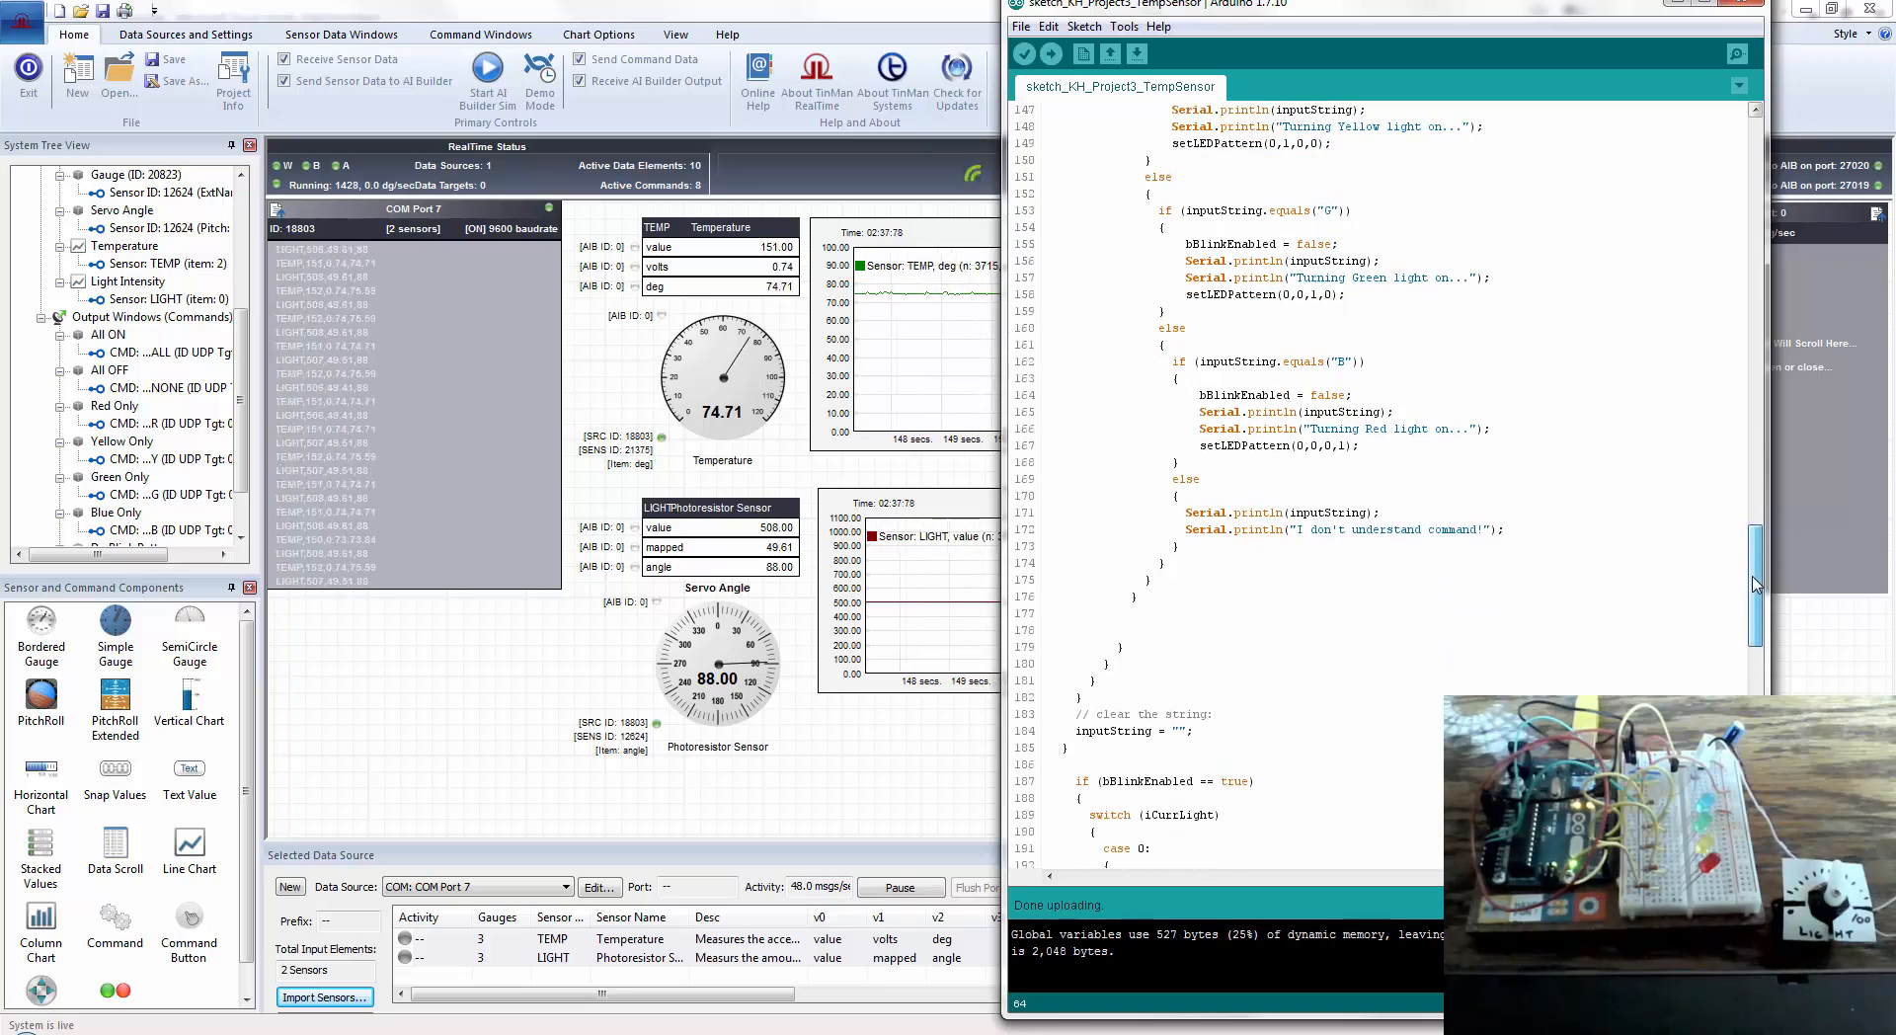
scroll("up", 3)
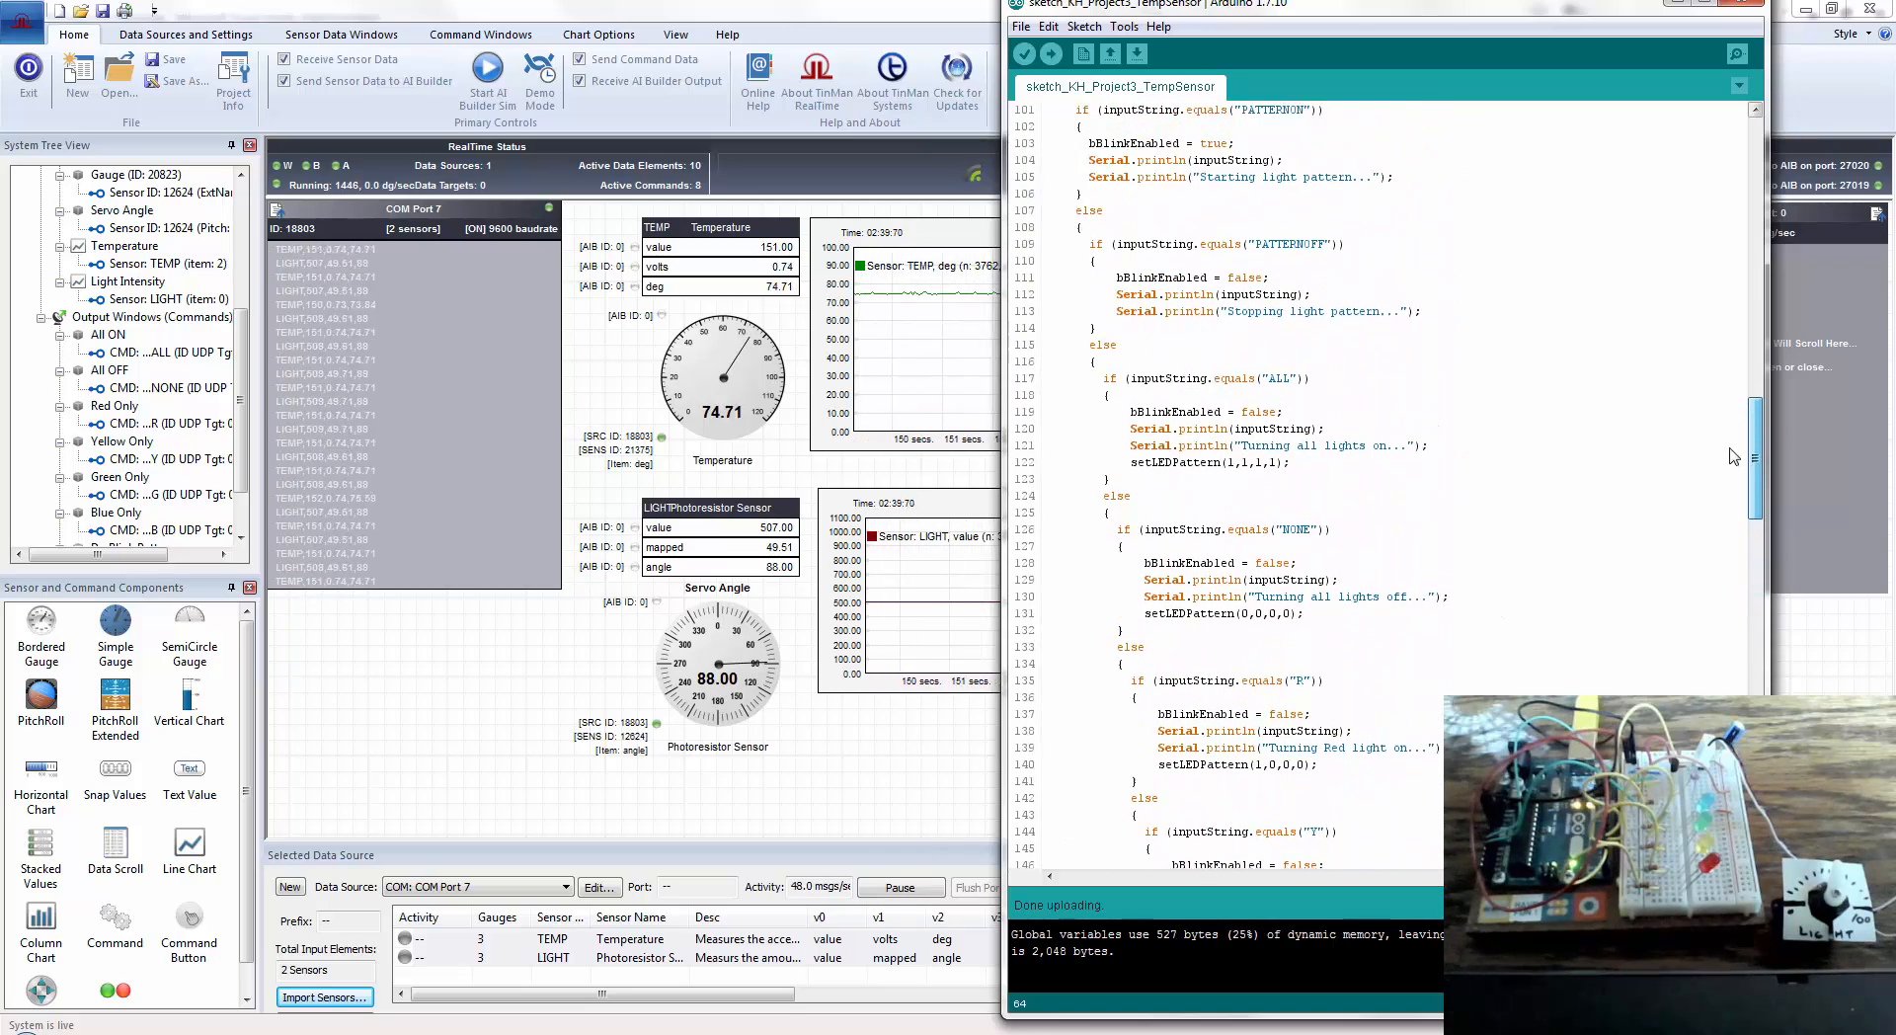
scroll("up", 3)
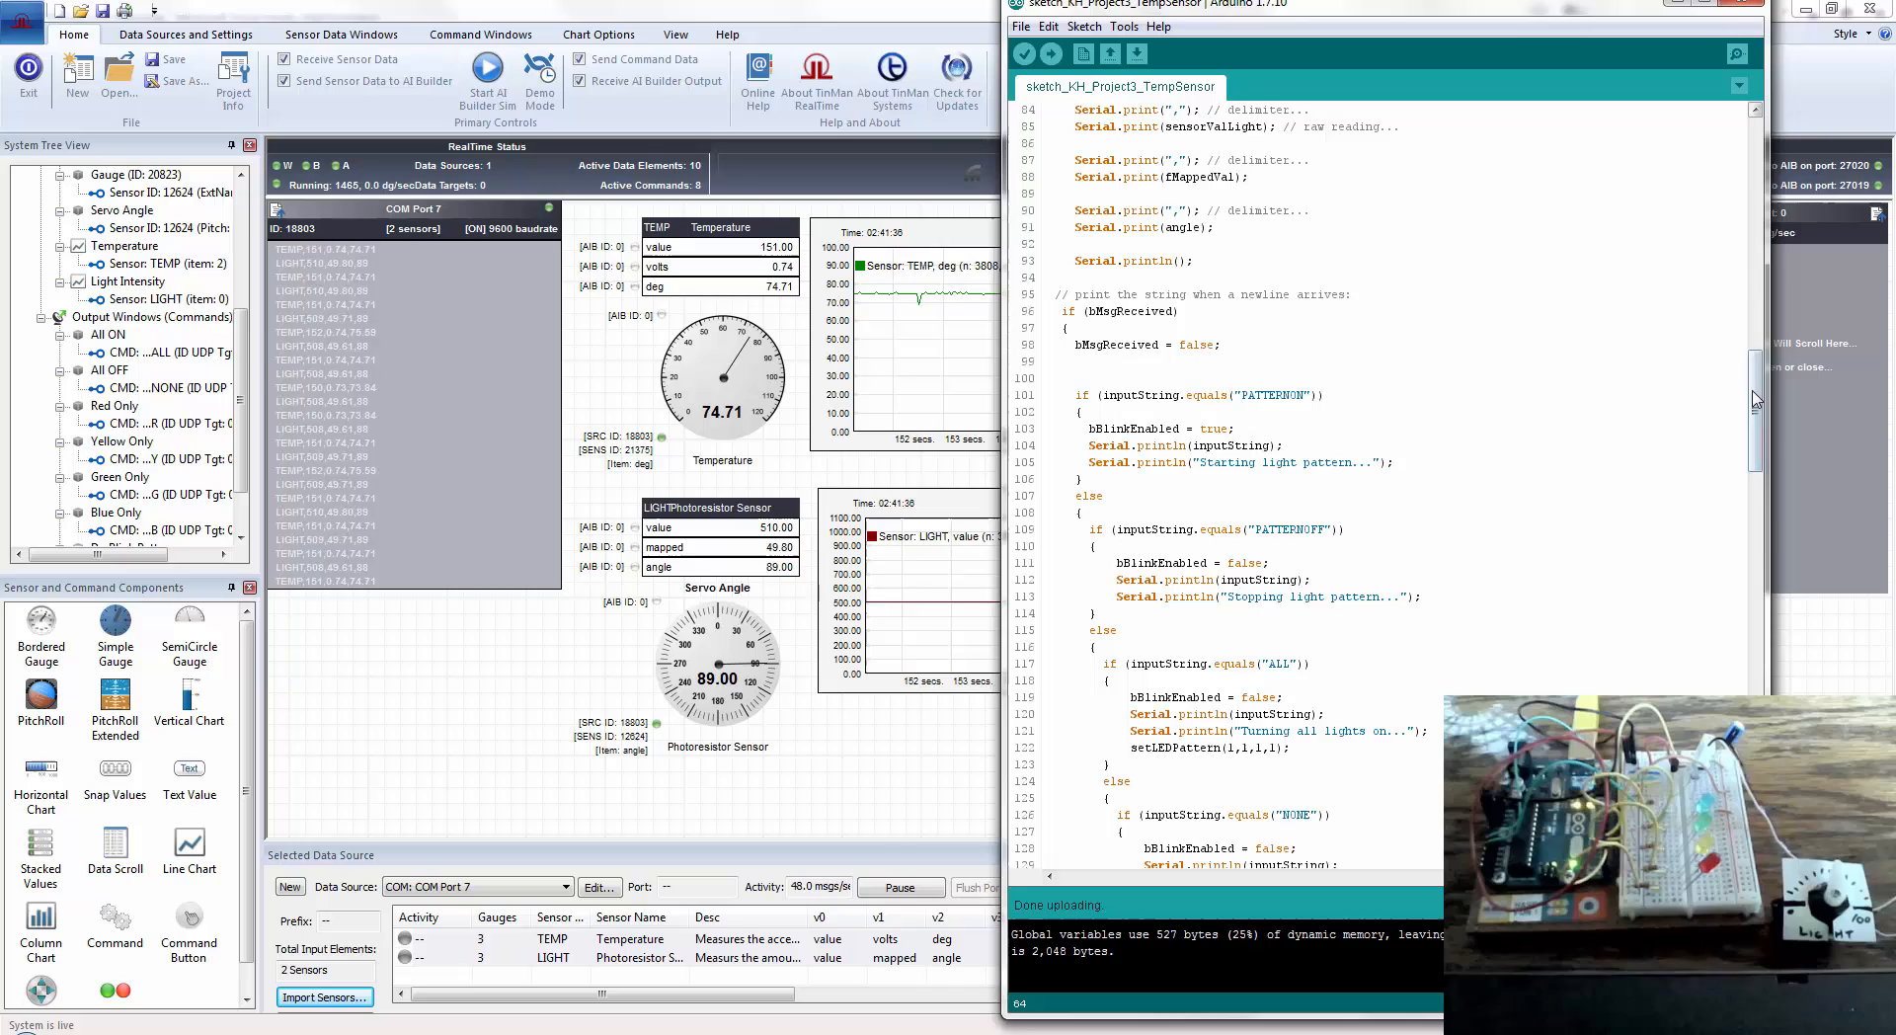
scroll("up", 3)
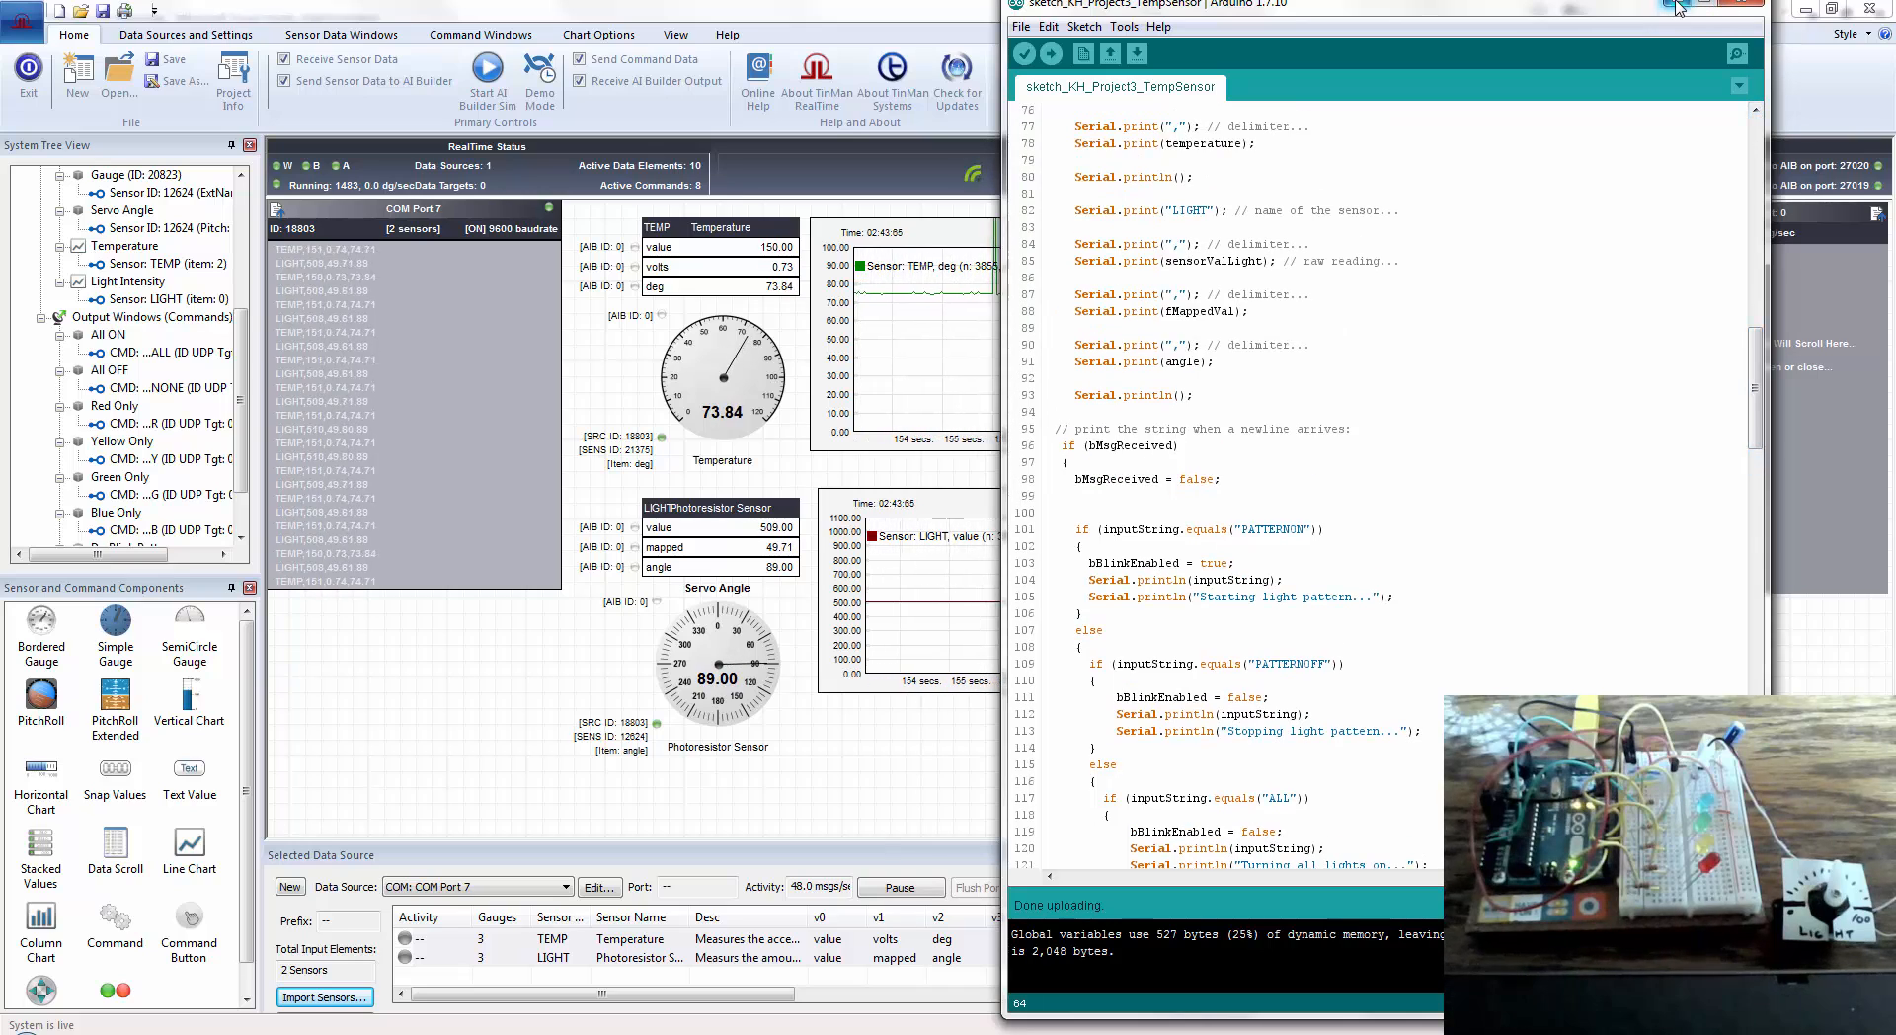
left_click(1737, 4)
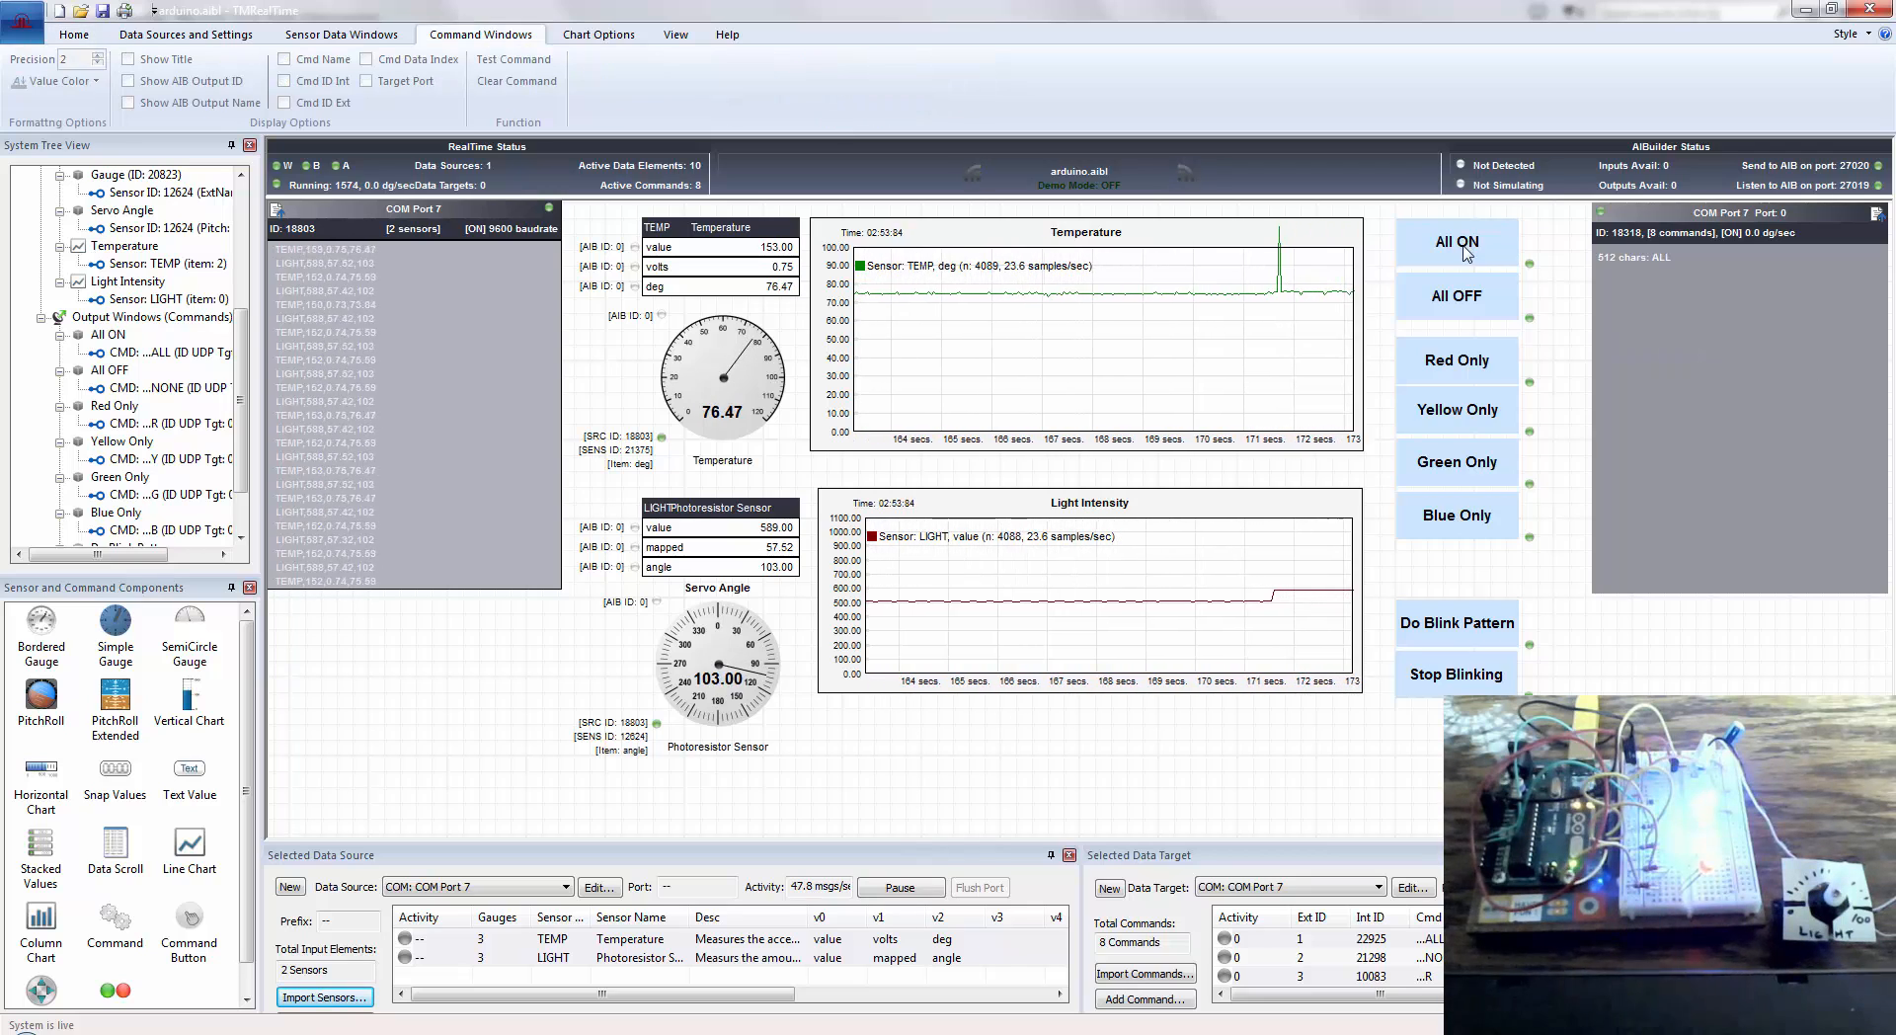
- Send the All OFF, Red Only, Yellow Only and Blue Only LED commands to the Arduino
left_click(1457, 296)
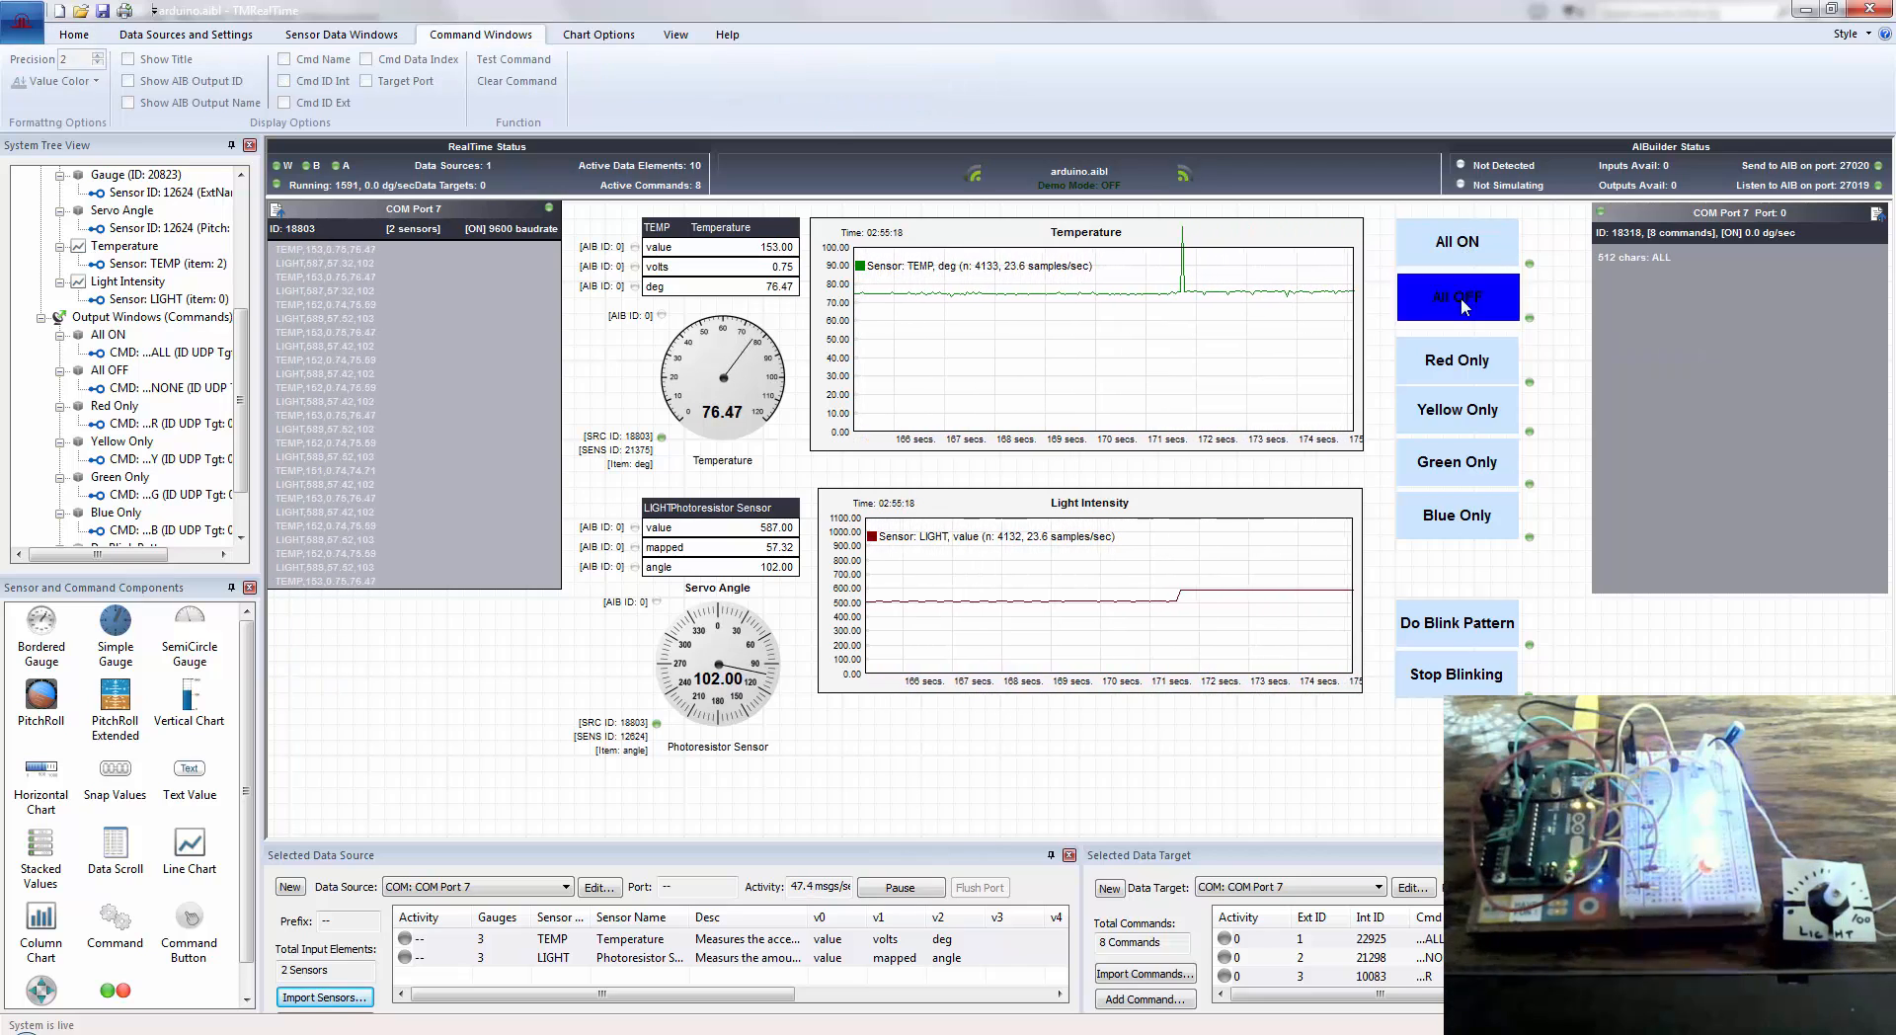
left_click(1458, 296)
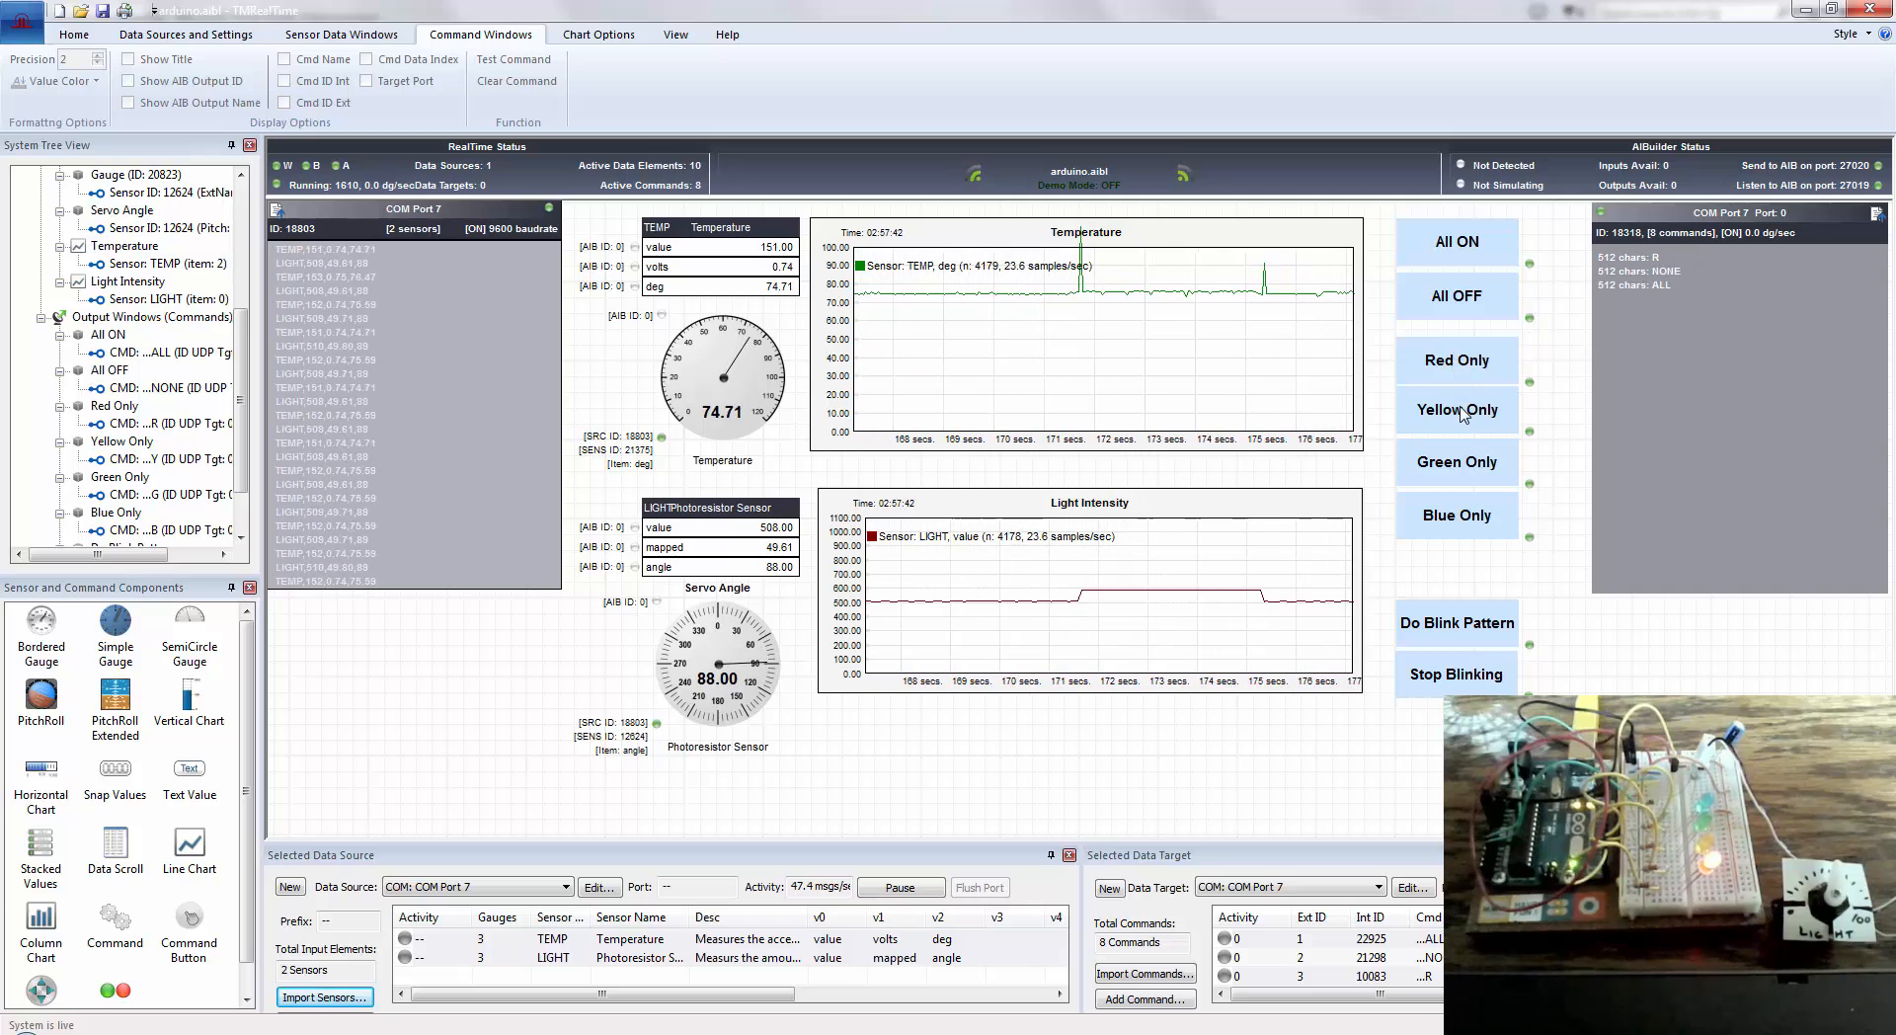
left_click(1455, 460)
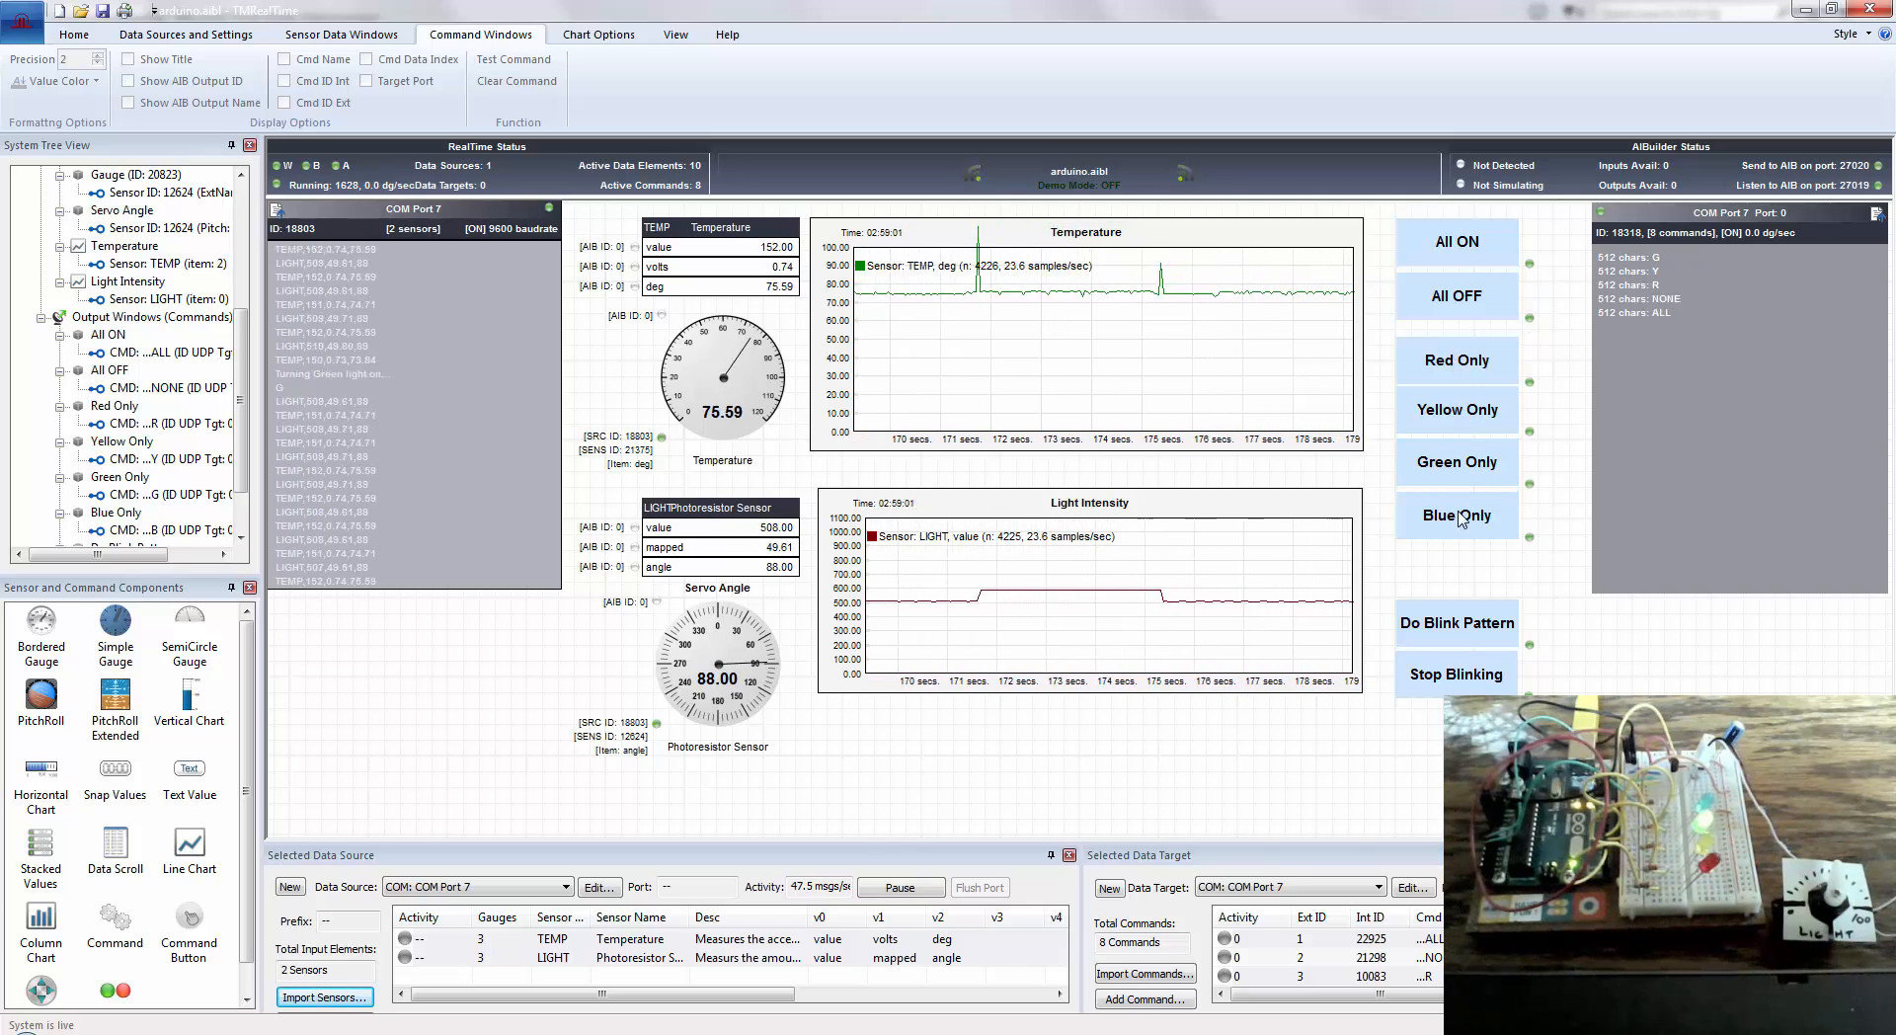
left_click(1456, 622)
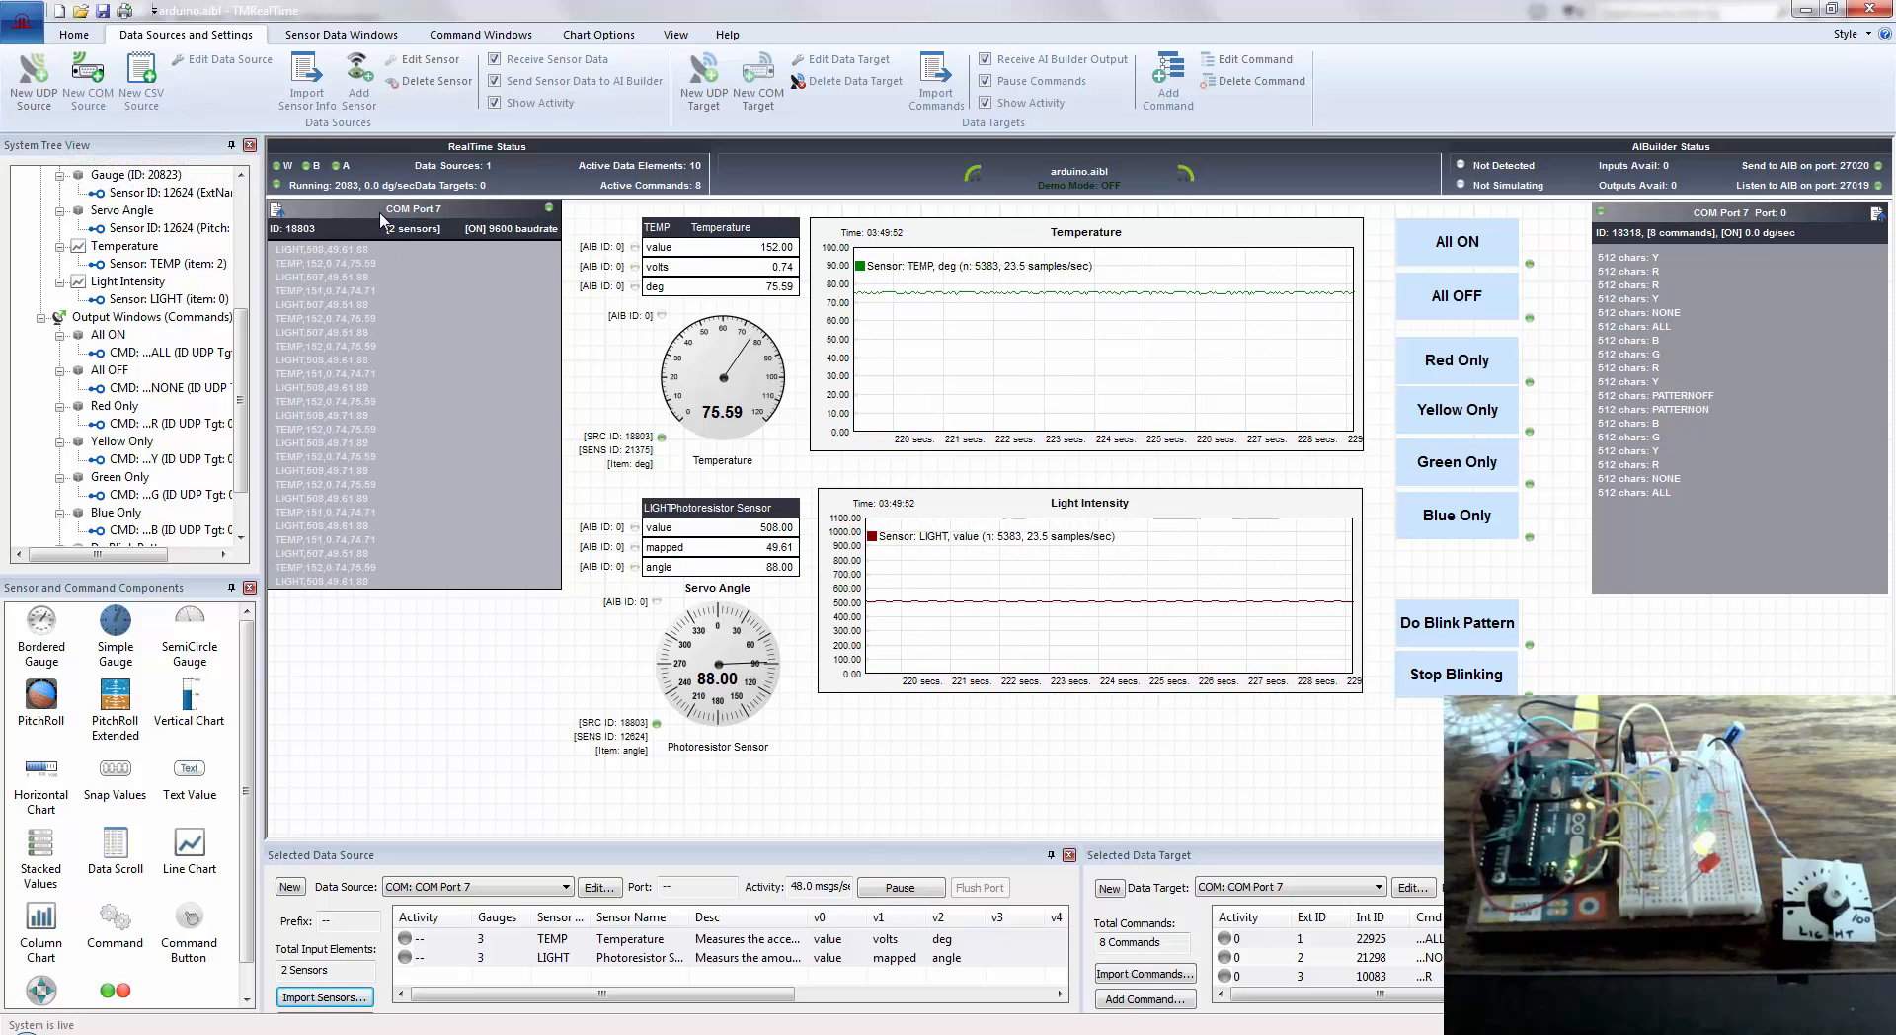
mouse_move(1678, 284)
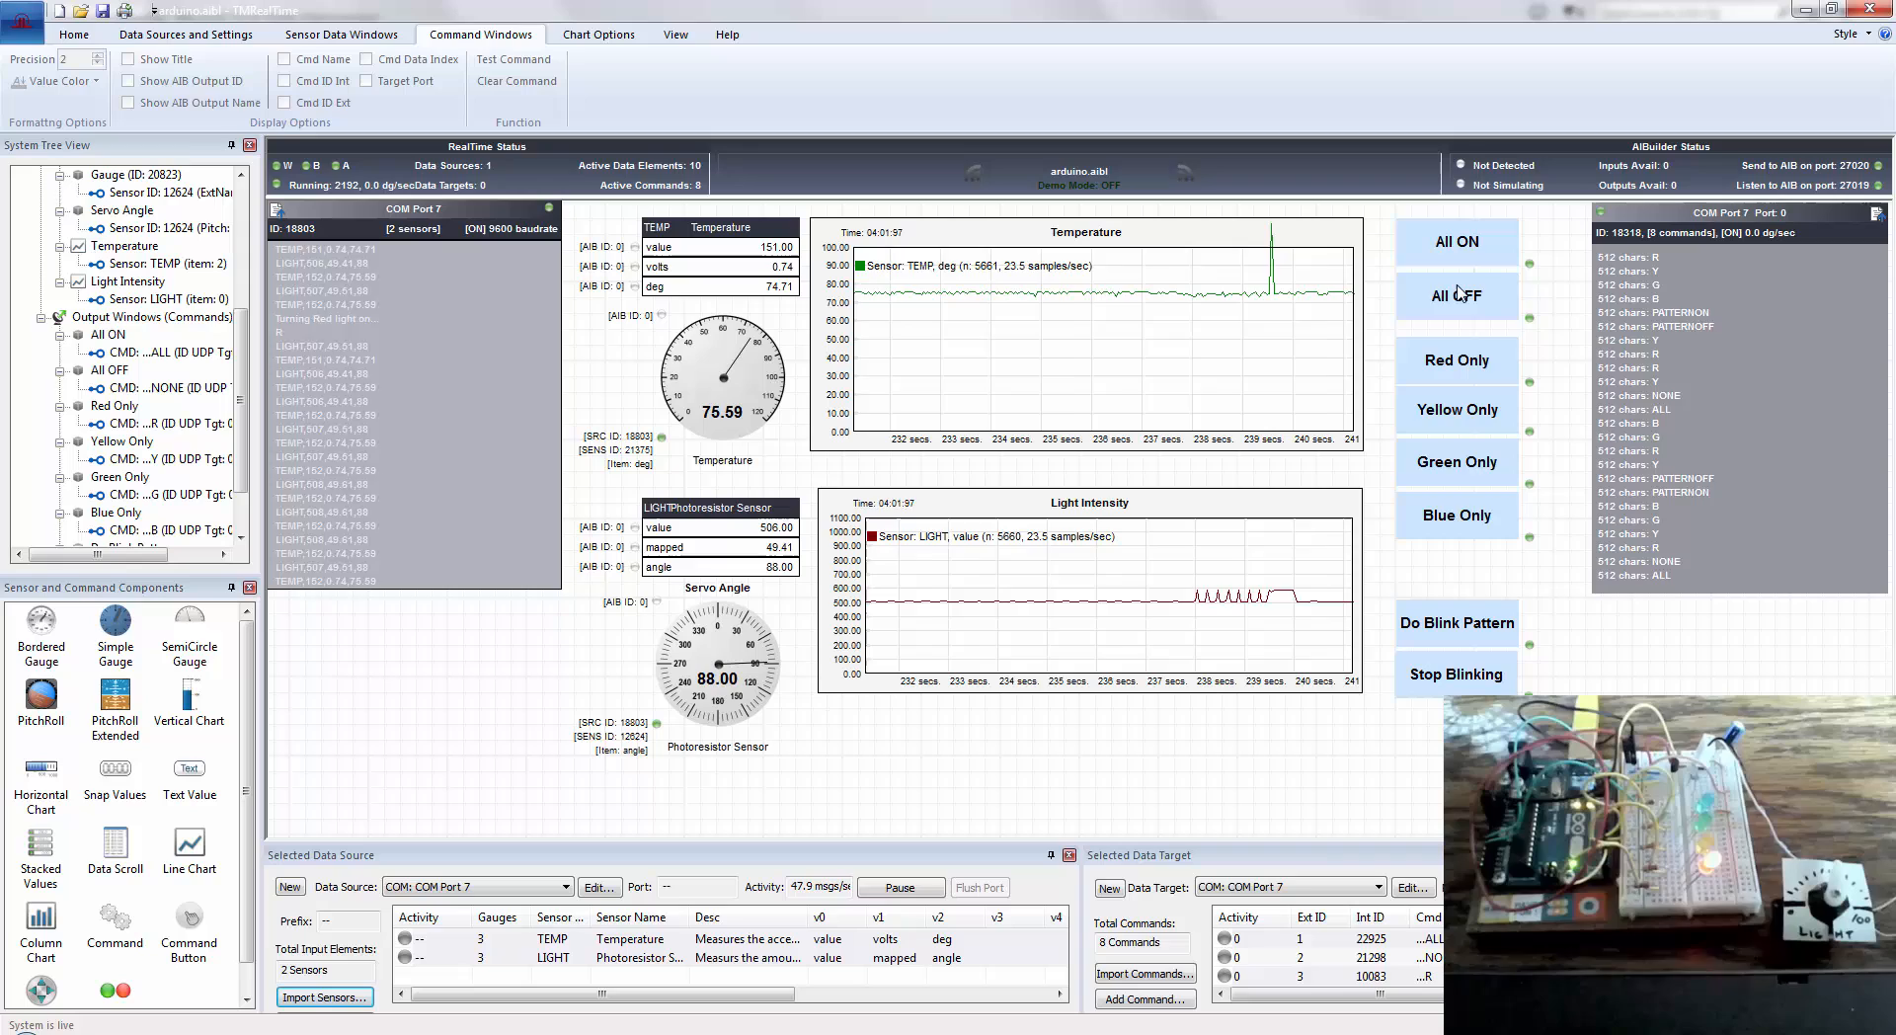
mouse_move(1467, 370)
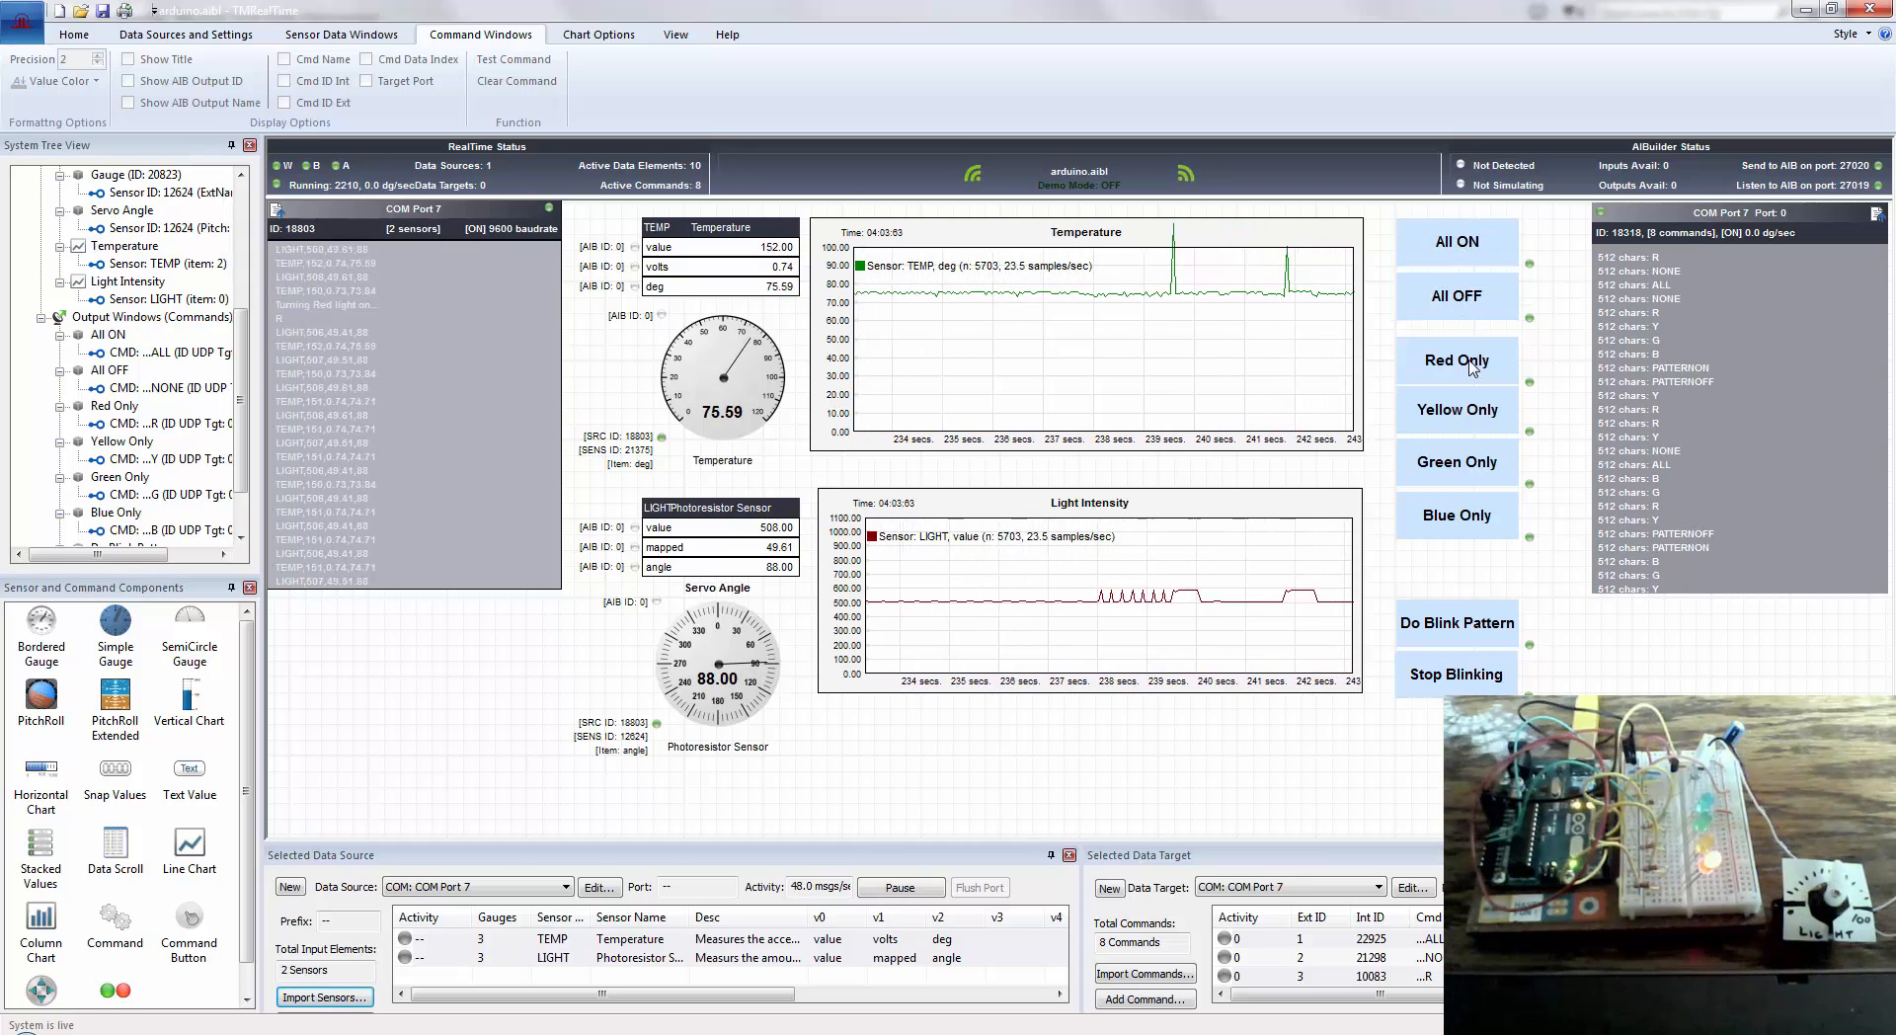
mouse_move(1280, 788)
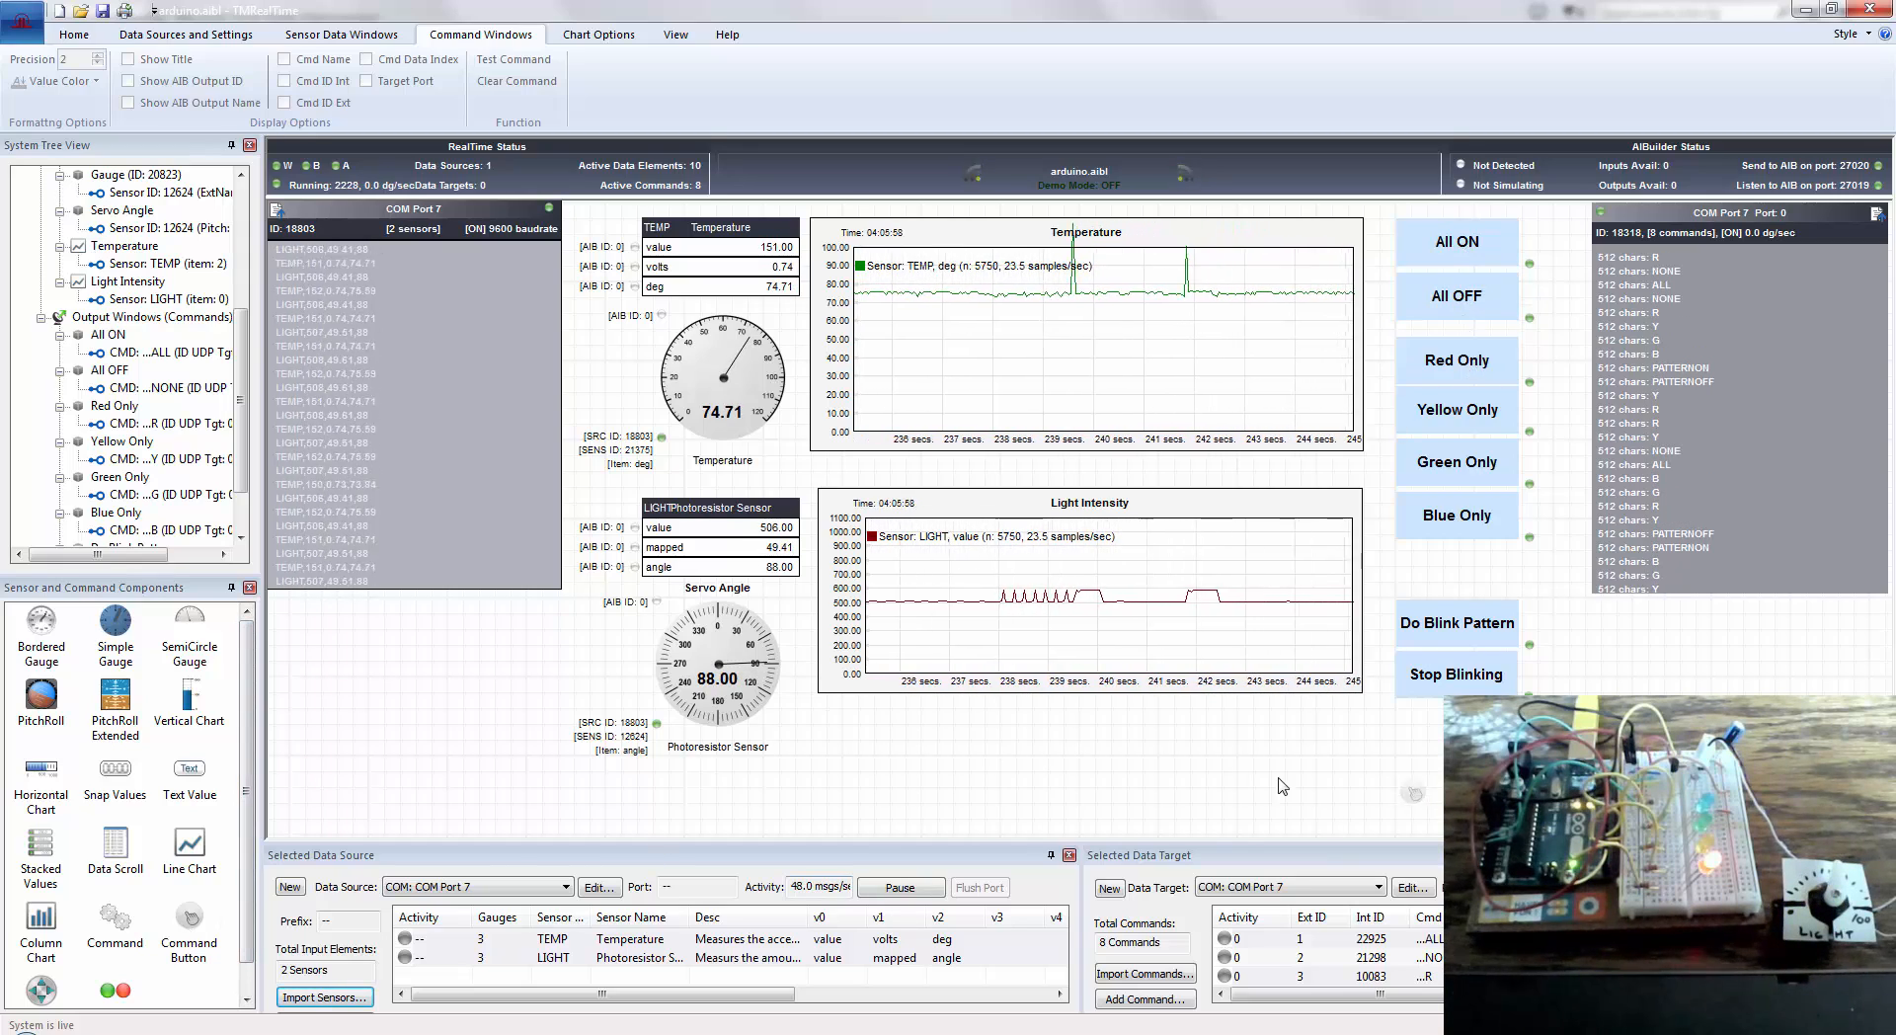
- Title the new command window Blink and target it at COM Port 7
right_click(1152, 774)
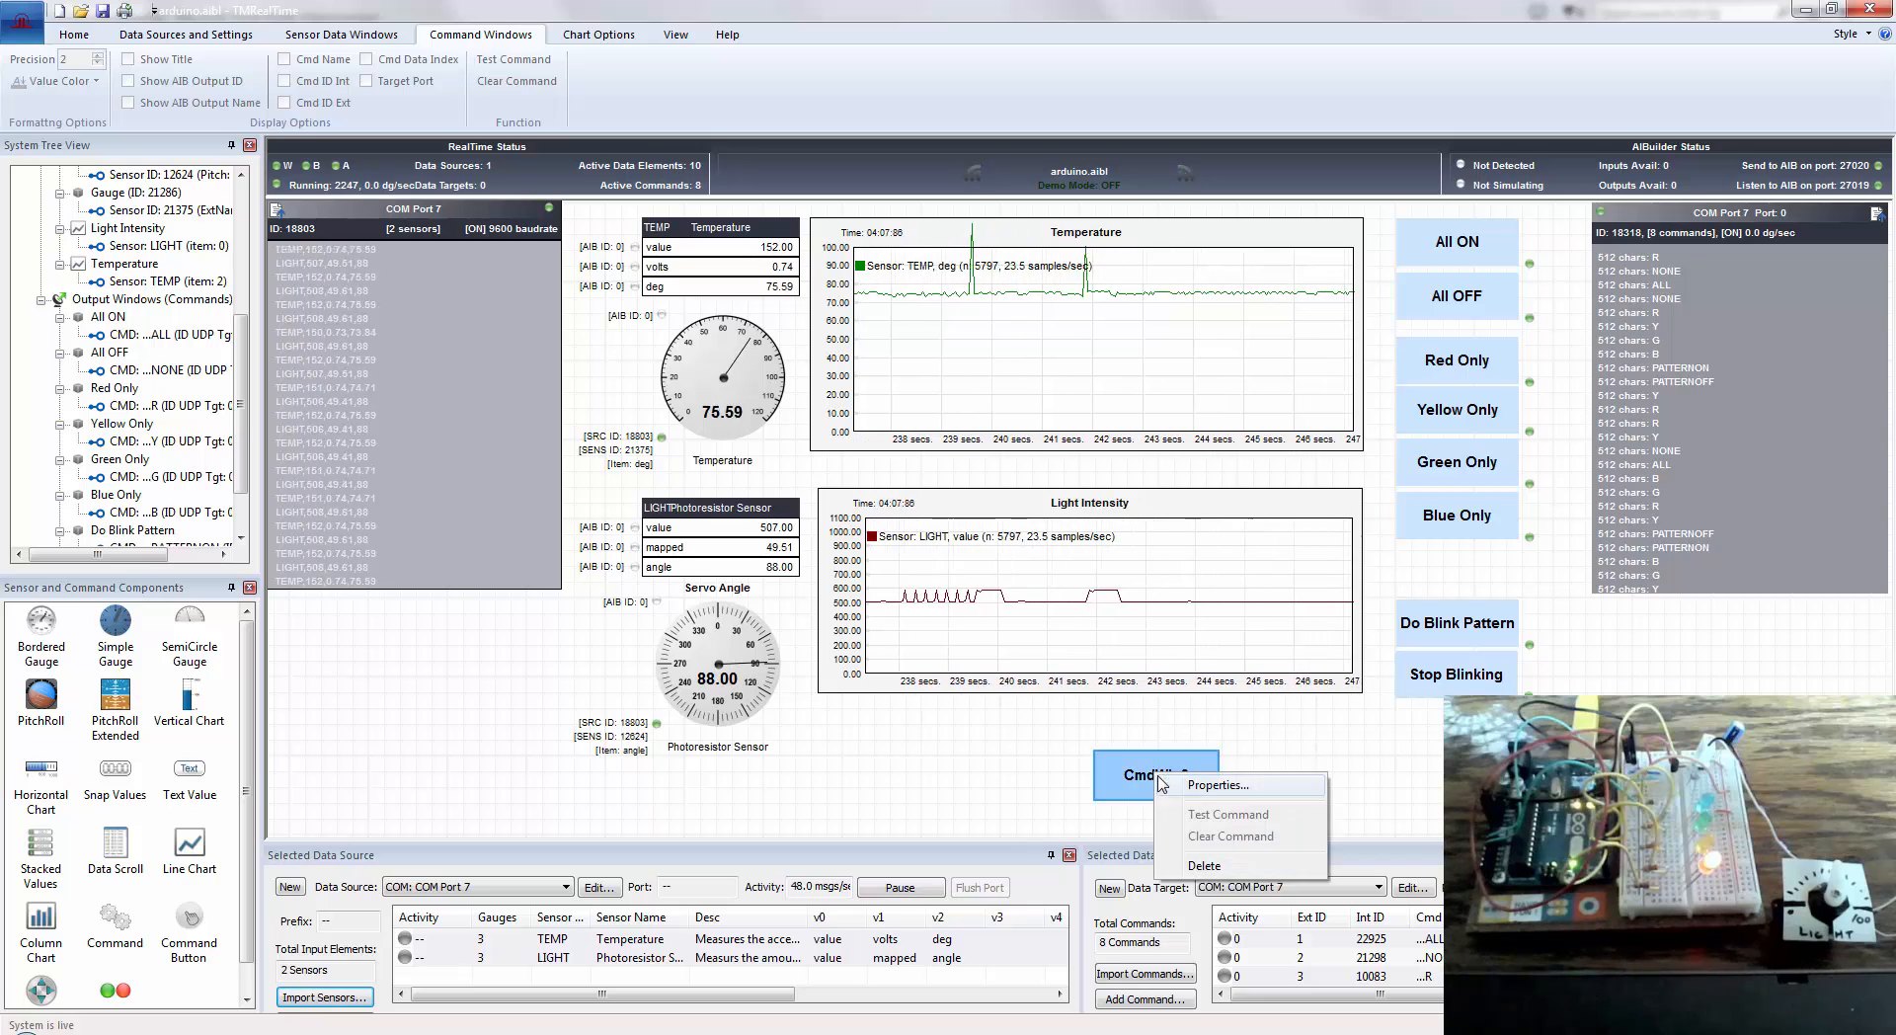
left_click(1214, 784)
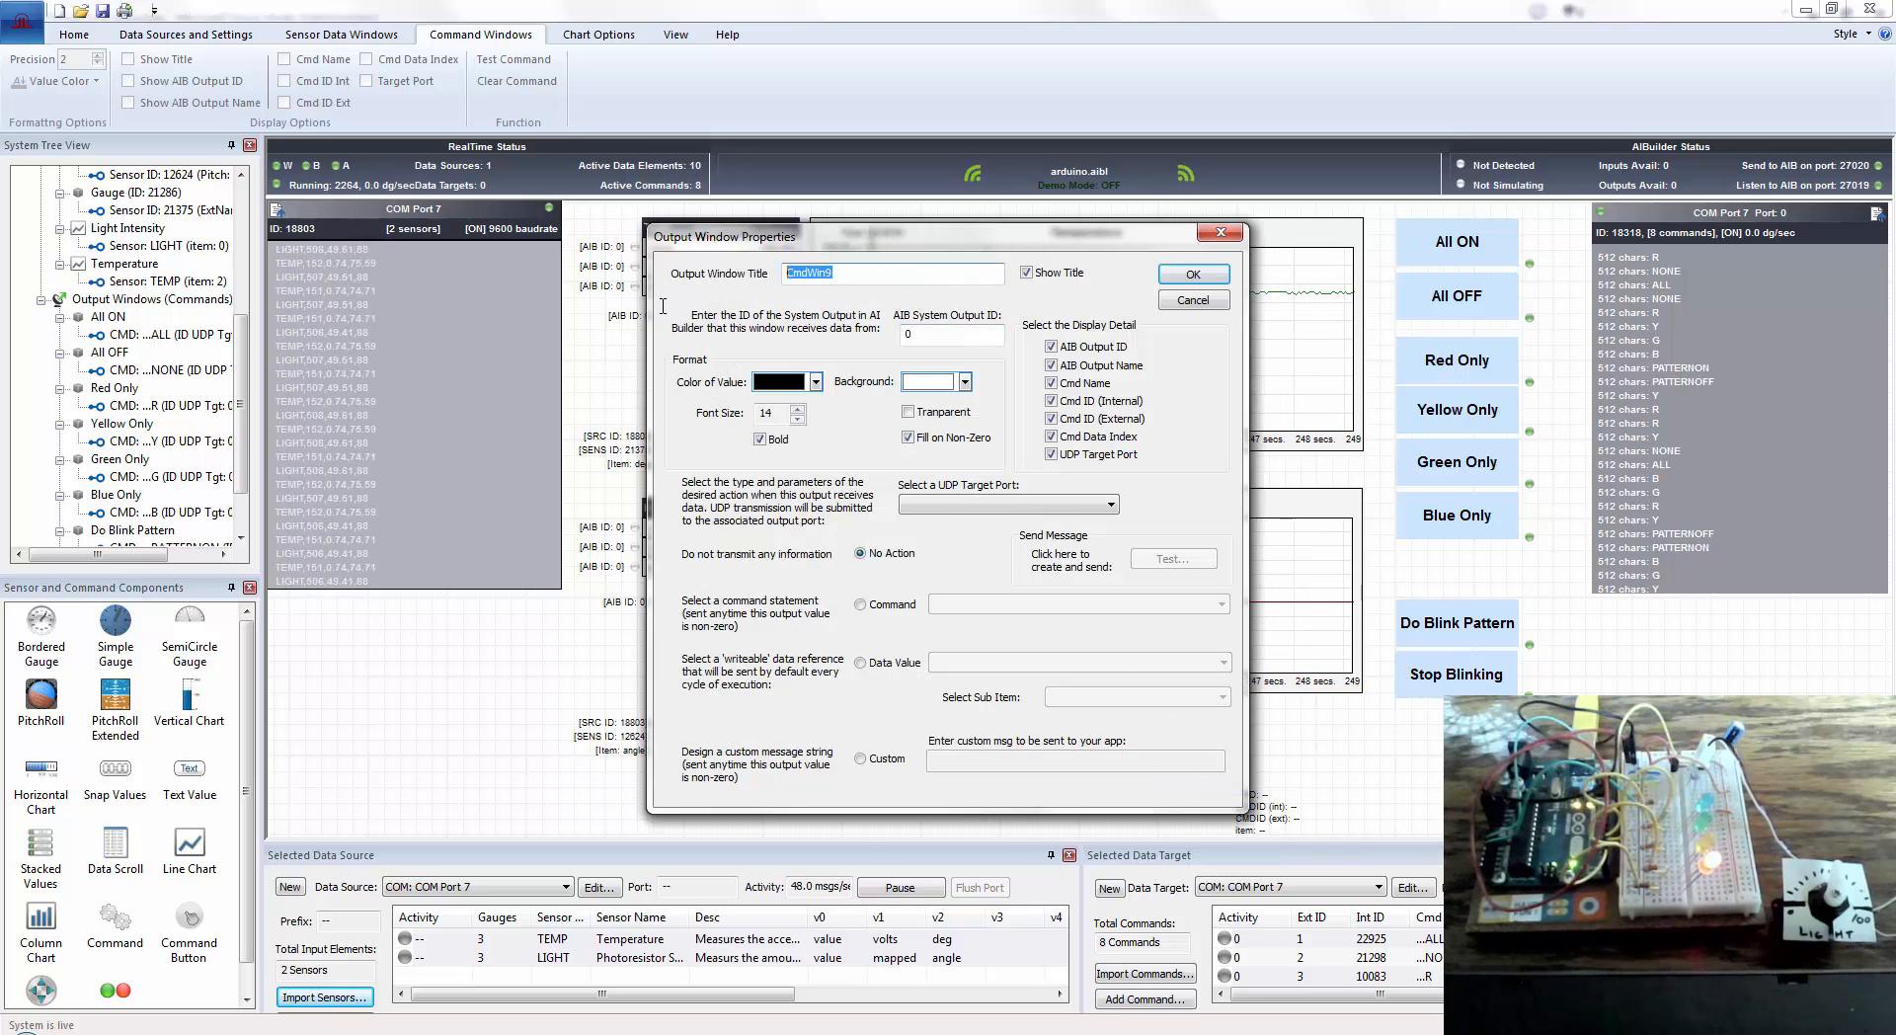
type("Blink")
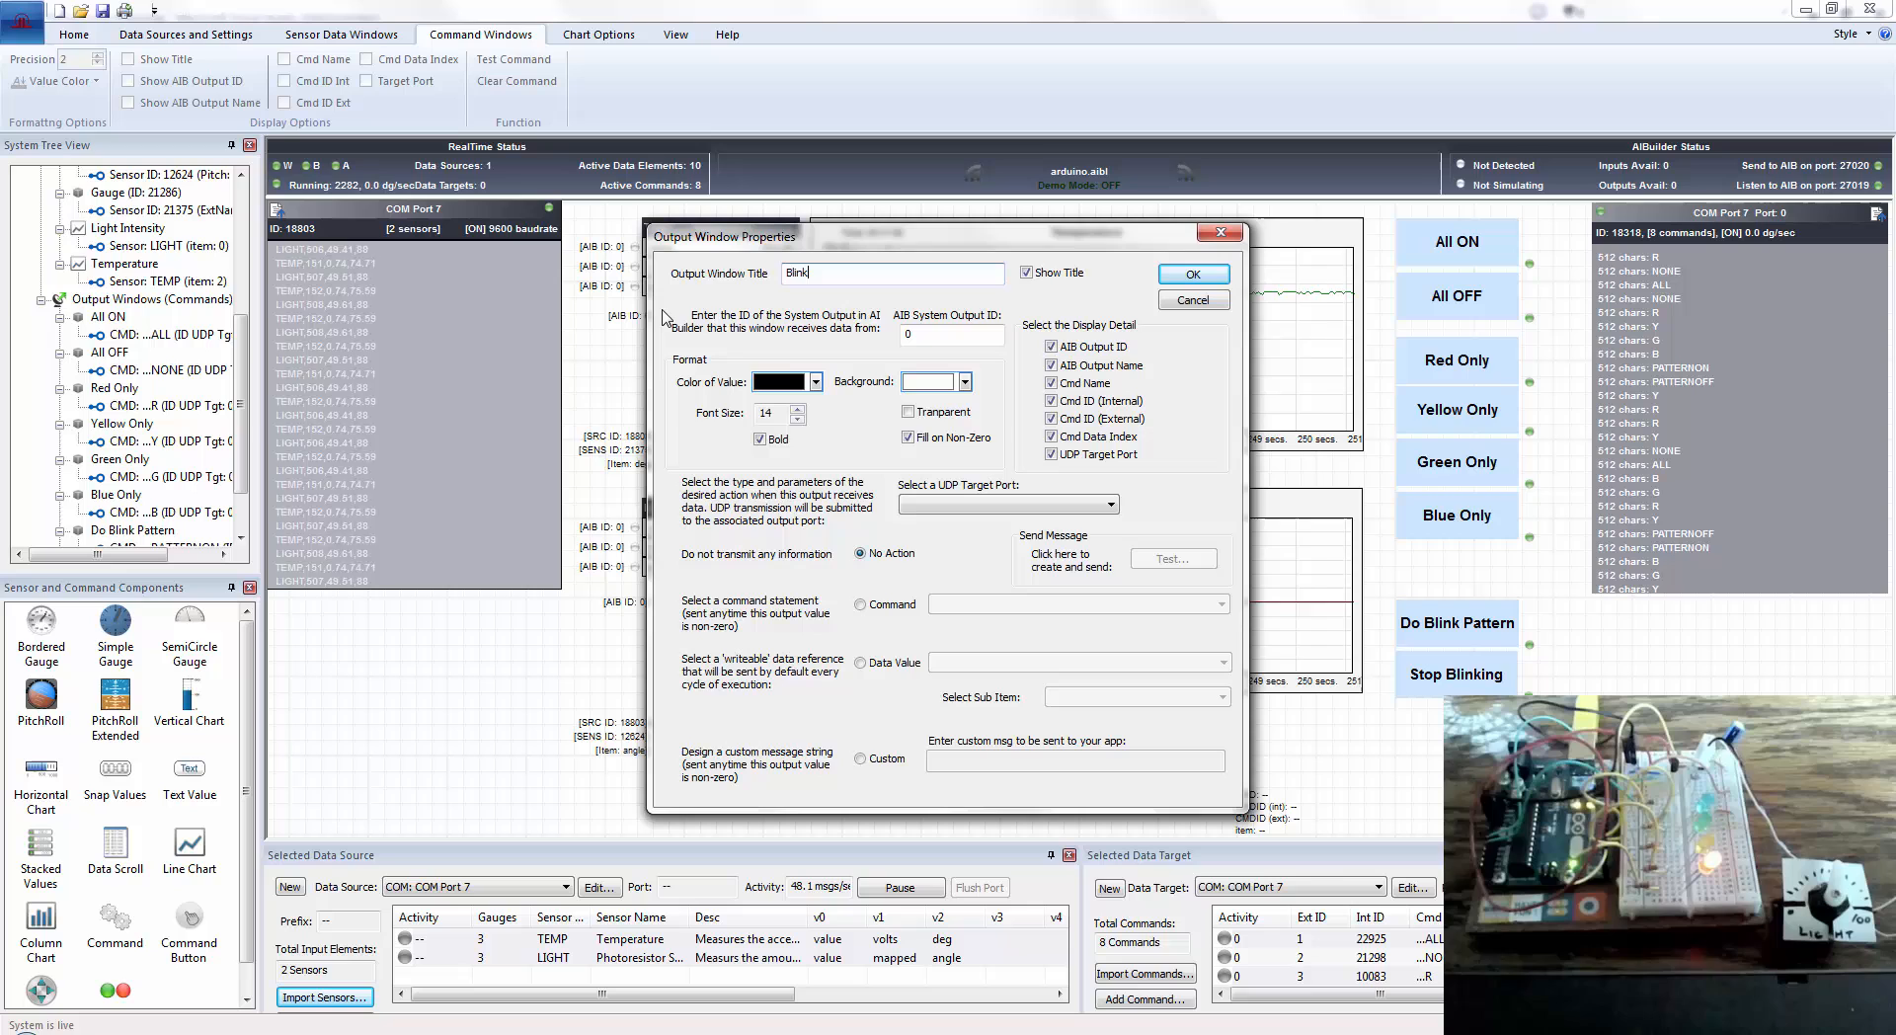
left_click(1106, 503)
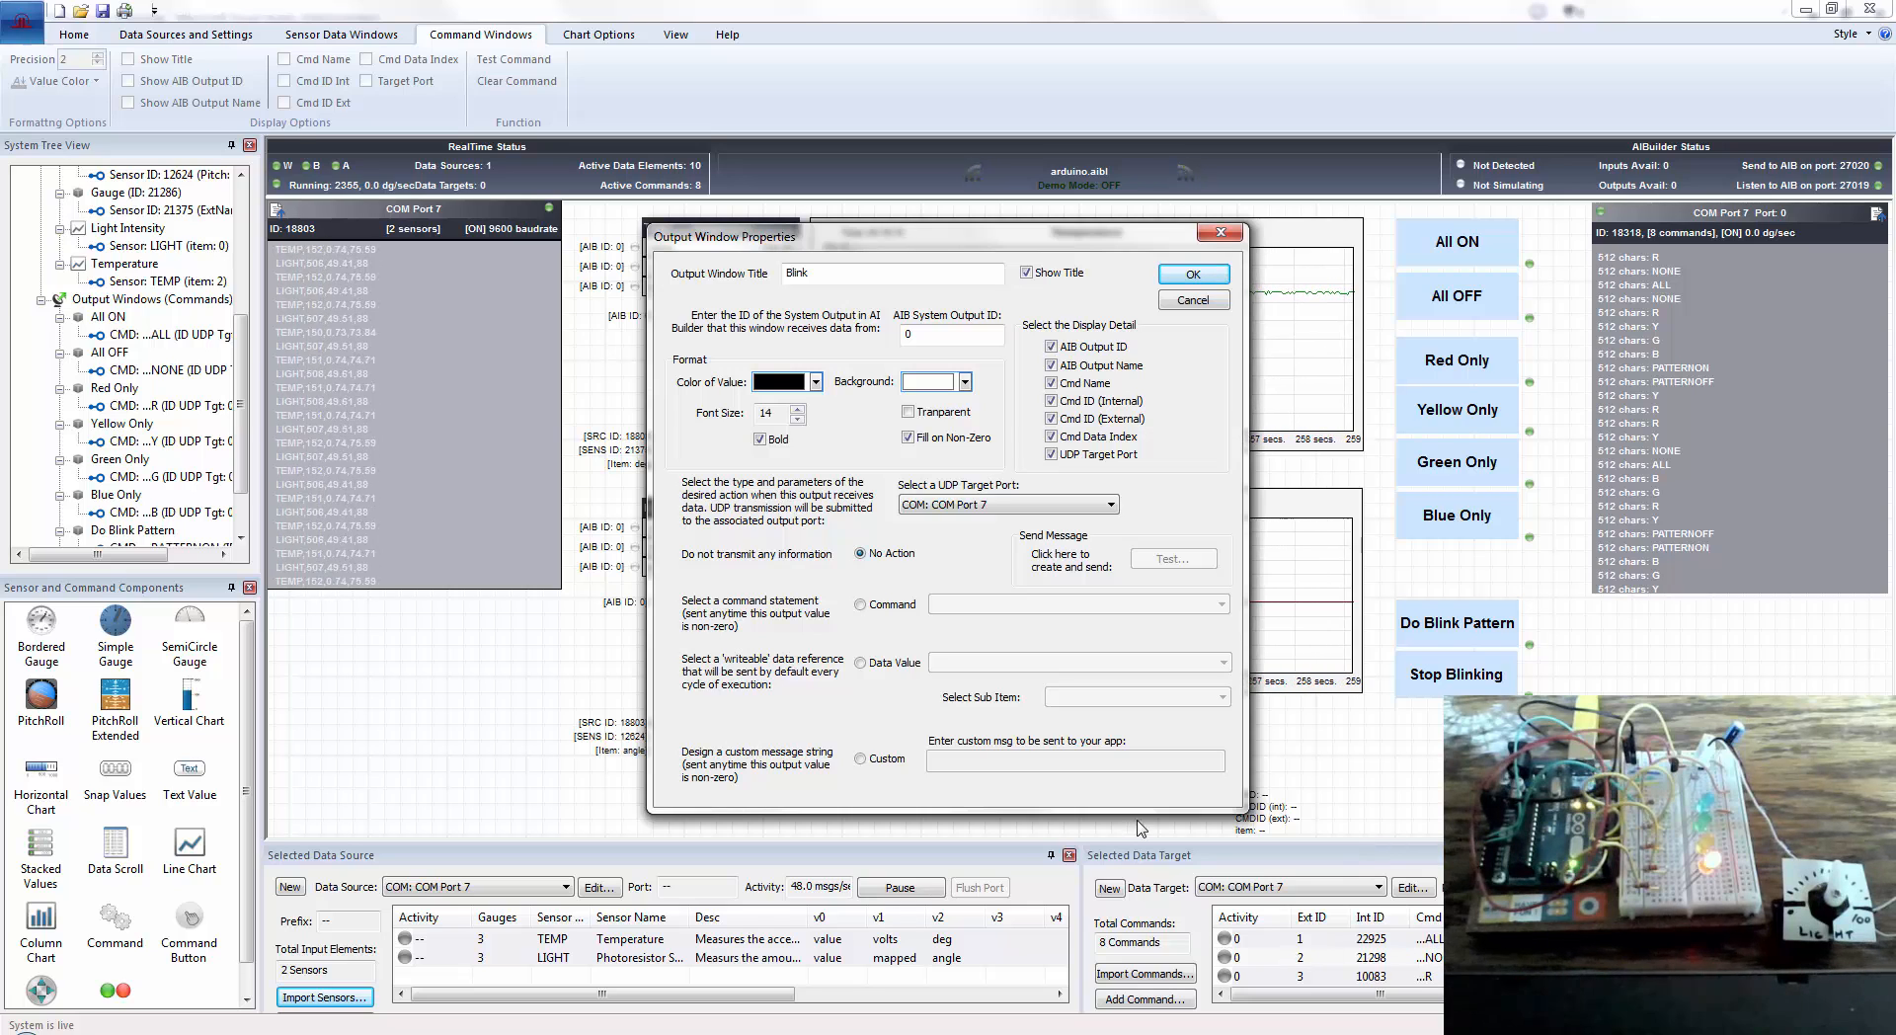
- Make Blink send the PATTERNON command, test it on the Arduino and confirm
left_click(861, 604)
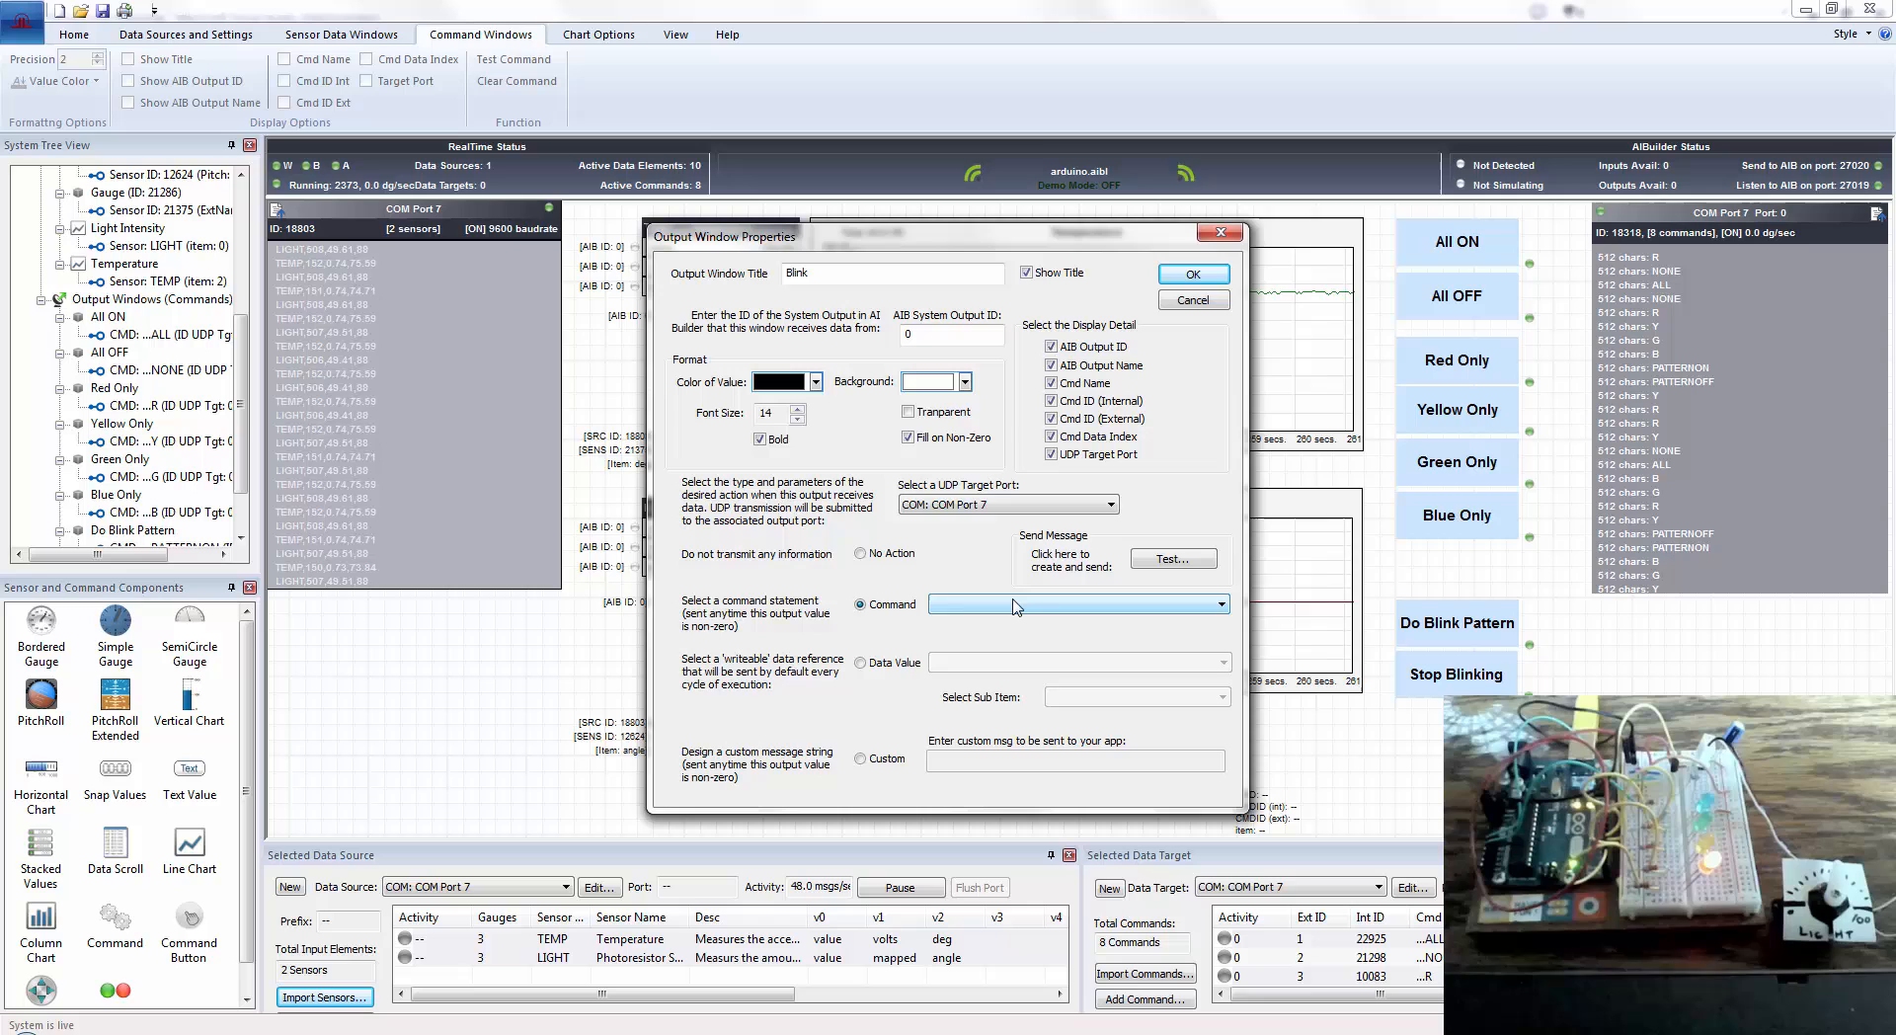
left_click(1218, 605)
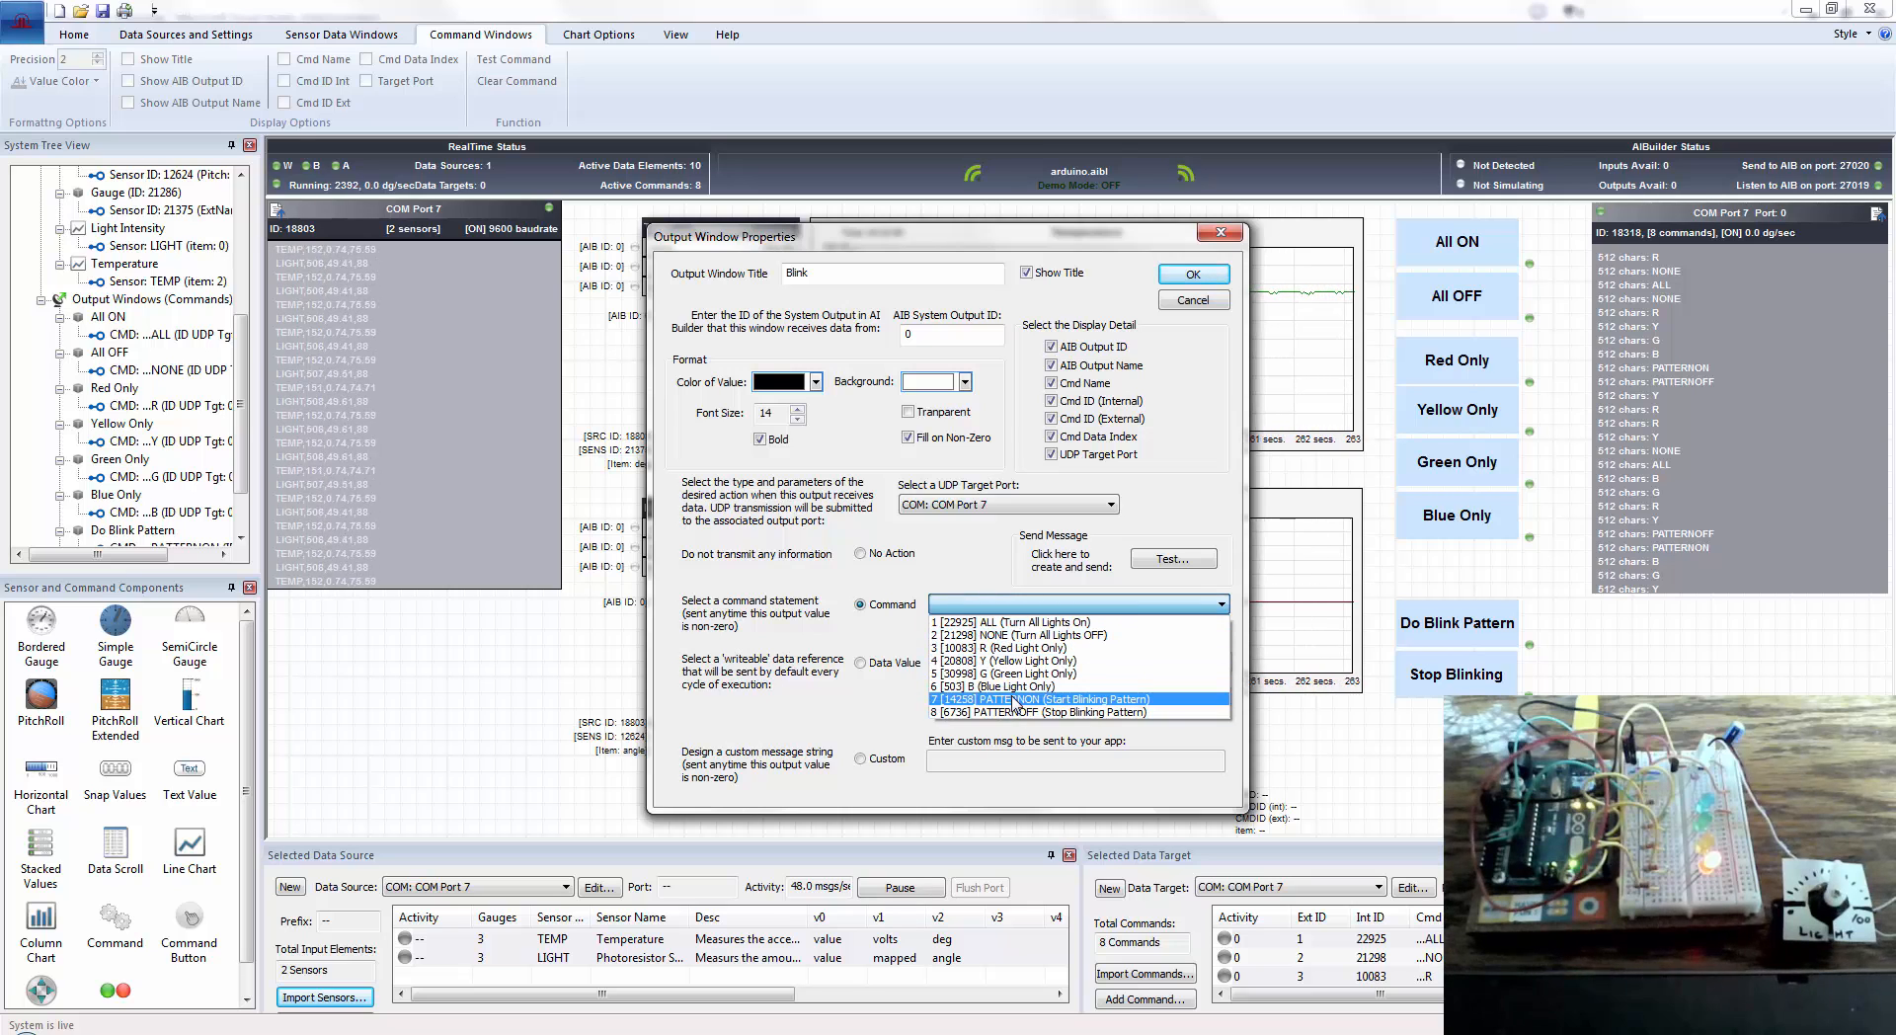
left_click(1037, 699)
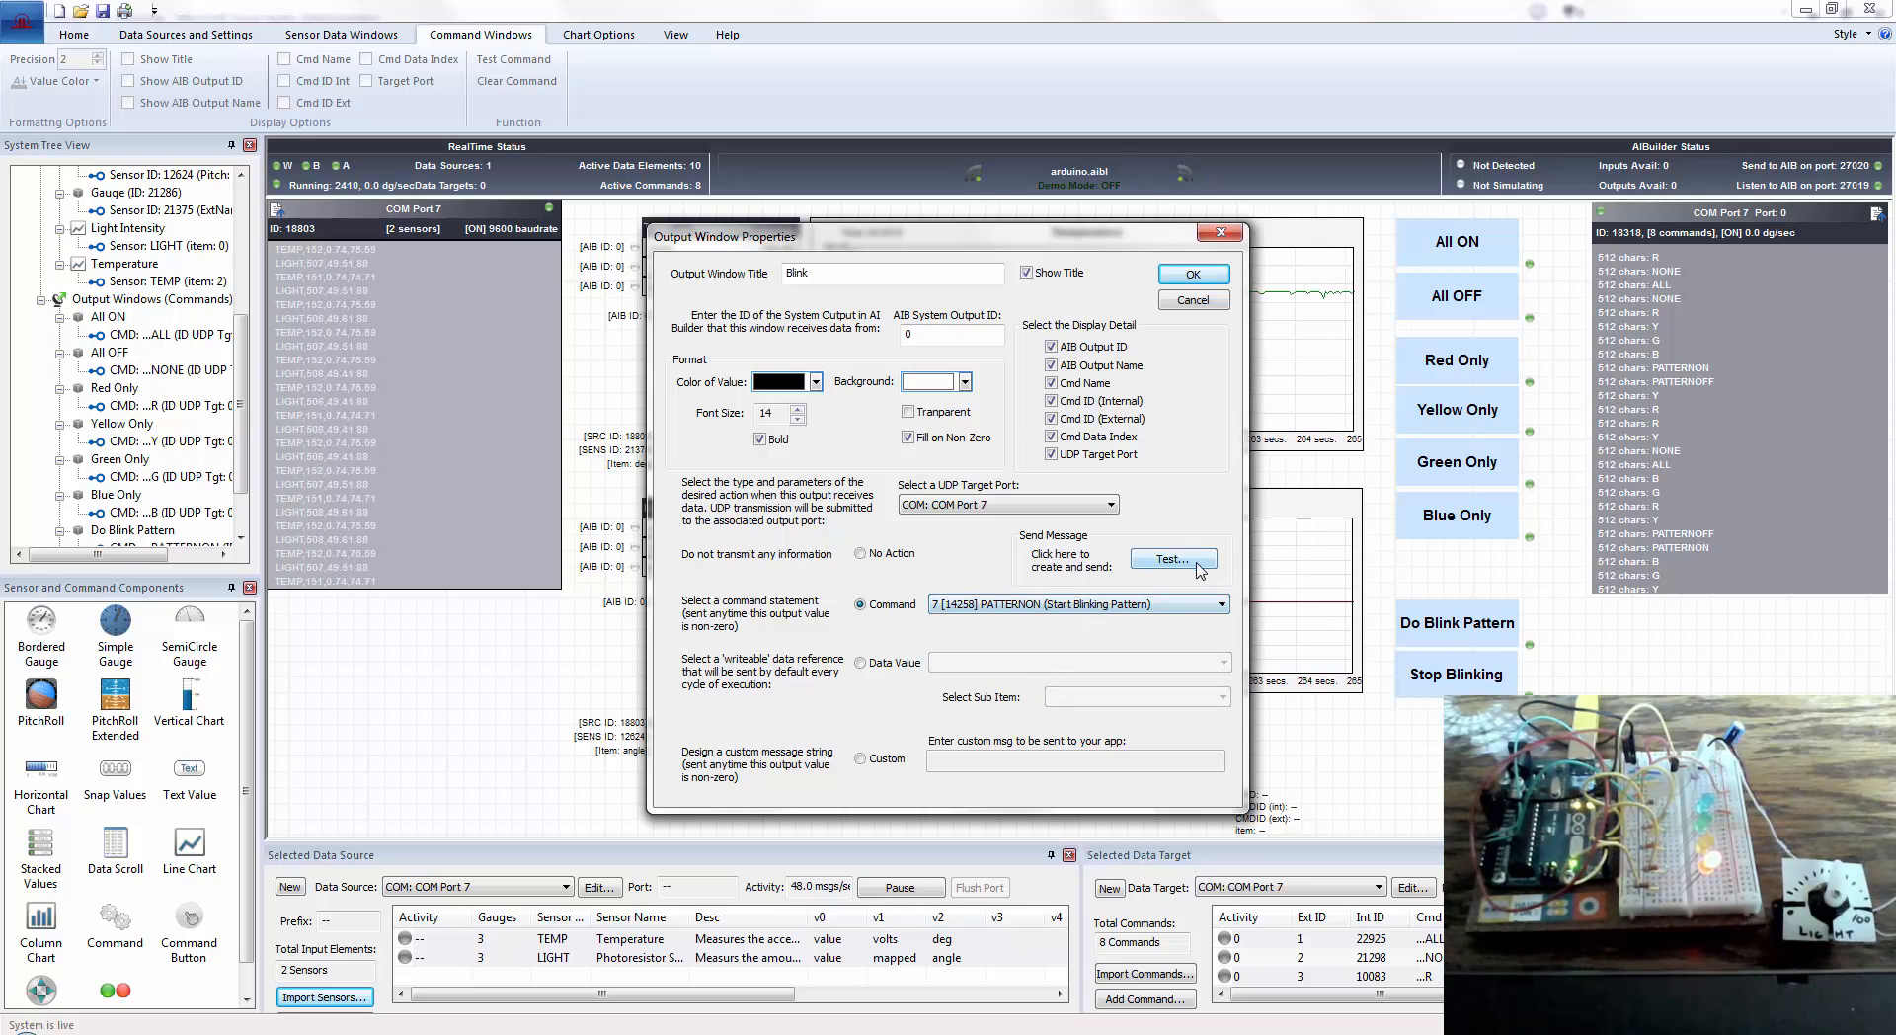
left_click(1167, 559)
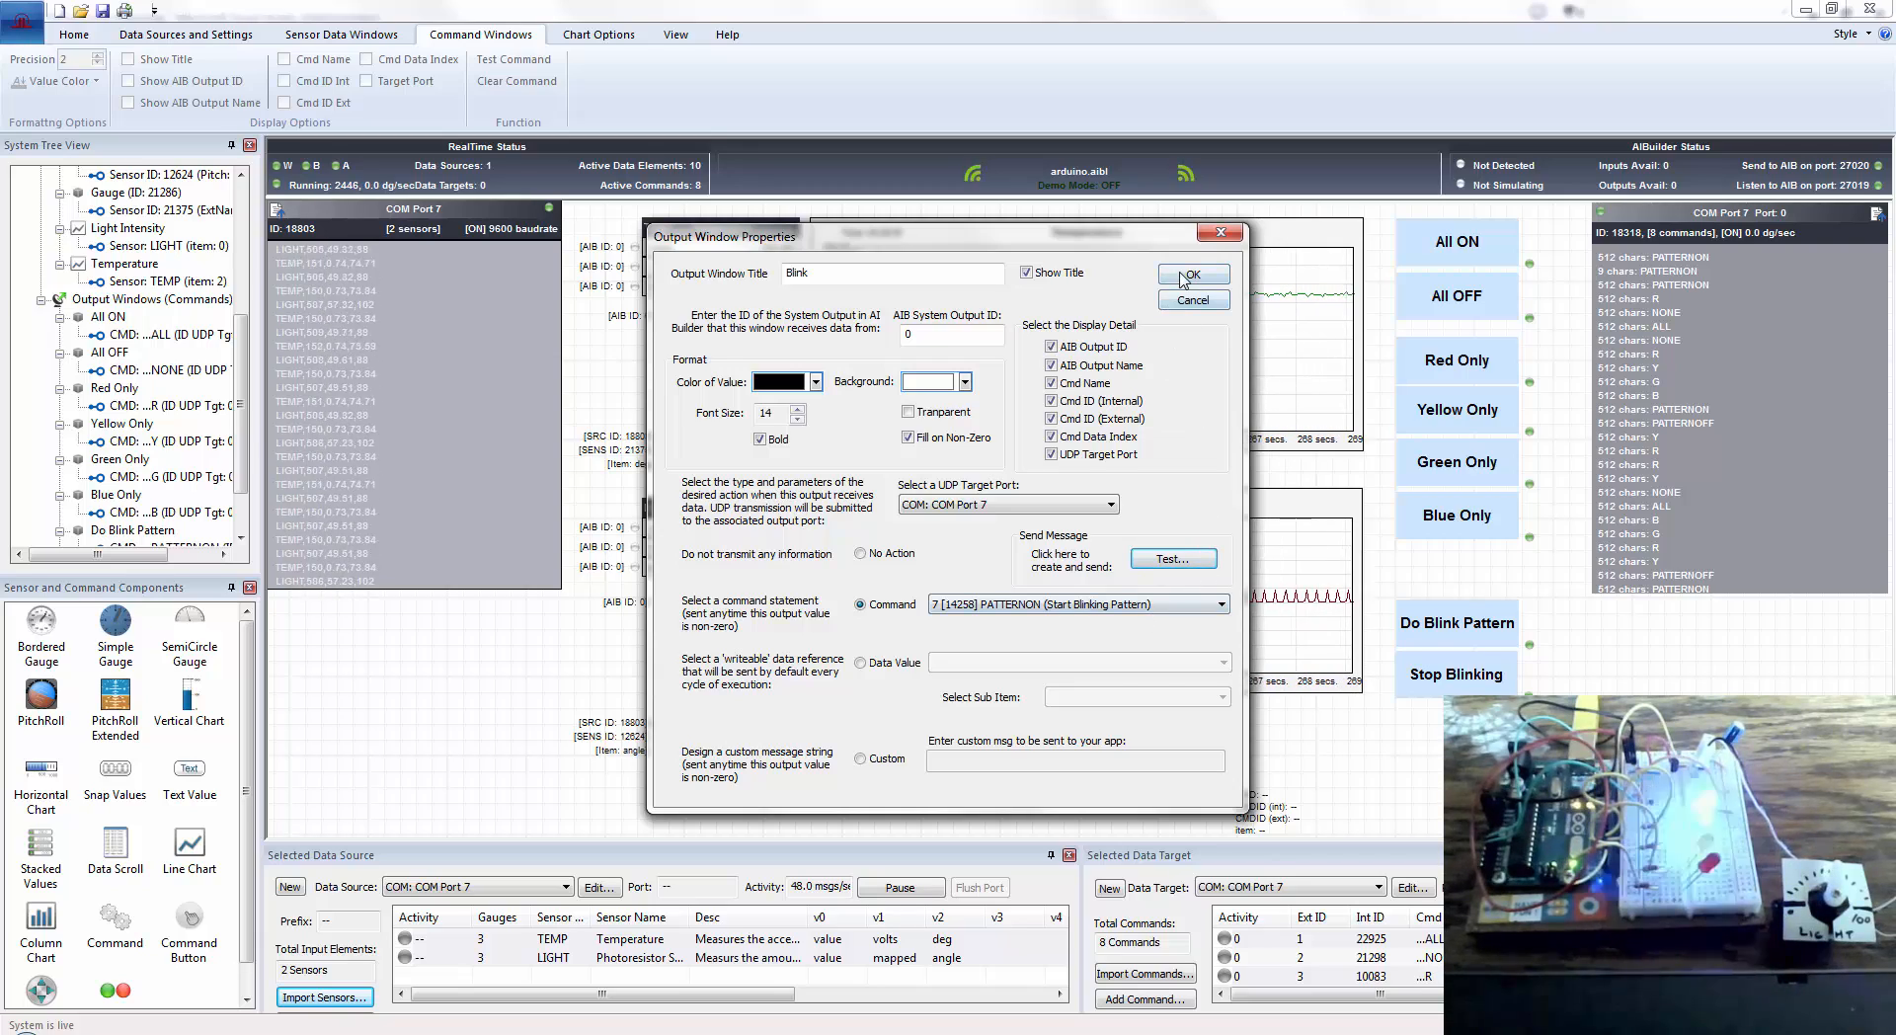
left_click(1189, 274)
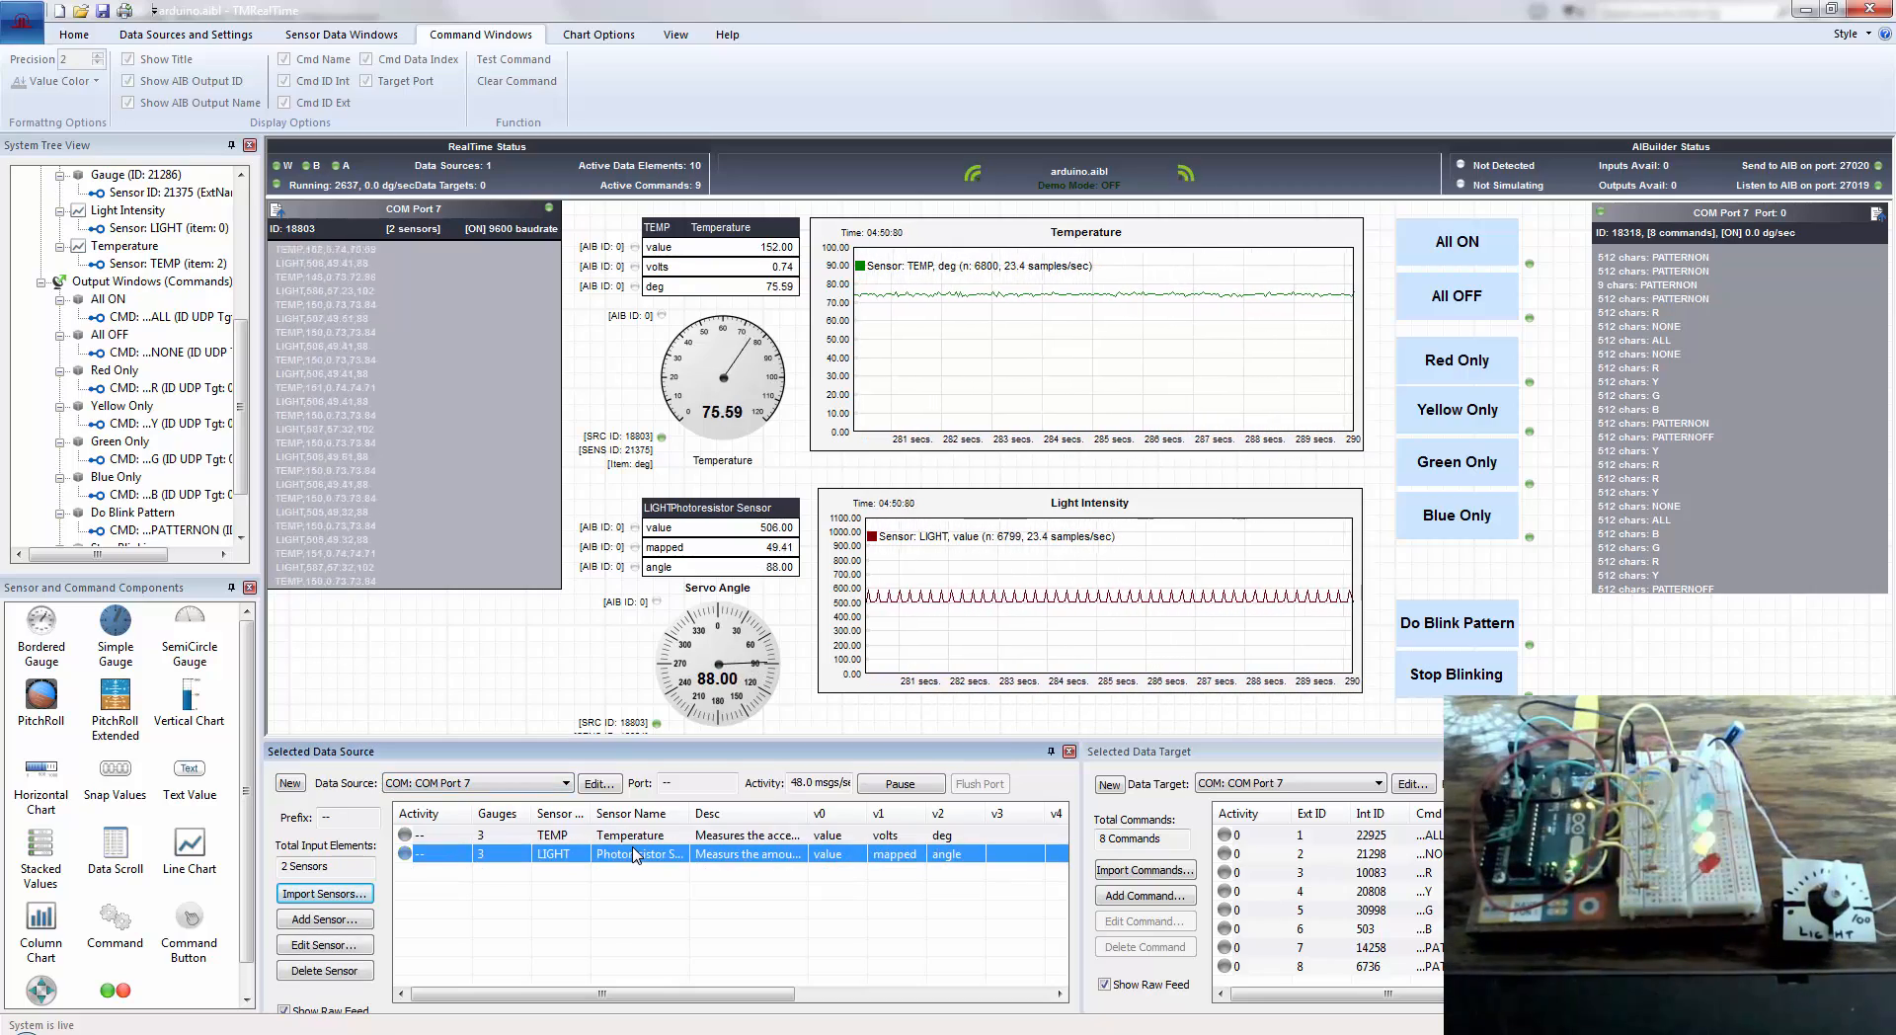
- Review the TEMP, LIGHT and PATTERNOFF entries, then resume receiving live sensor data
left_click(627, 833)
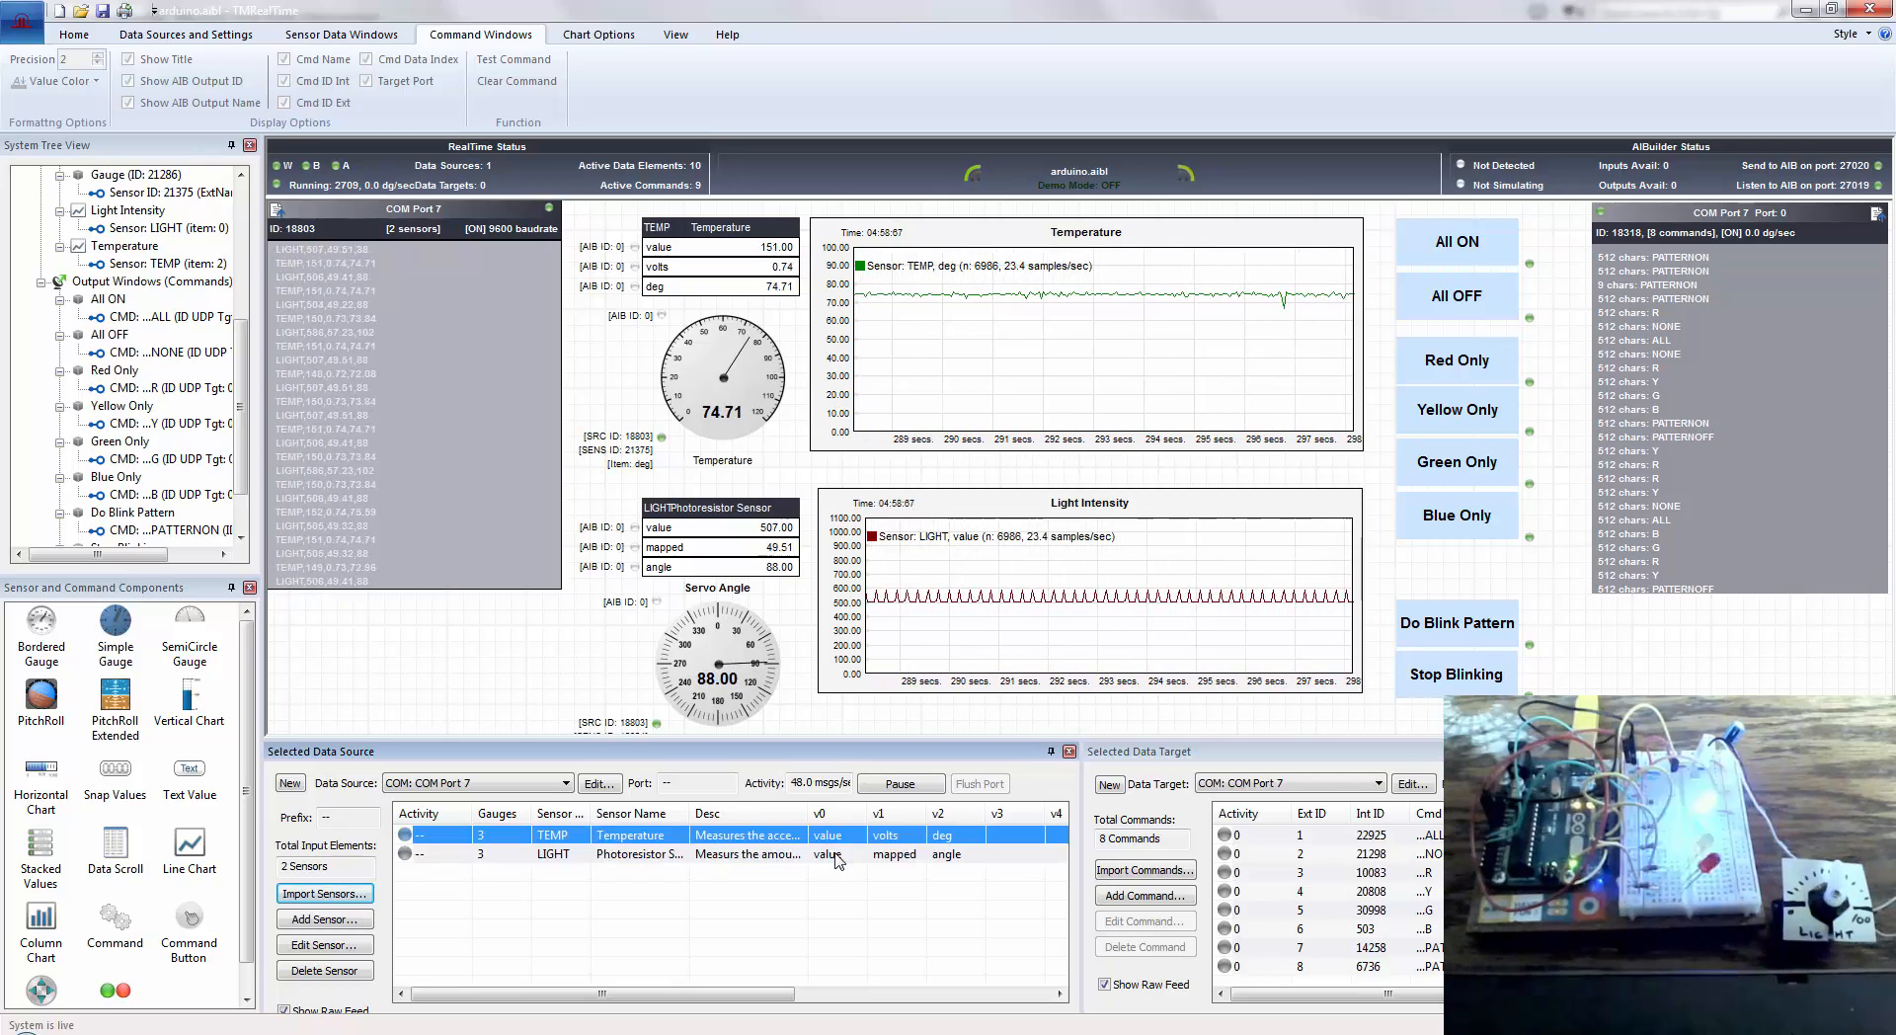
left_click(552, 853)
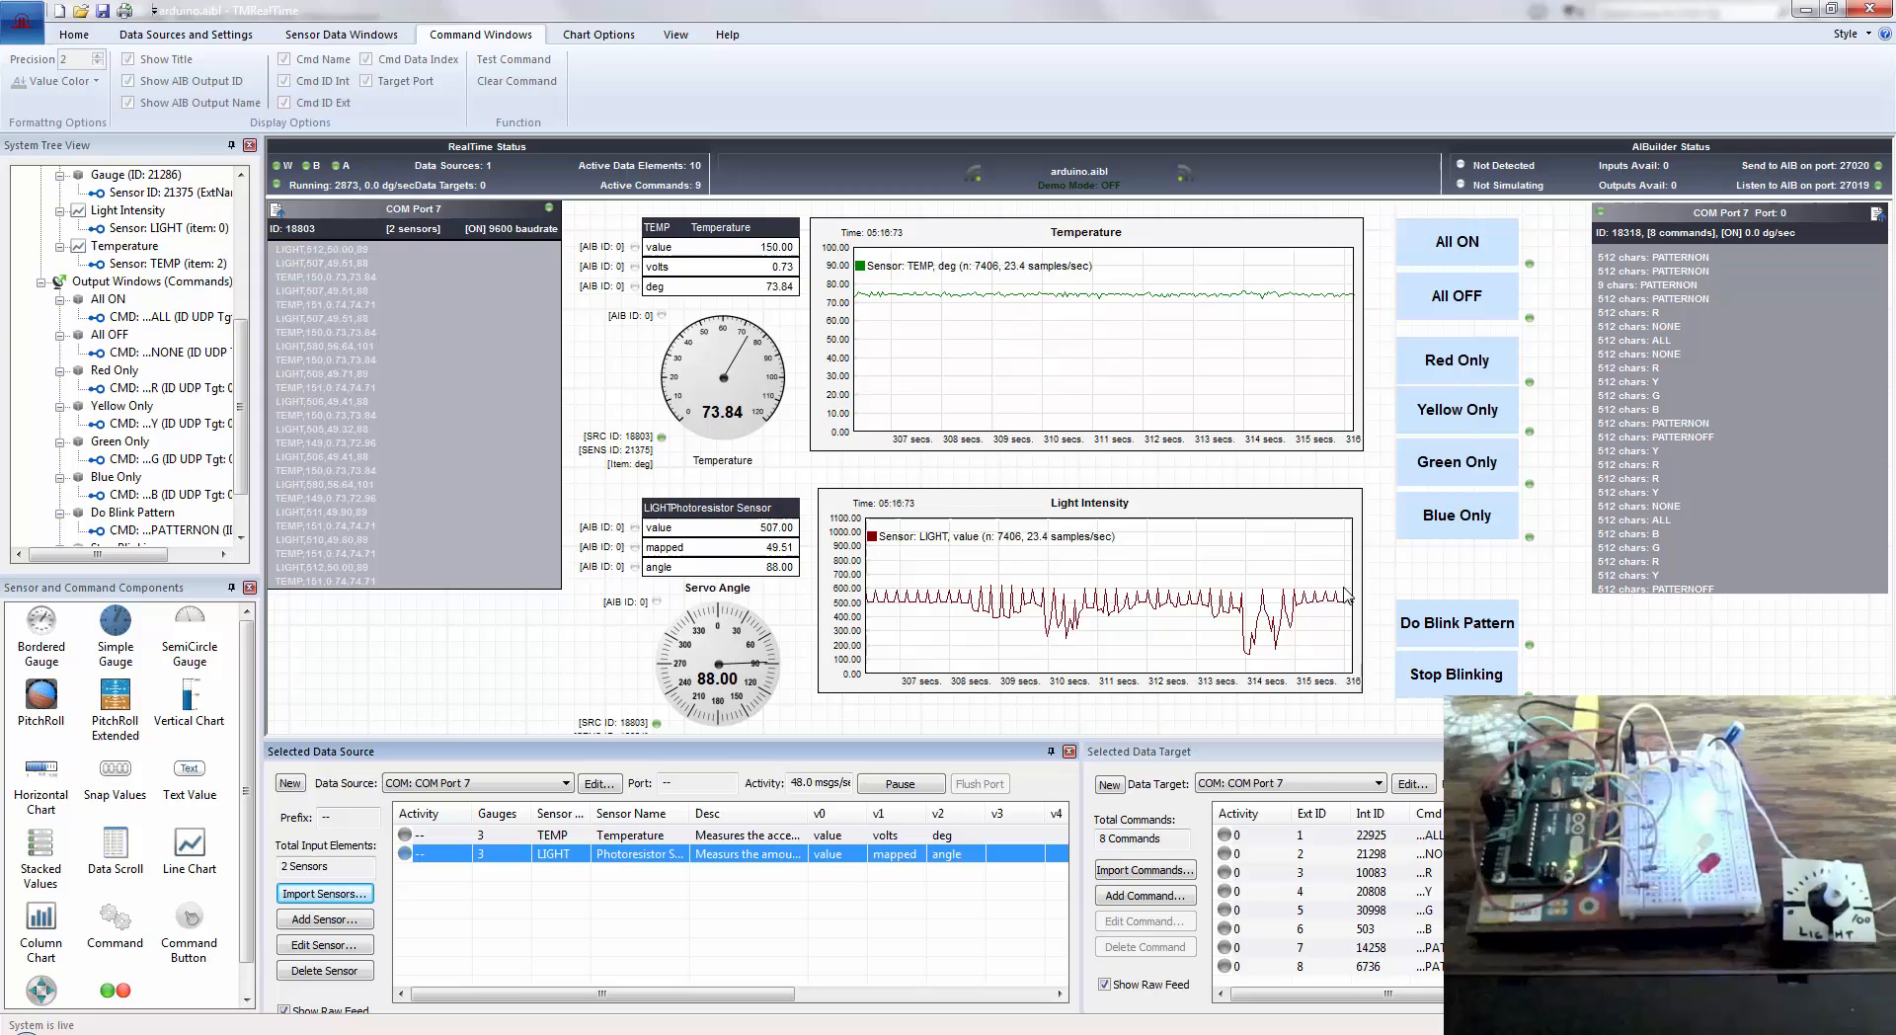
mouse_move(1386, 577)
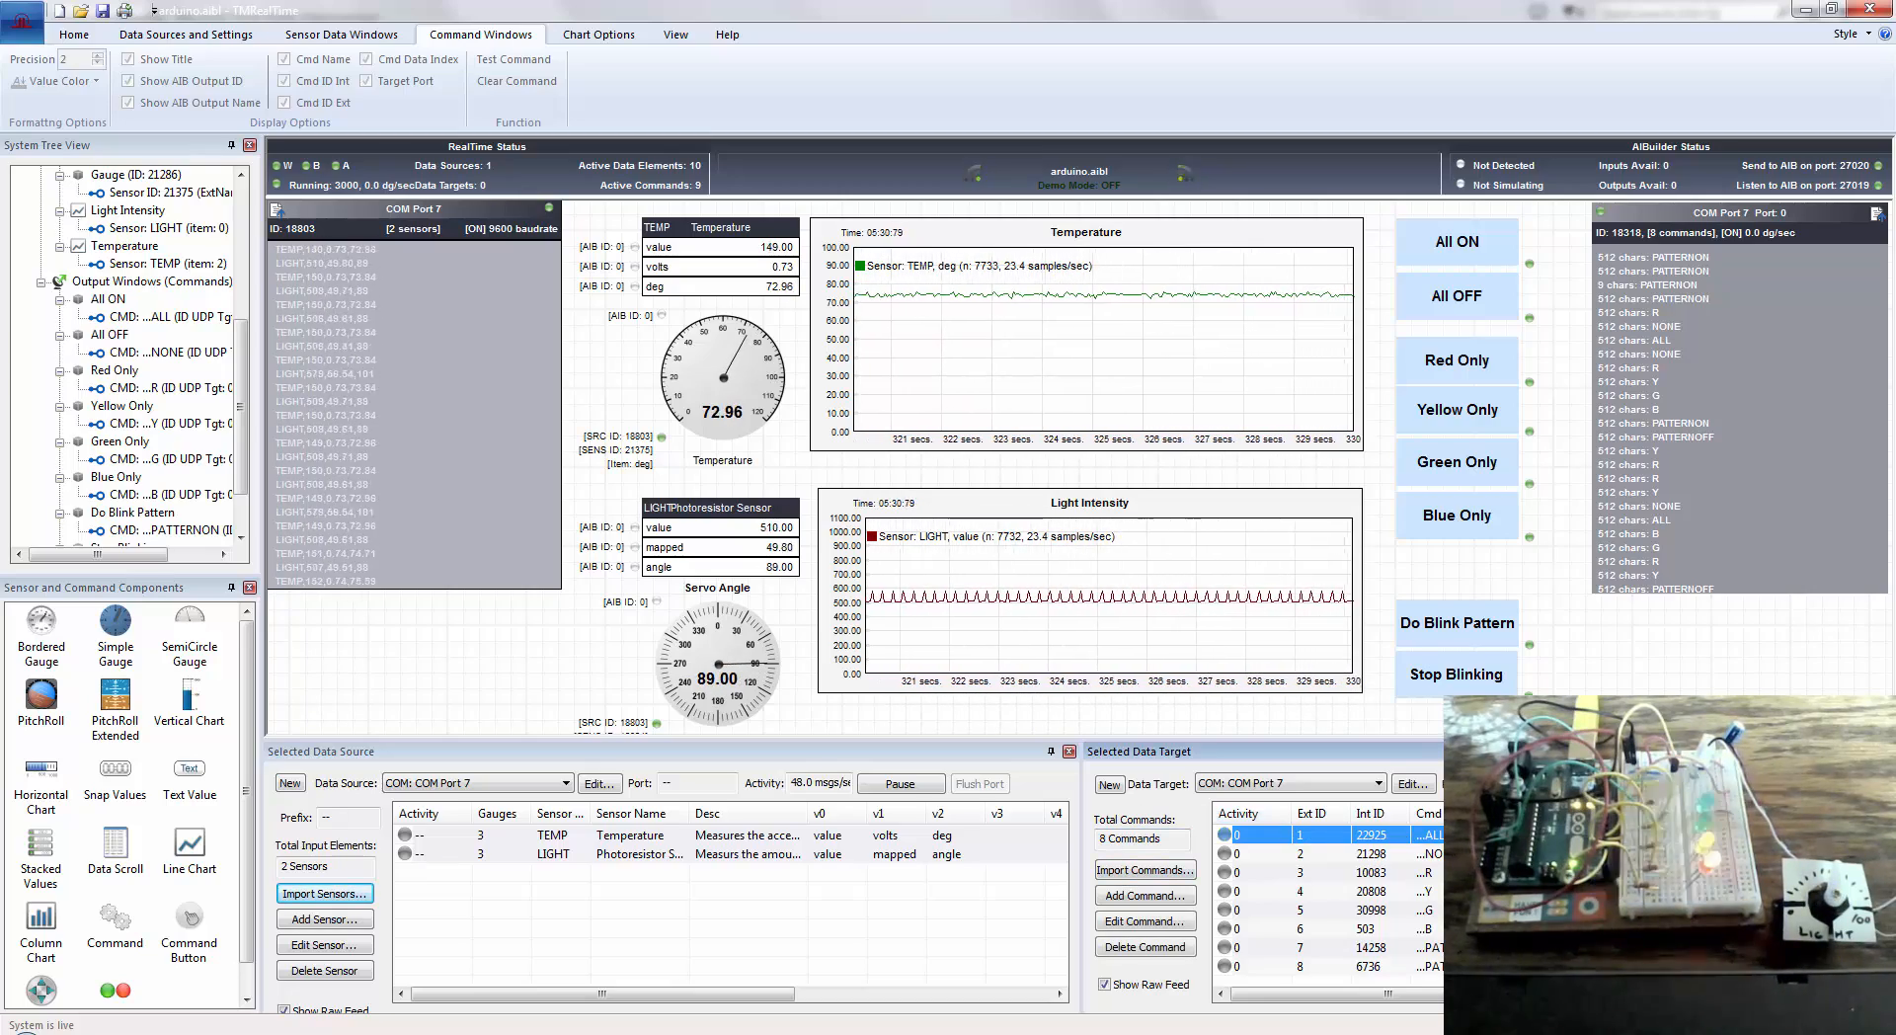
left_click(1329, 853)
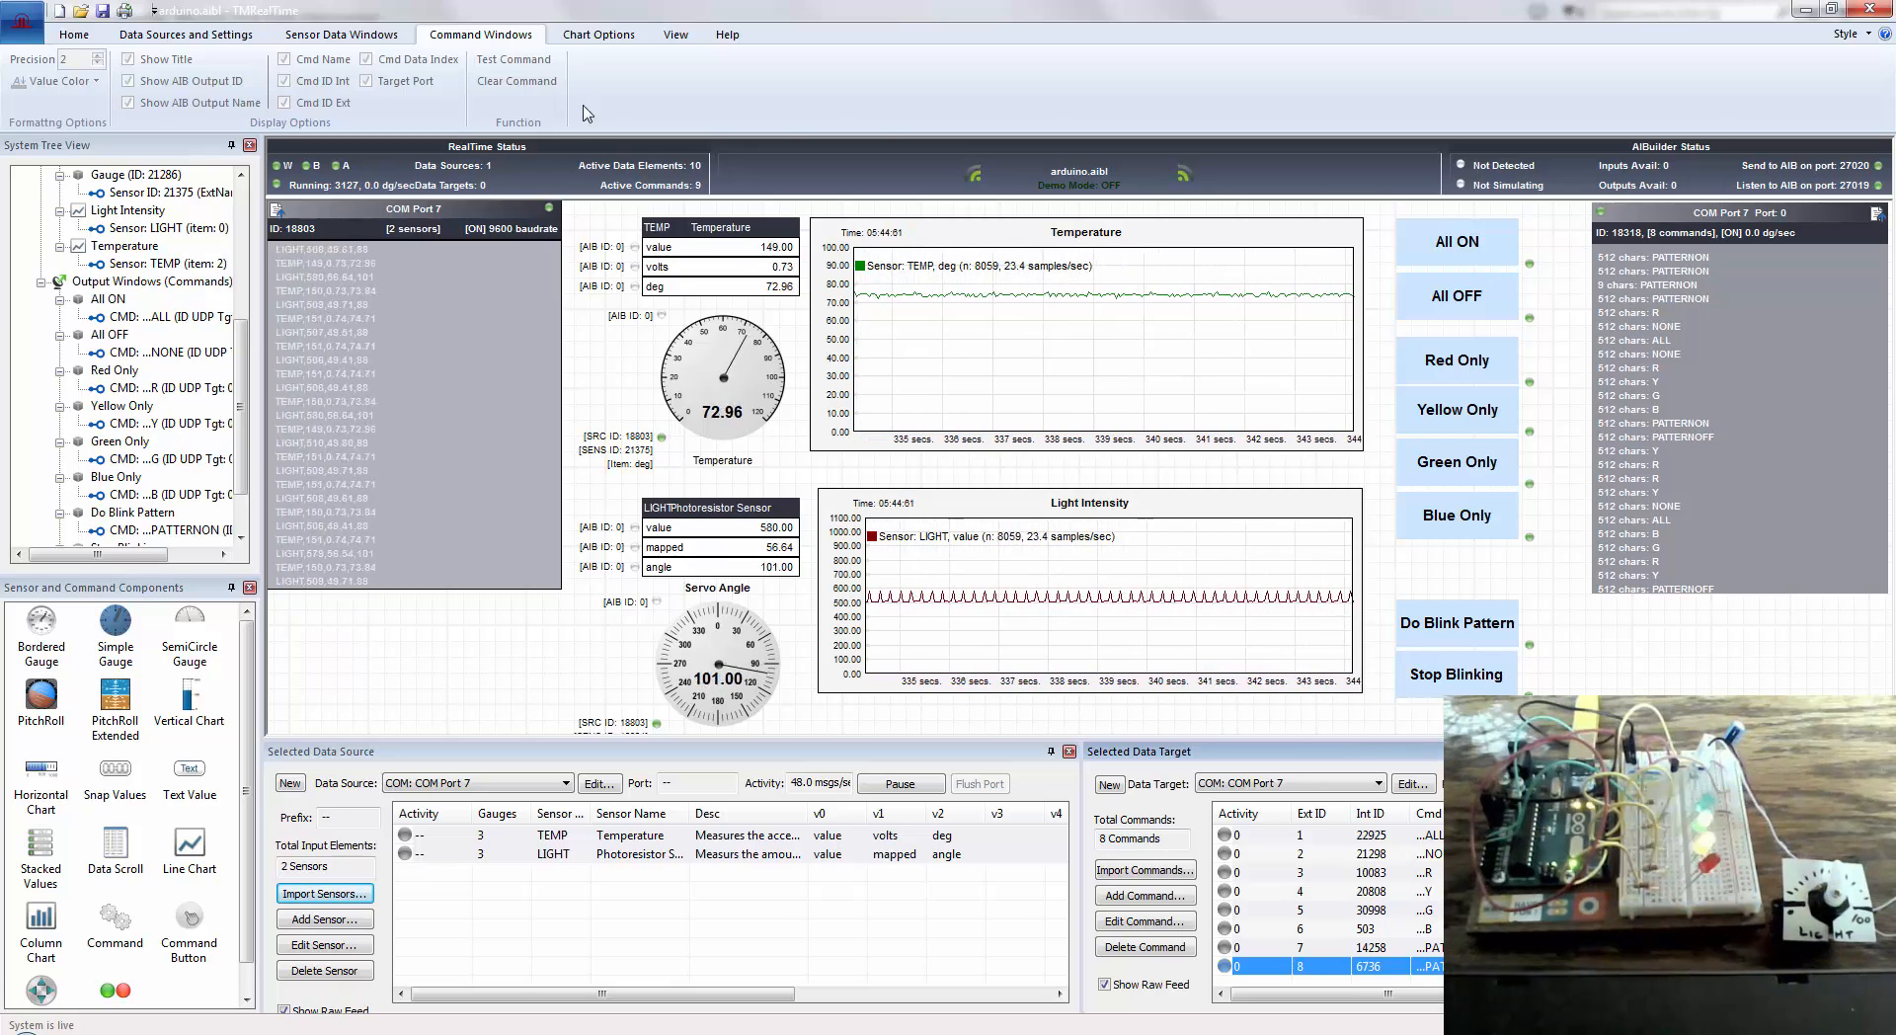
left_click(900, 782)
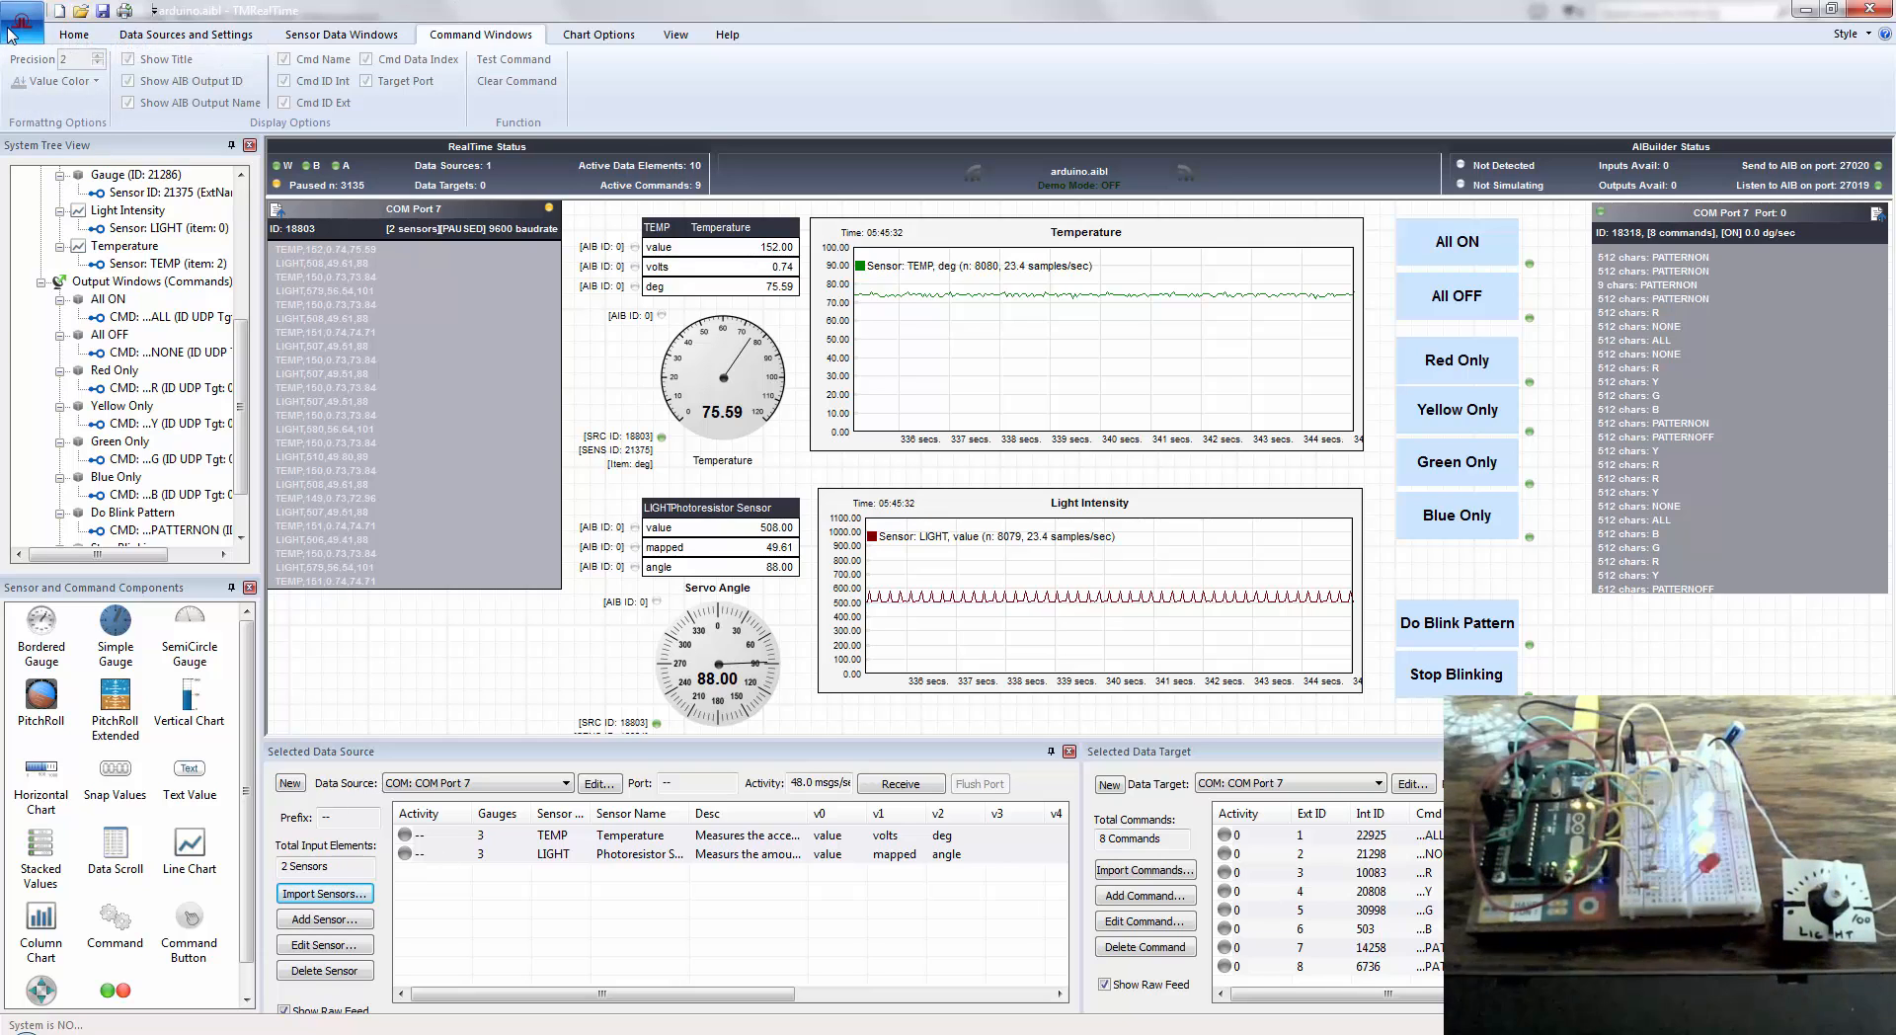
left_click(1455, 294)
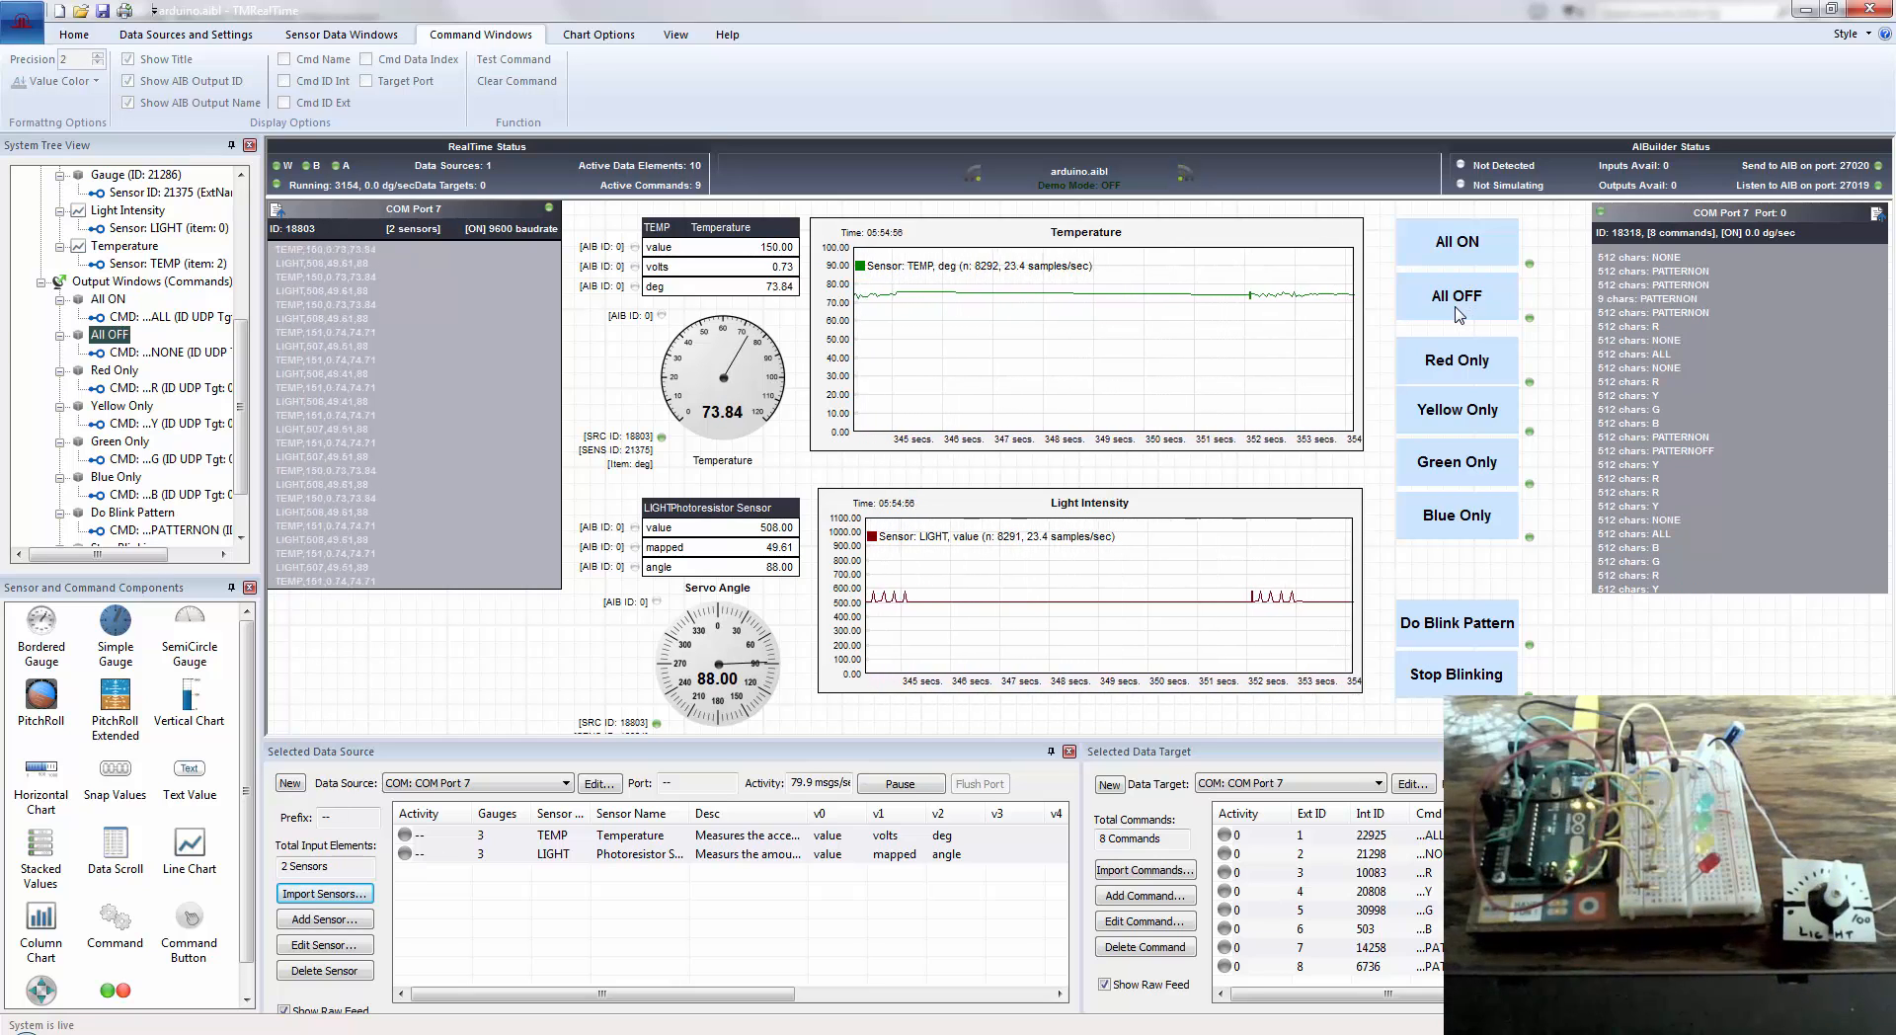
mouse_move(1313, 375)
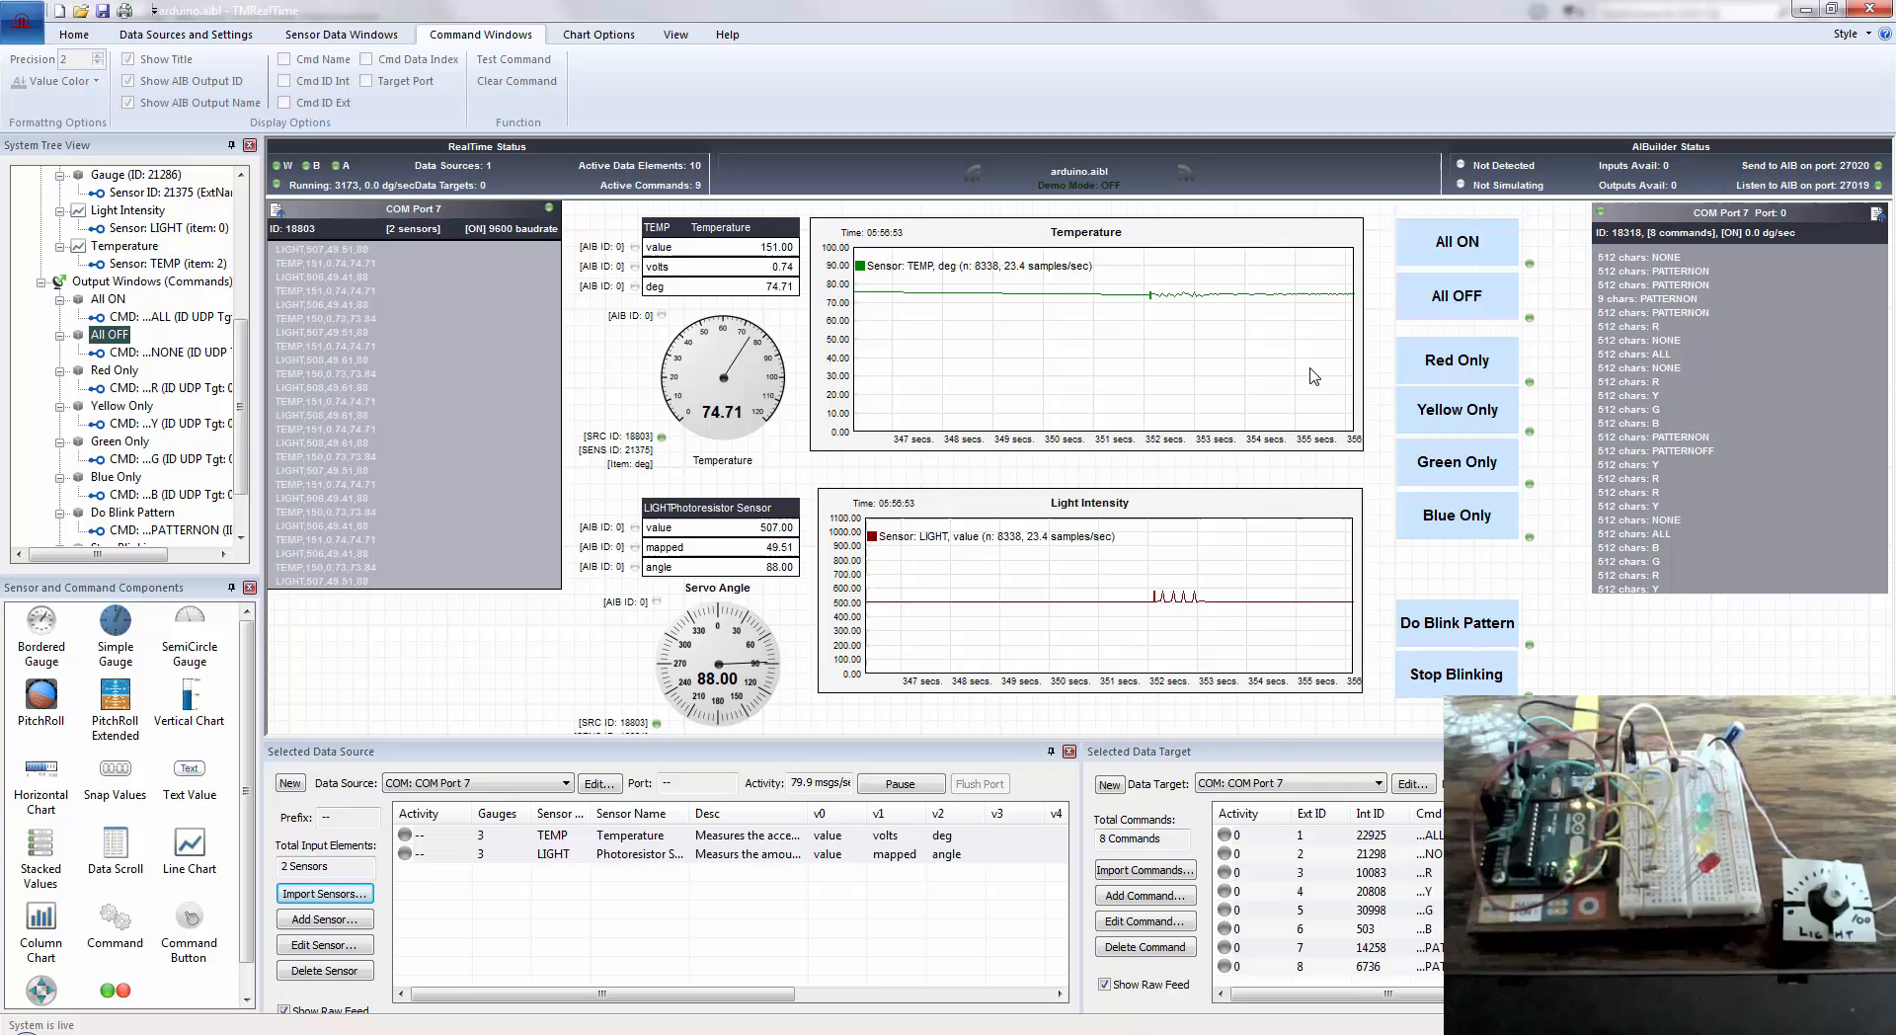
left_click(596, 34)
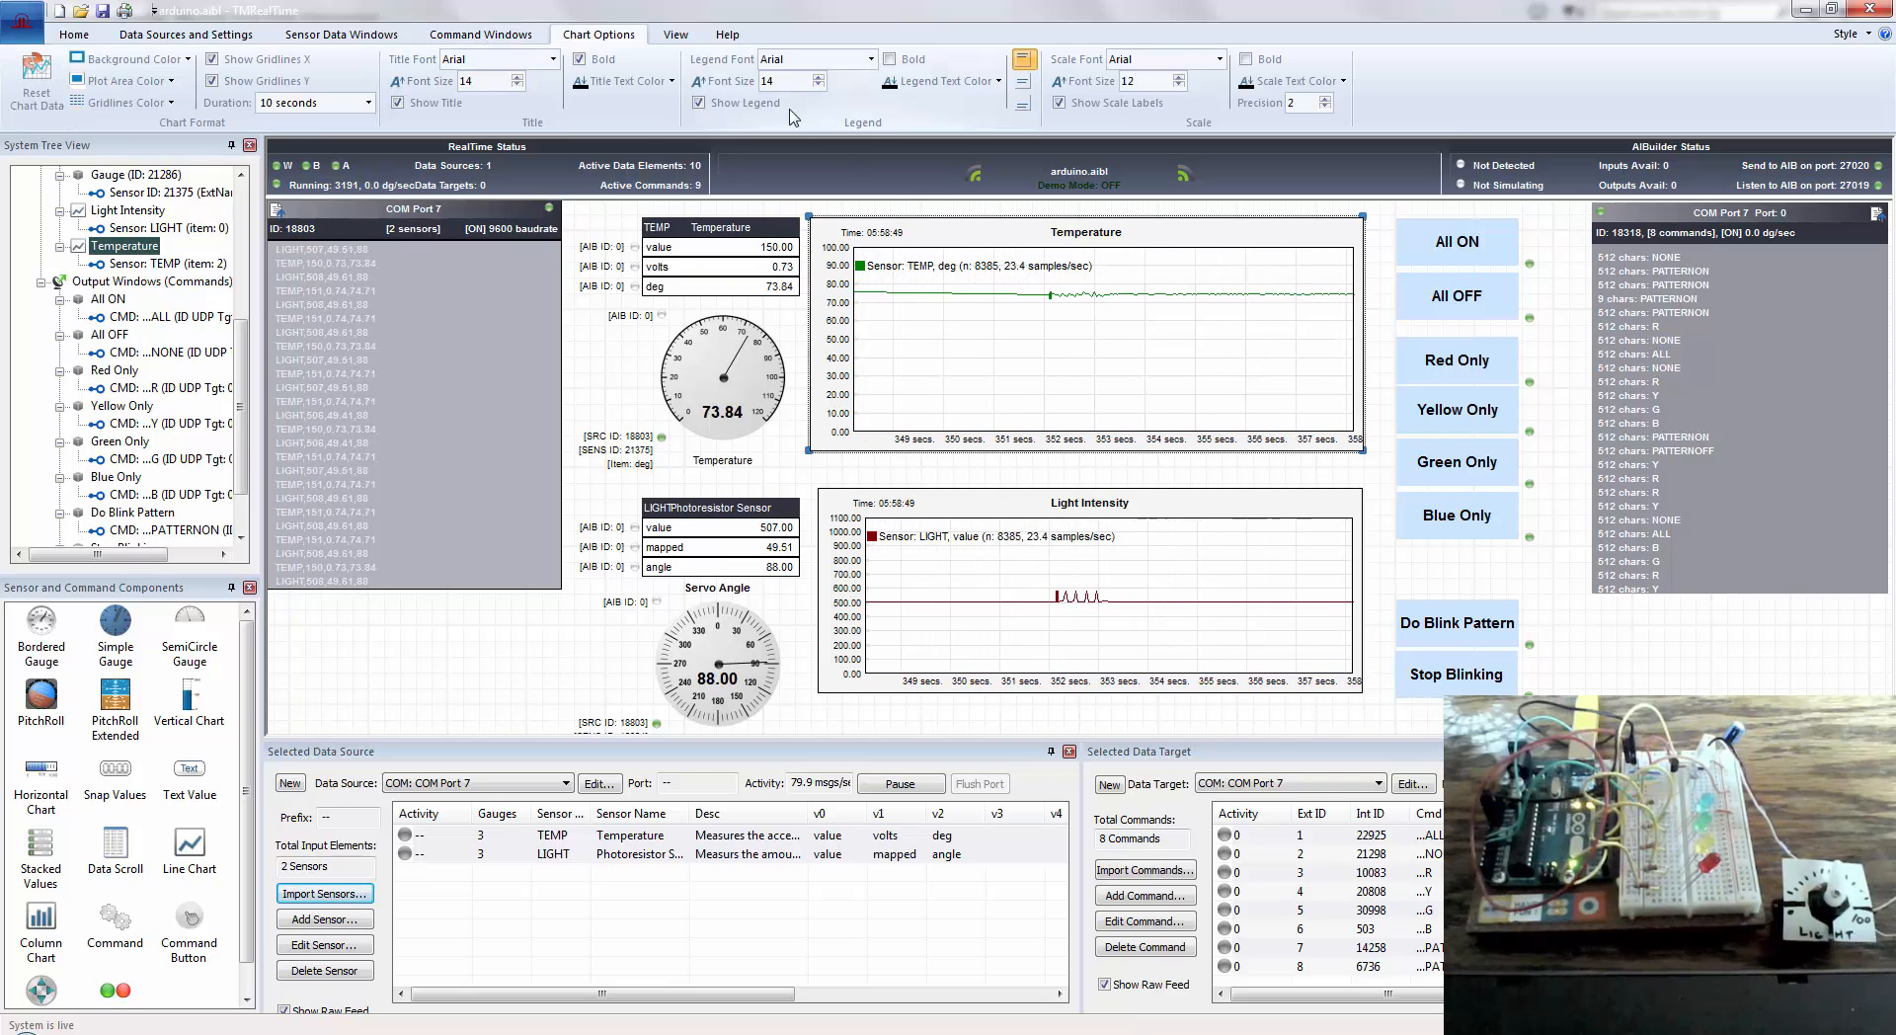
- Give the Servo Angle gauge a yellow Circle Gauge Background in Sensor Data Windows
left_click(675, 34)
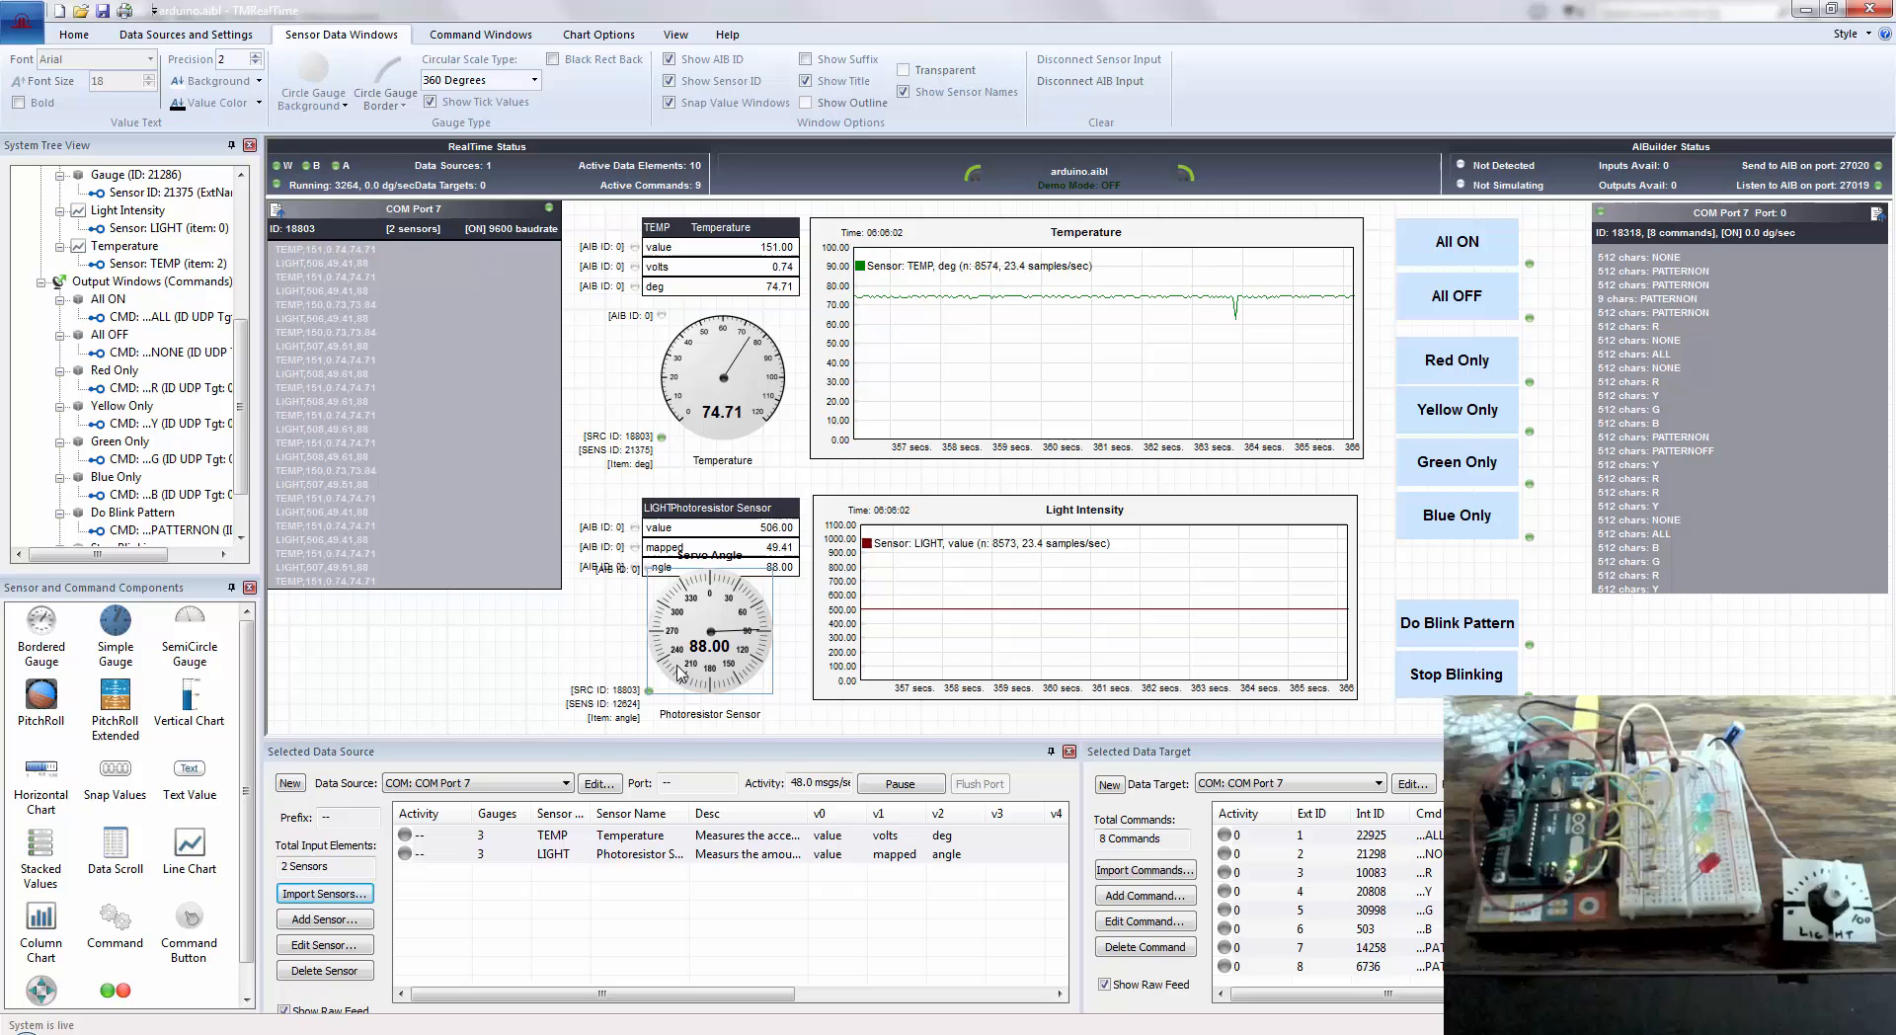
left_click(310, 81)
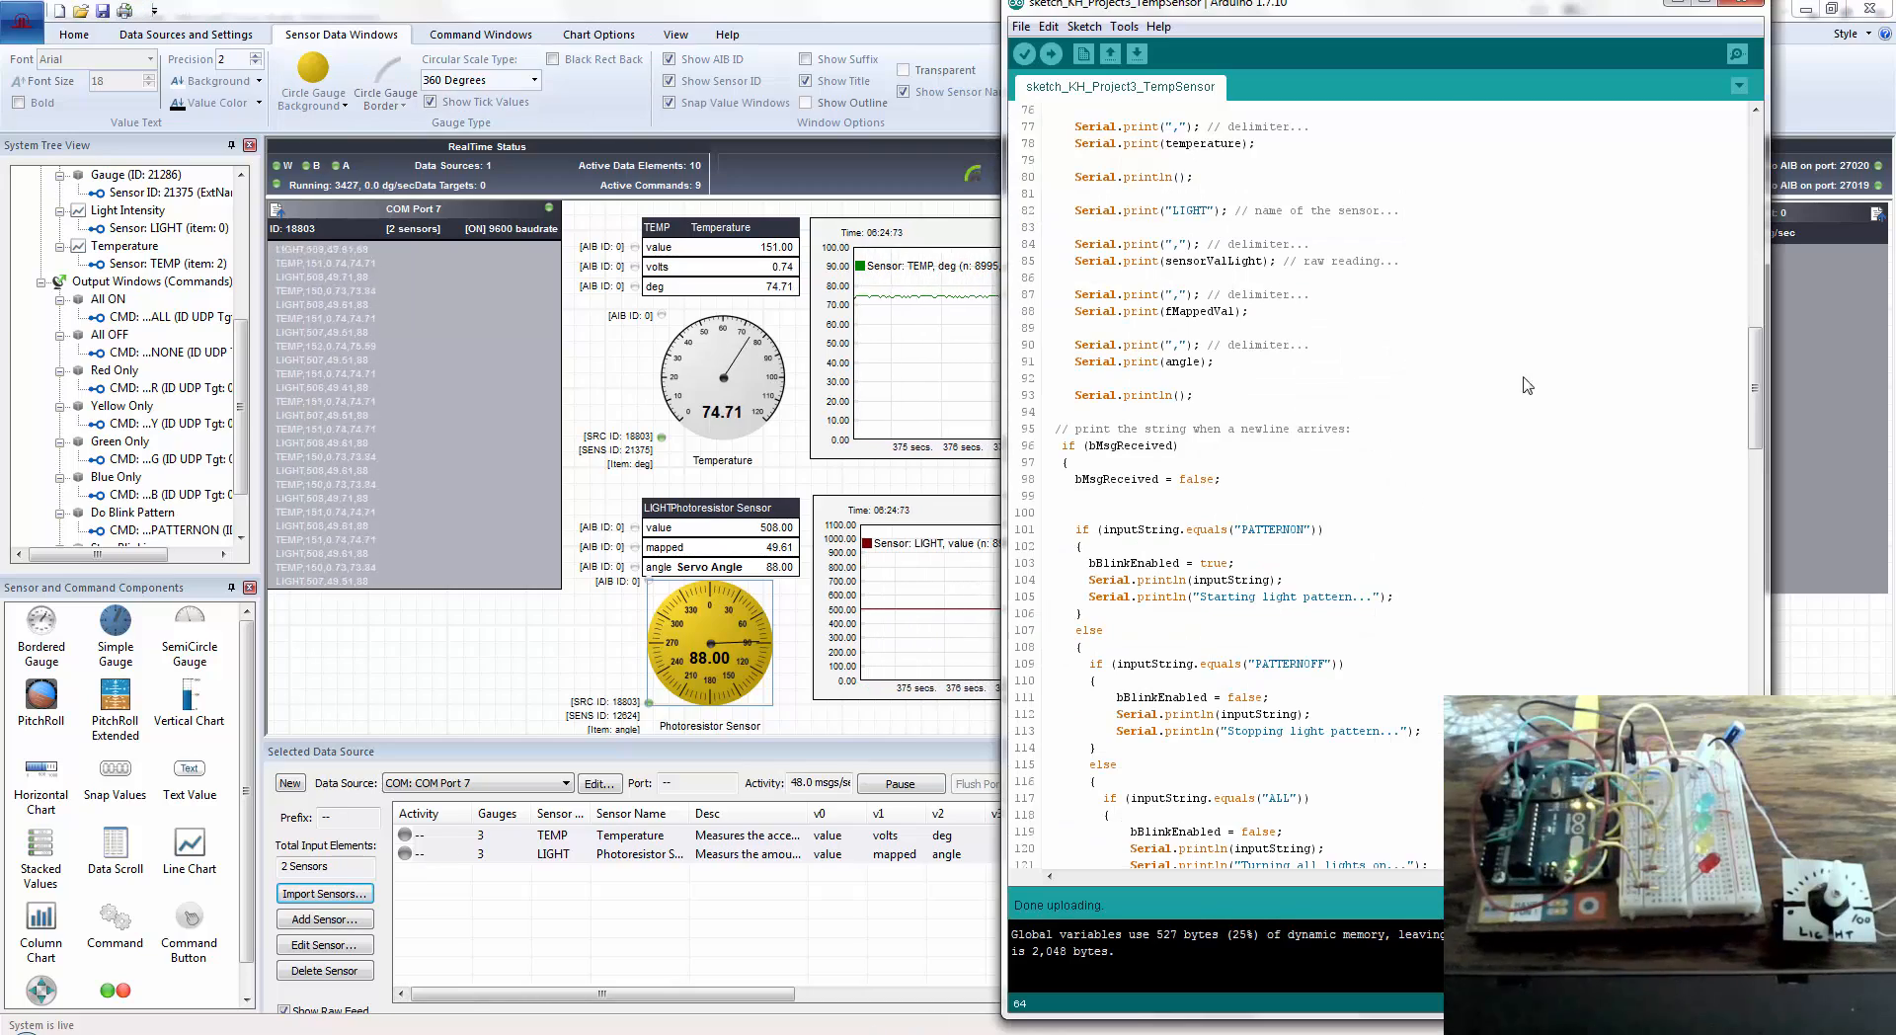
- Scroll the sketch from the top down to setLEDPattern, then minimize the Arduino IDE
scroll("up", 3)
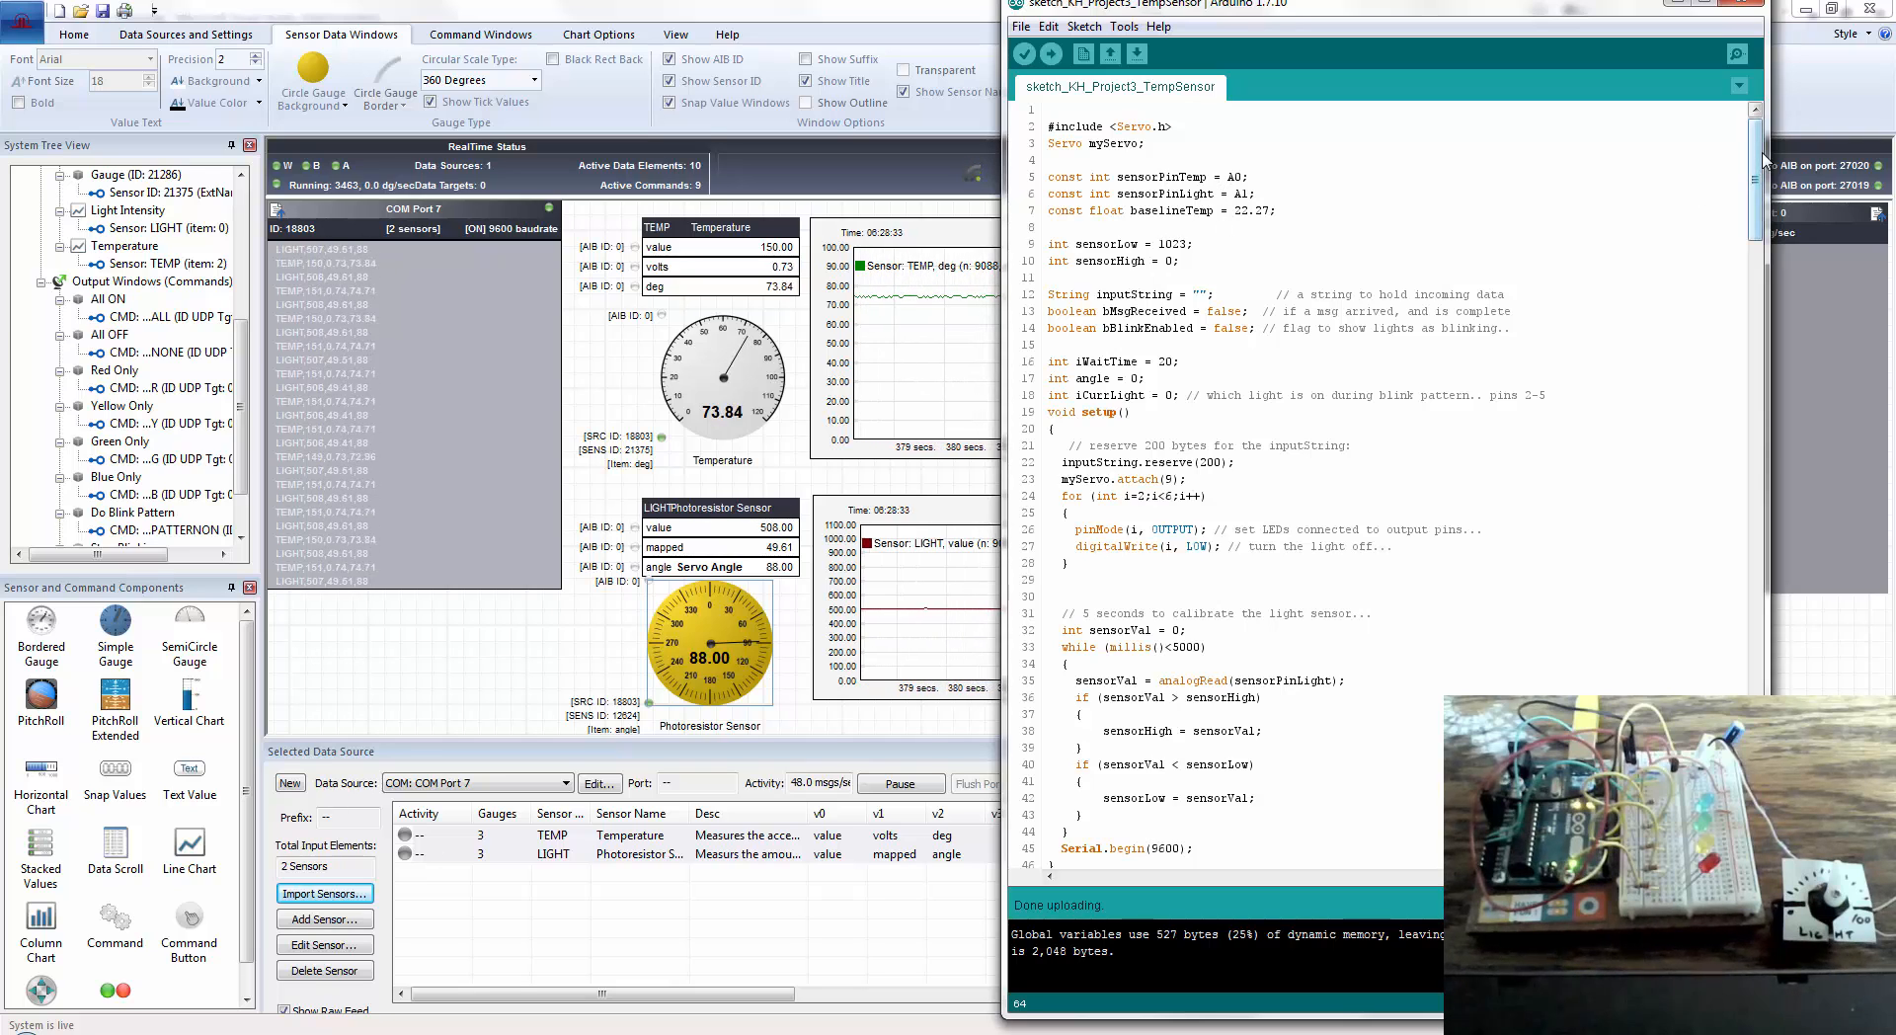
scroll("down", 3)
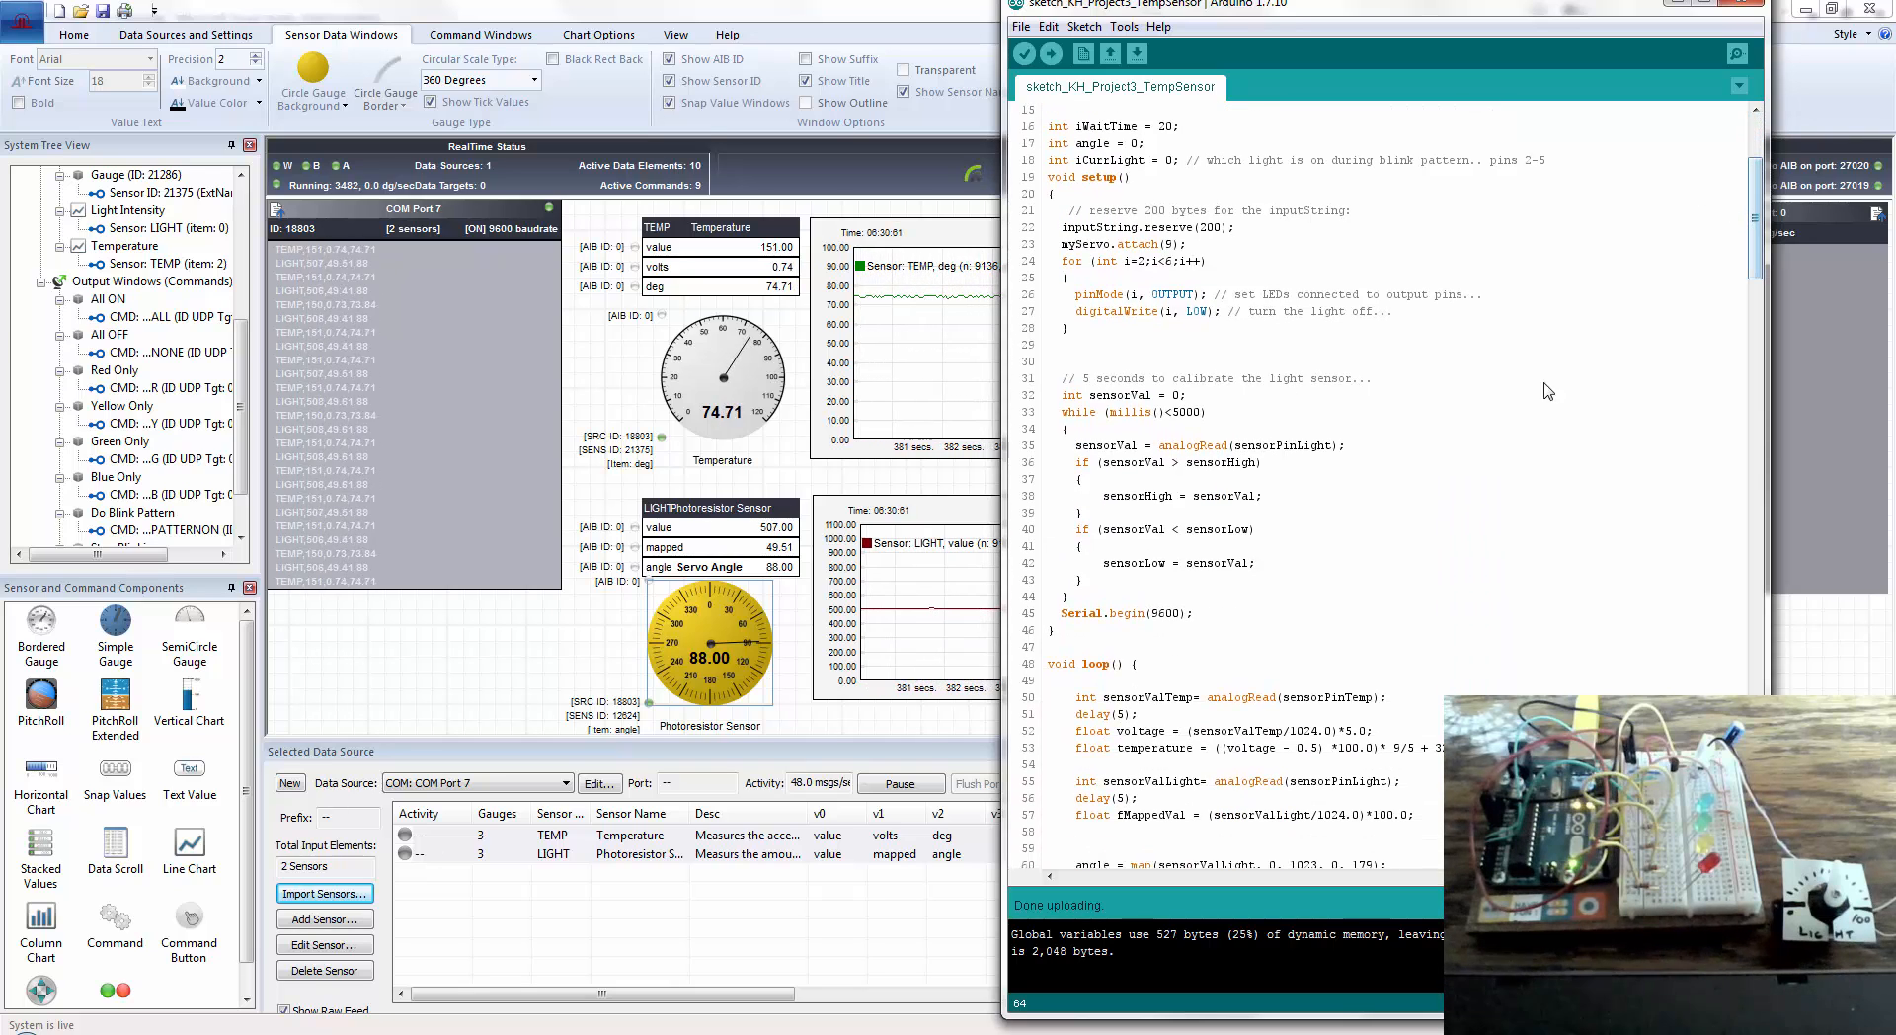
scroll("down", 3)
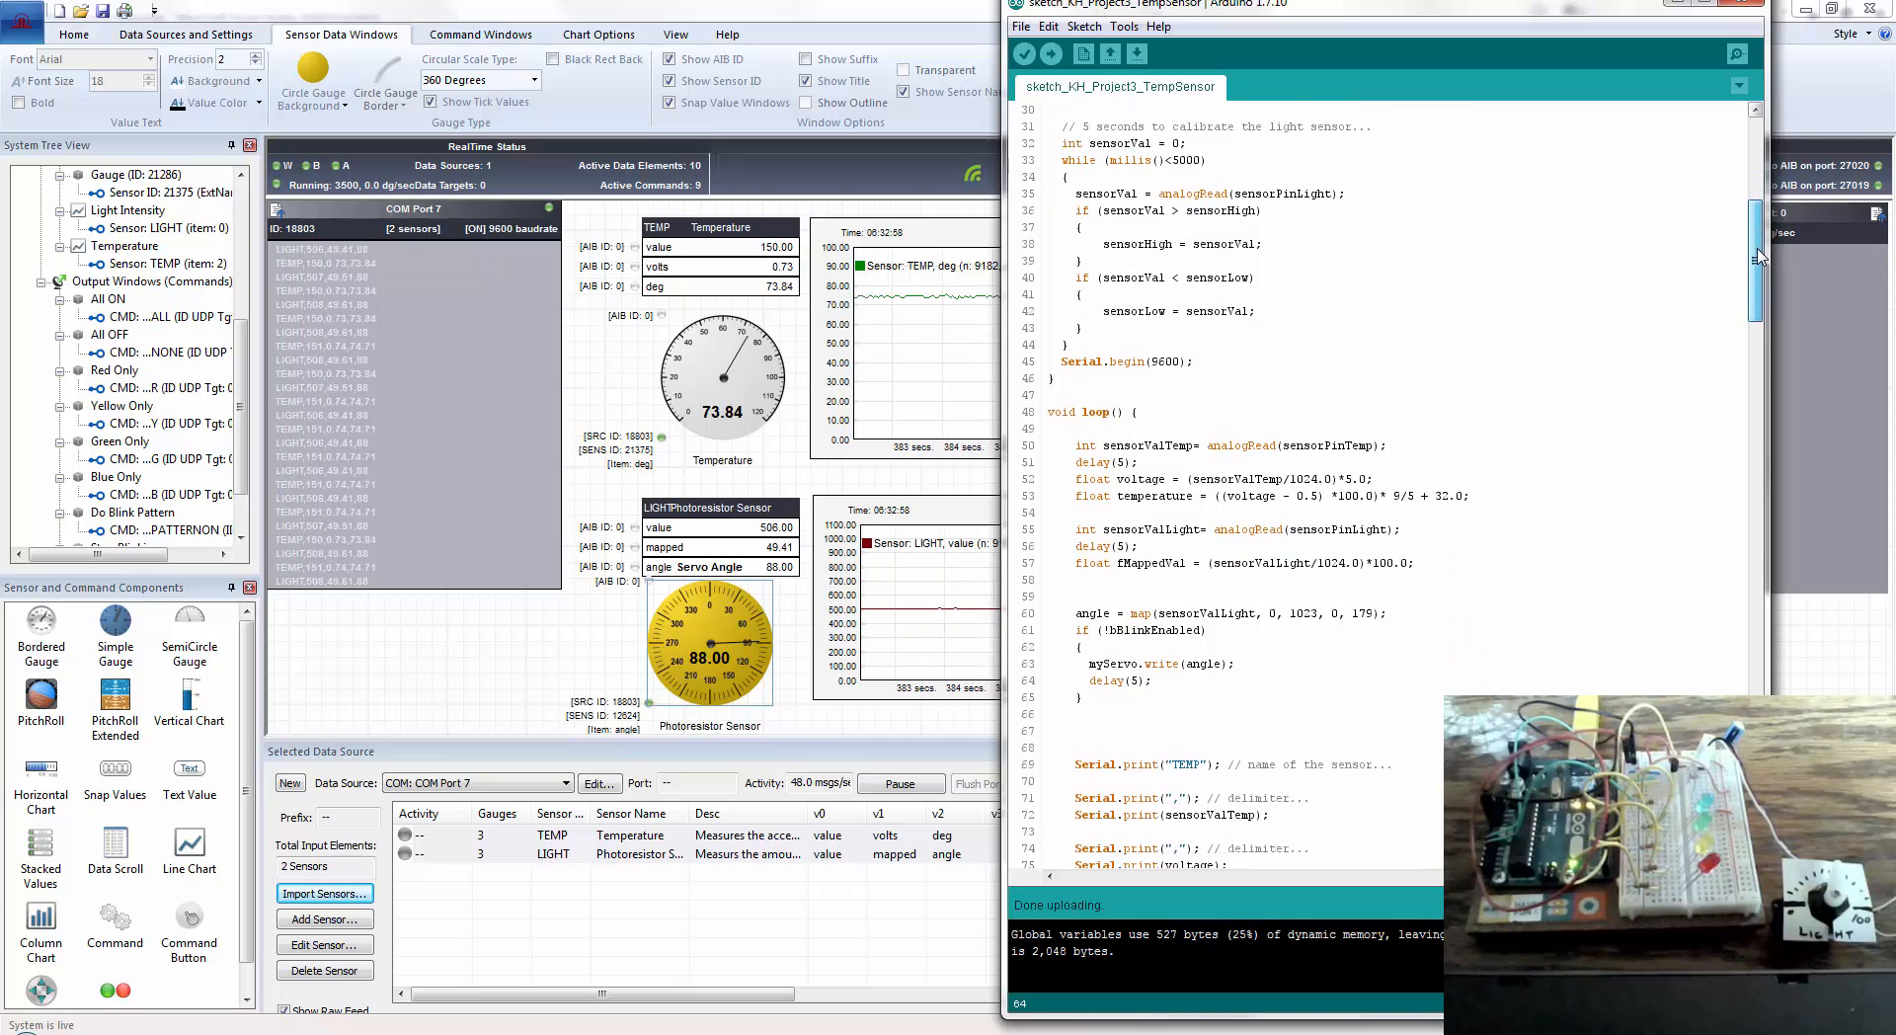
scroll("down", 3)
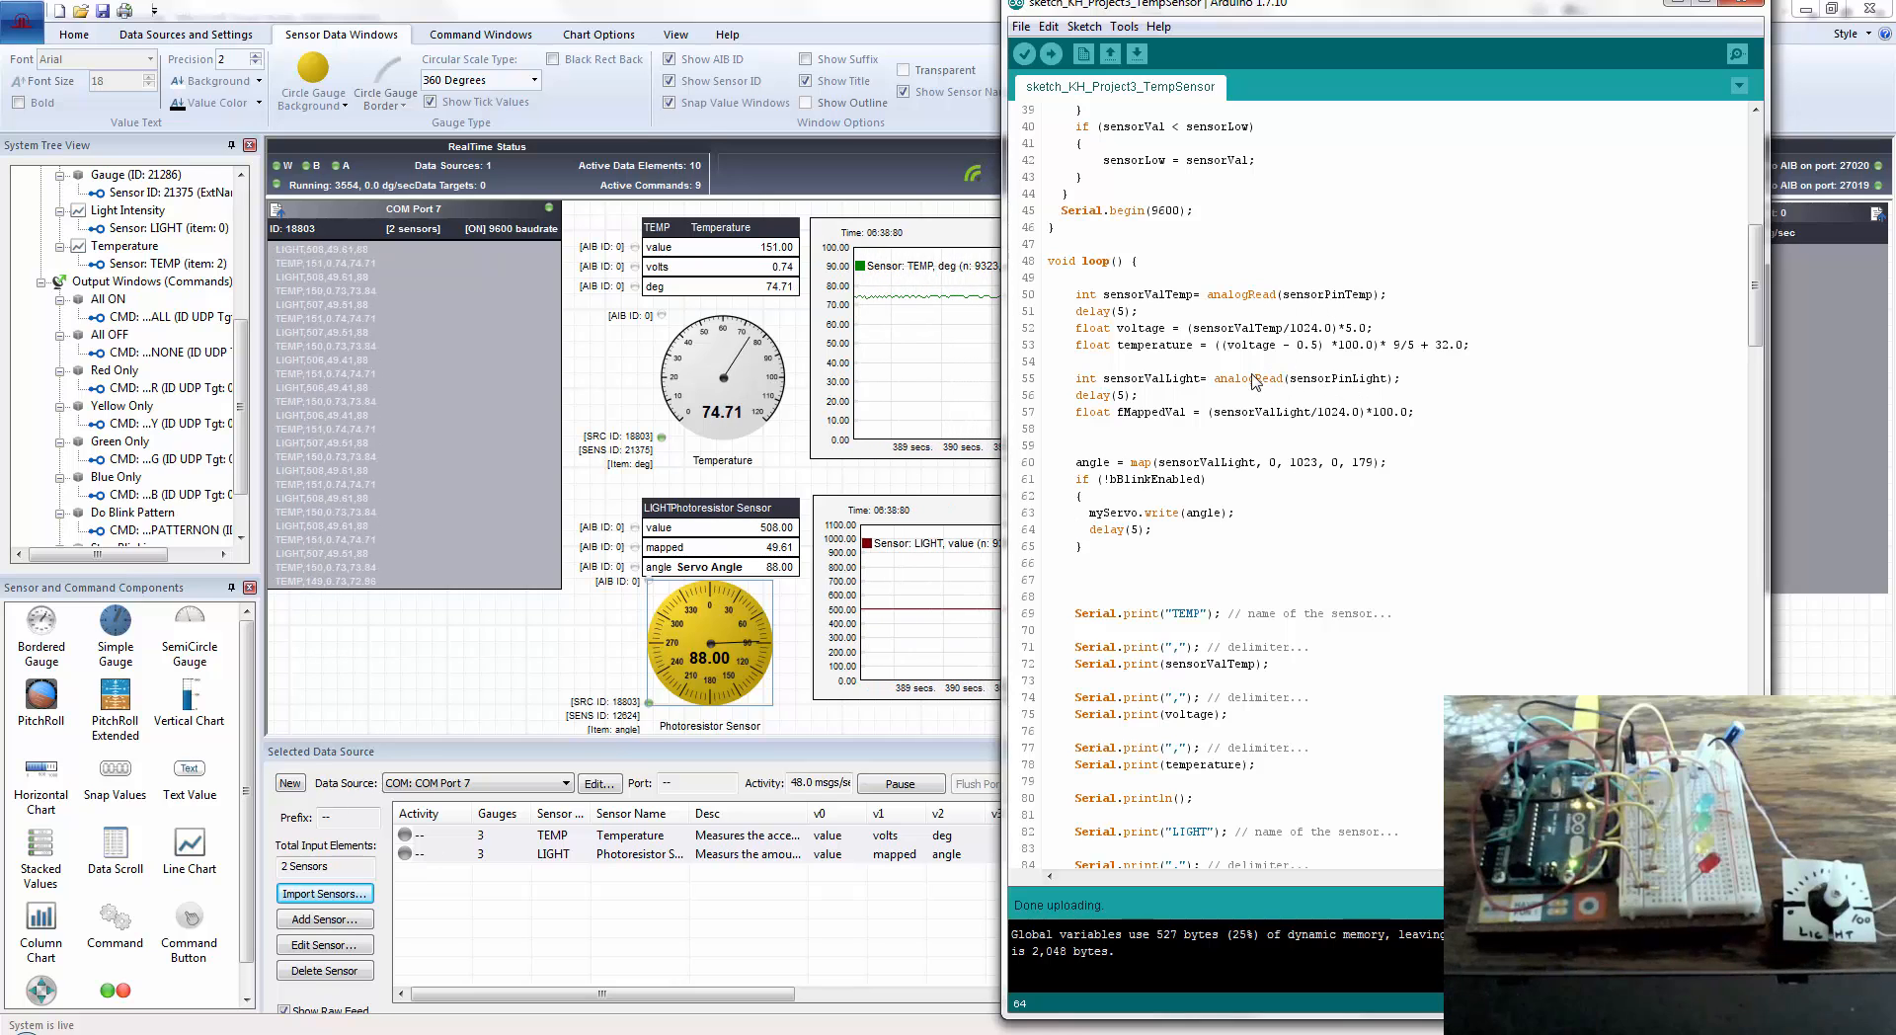
scroll("down", 3)
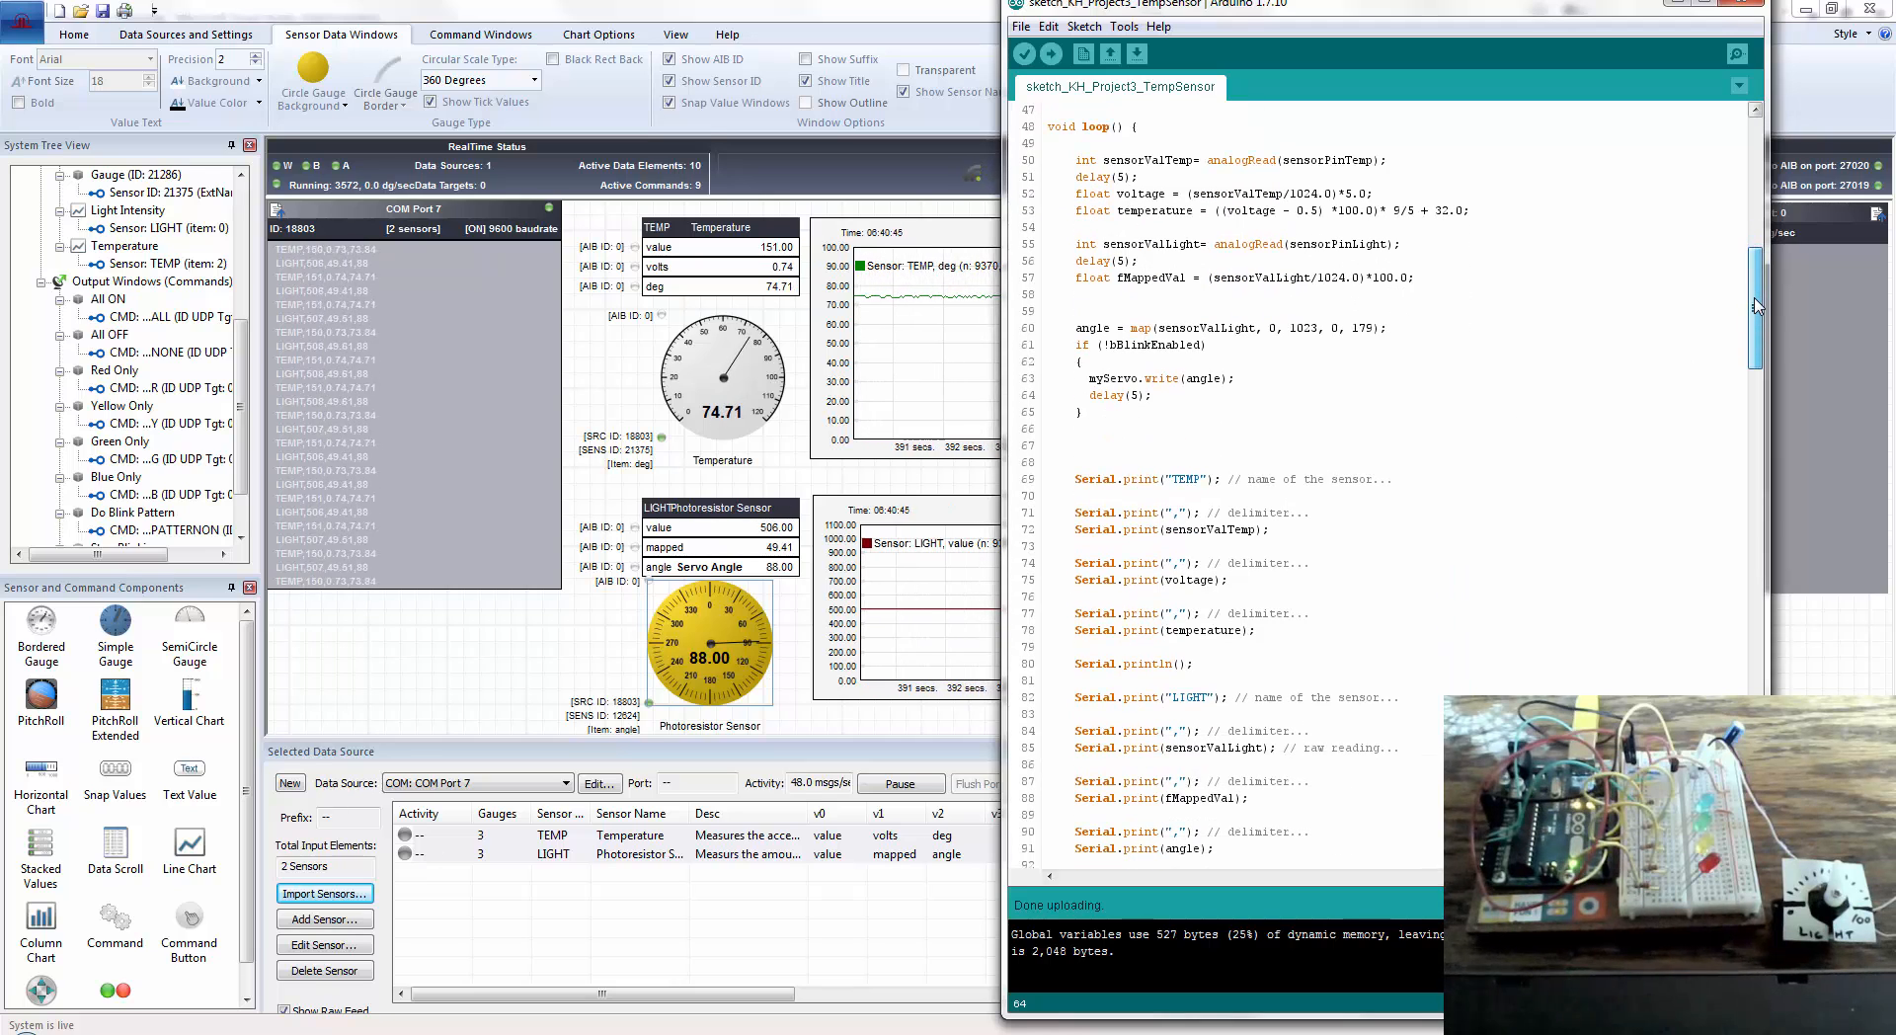
scroll("down", 3)
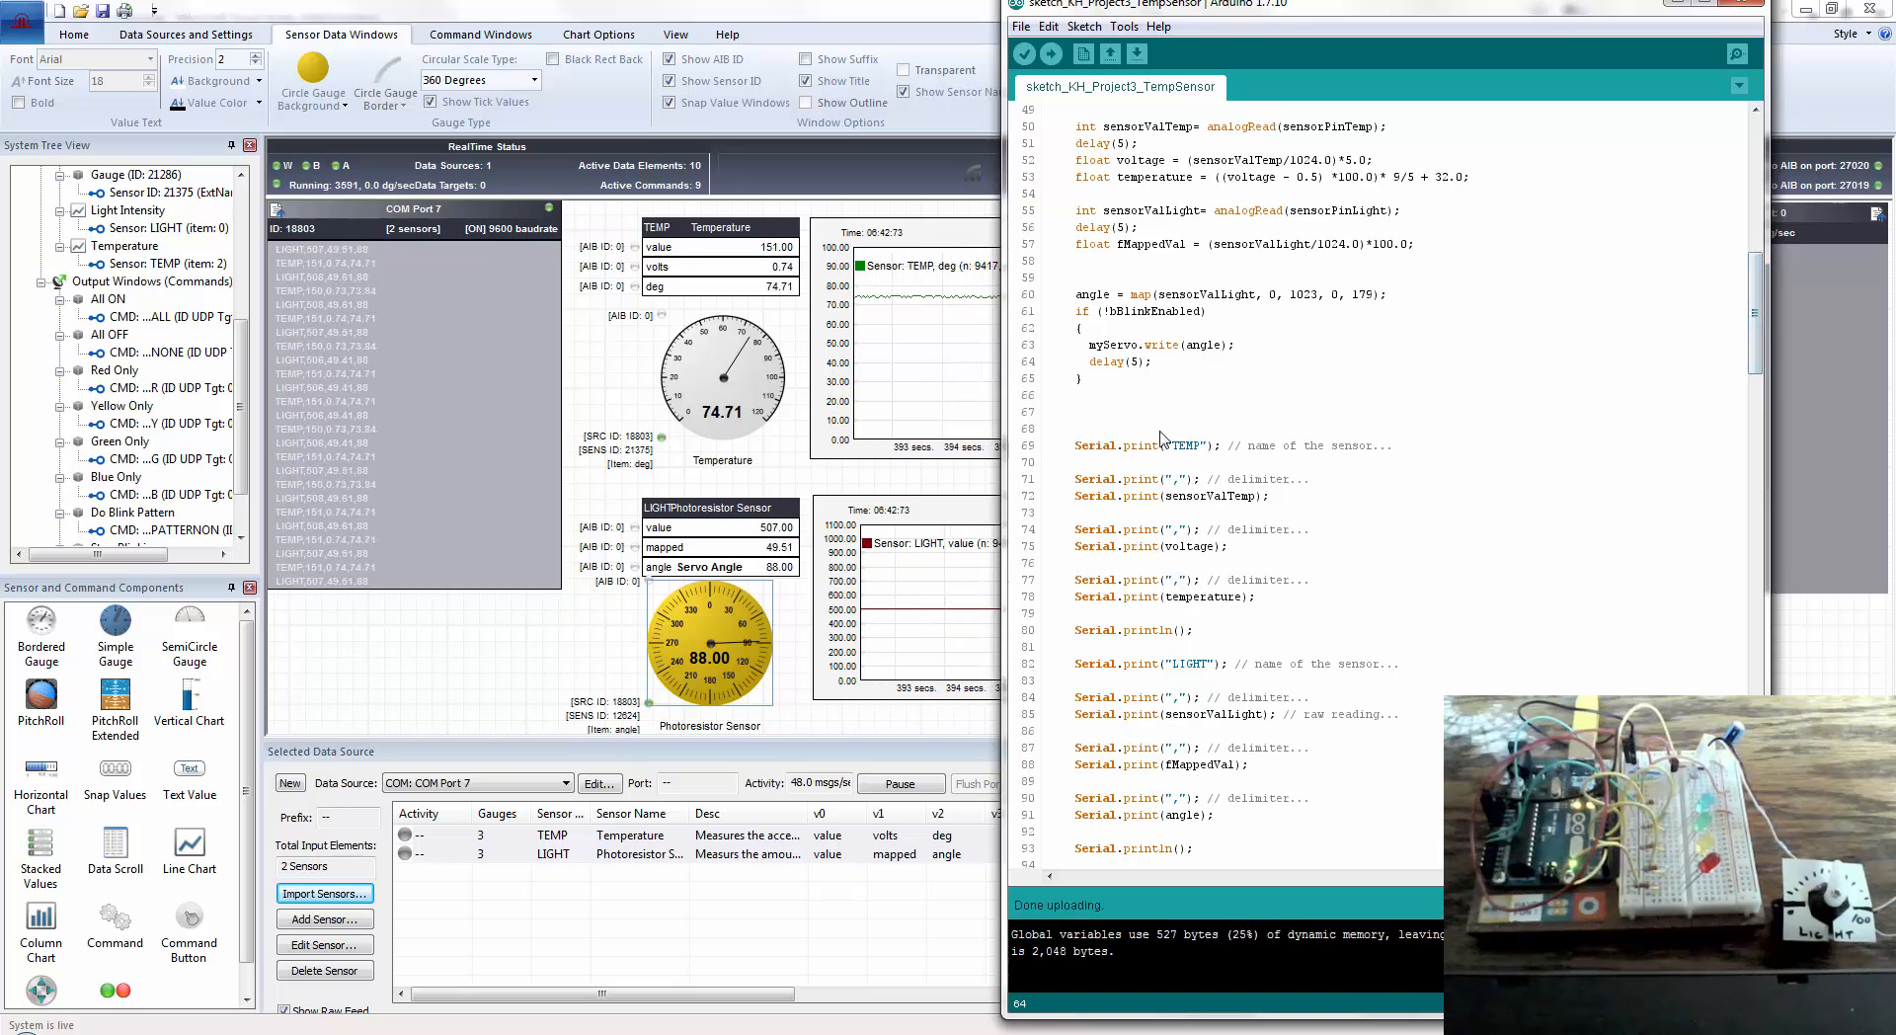
scroll("down", 3)
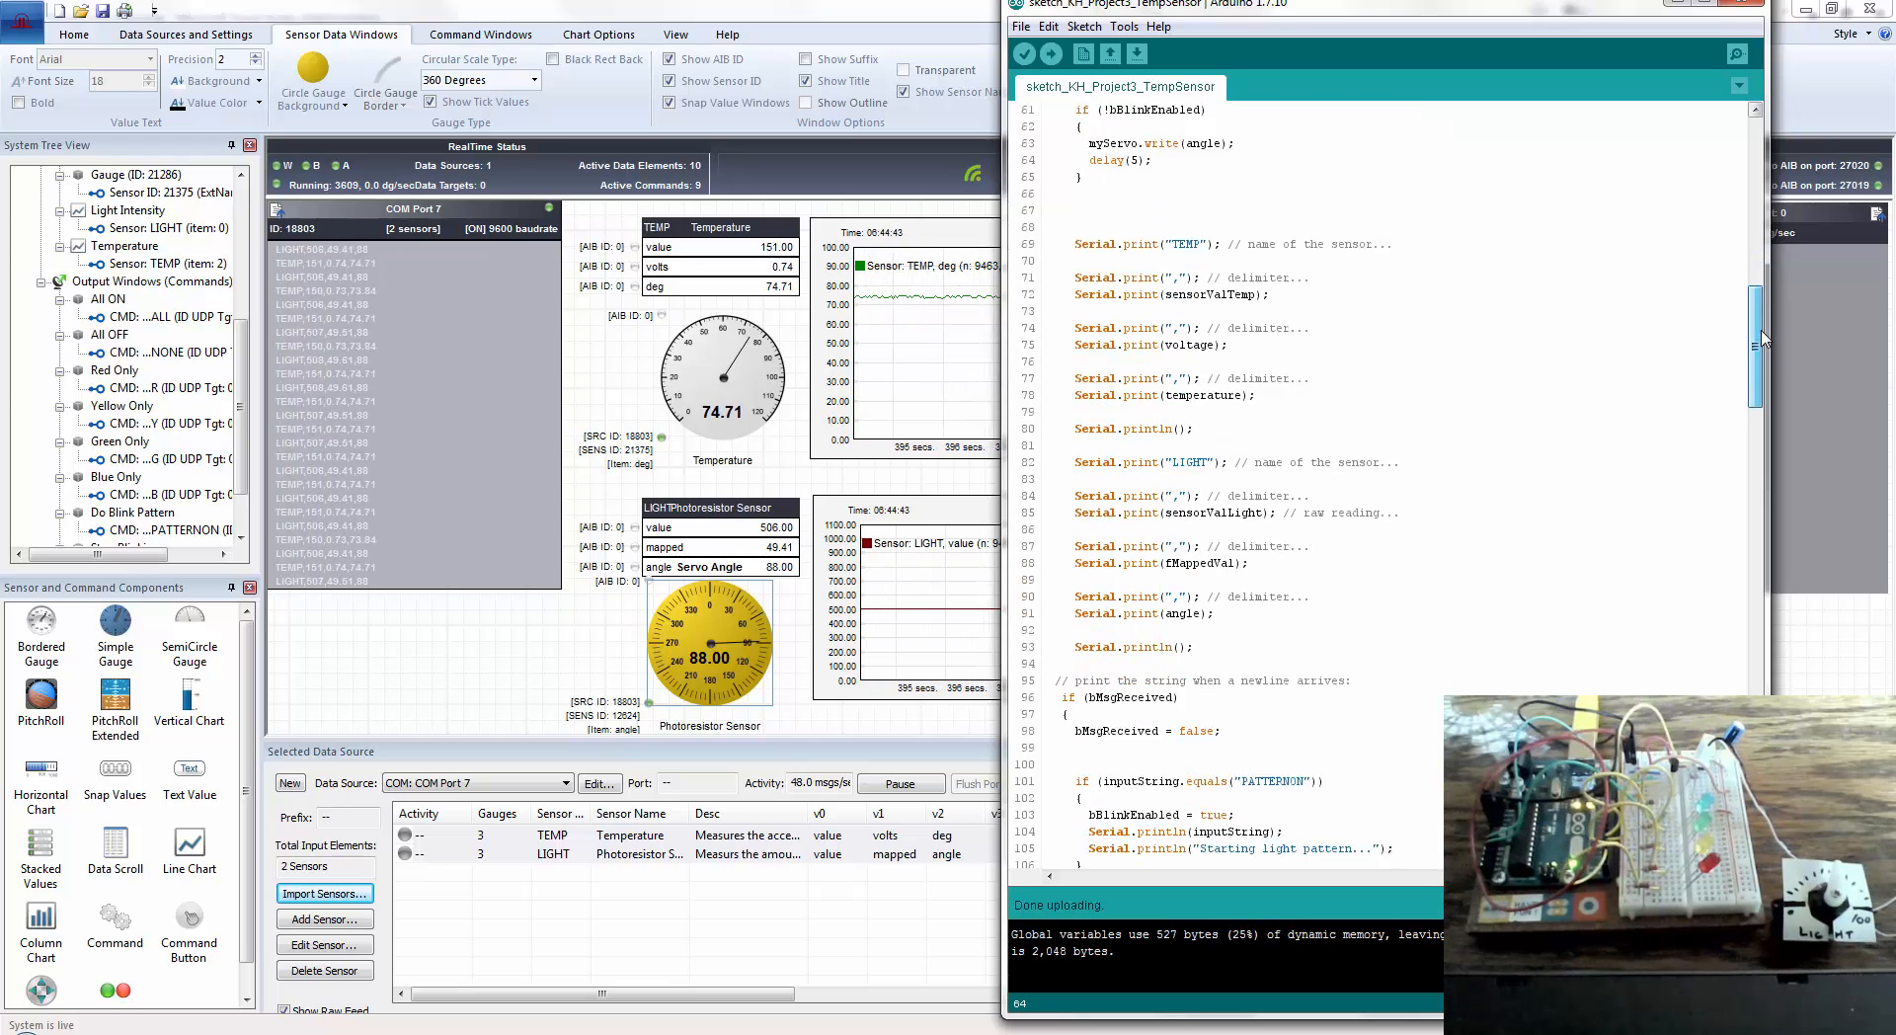
scroll("down", 3)
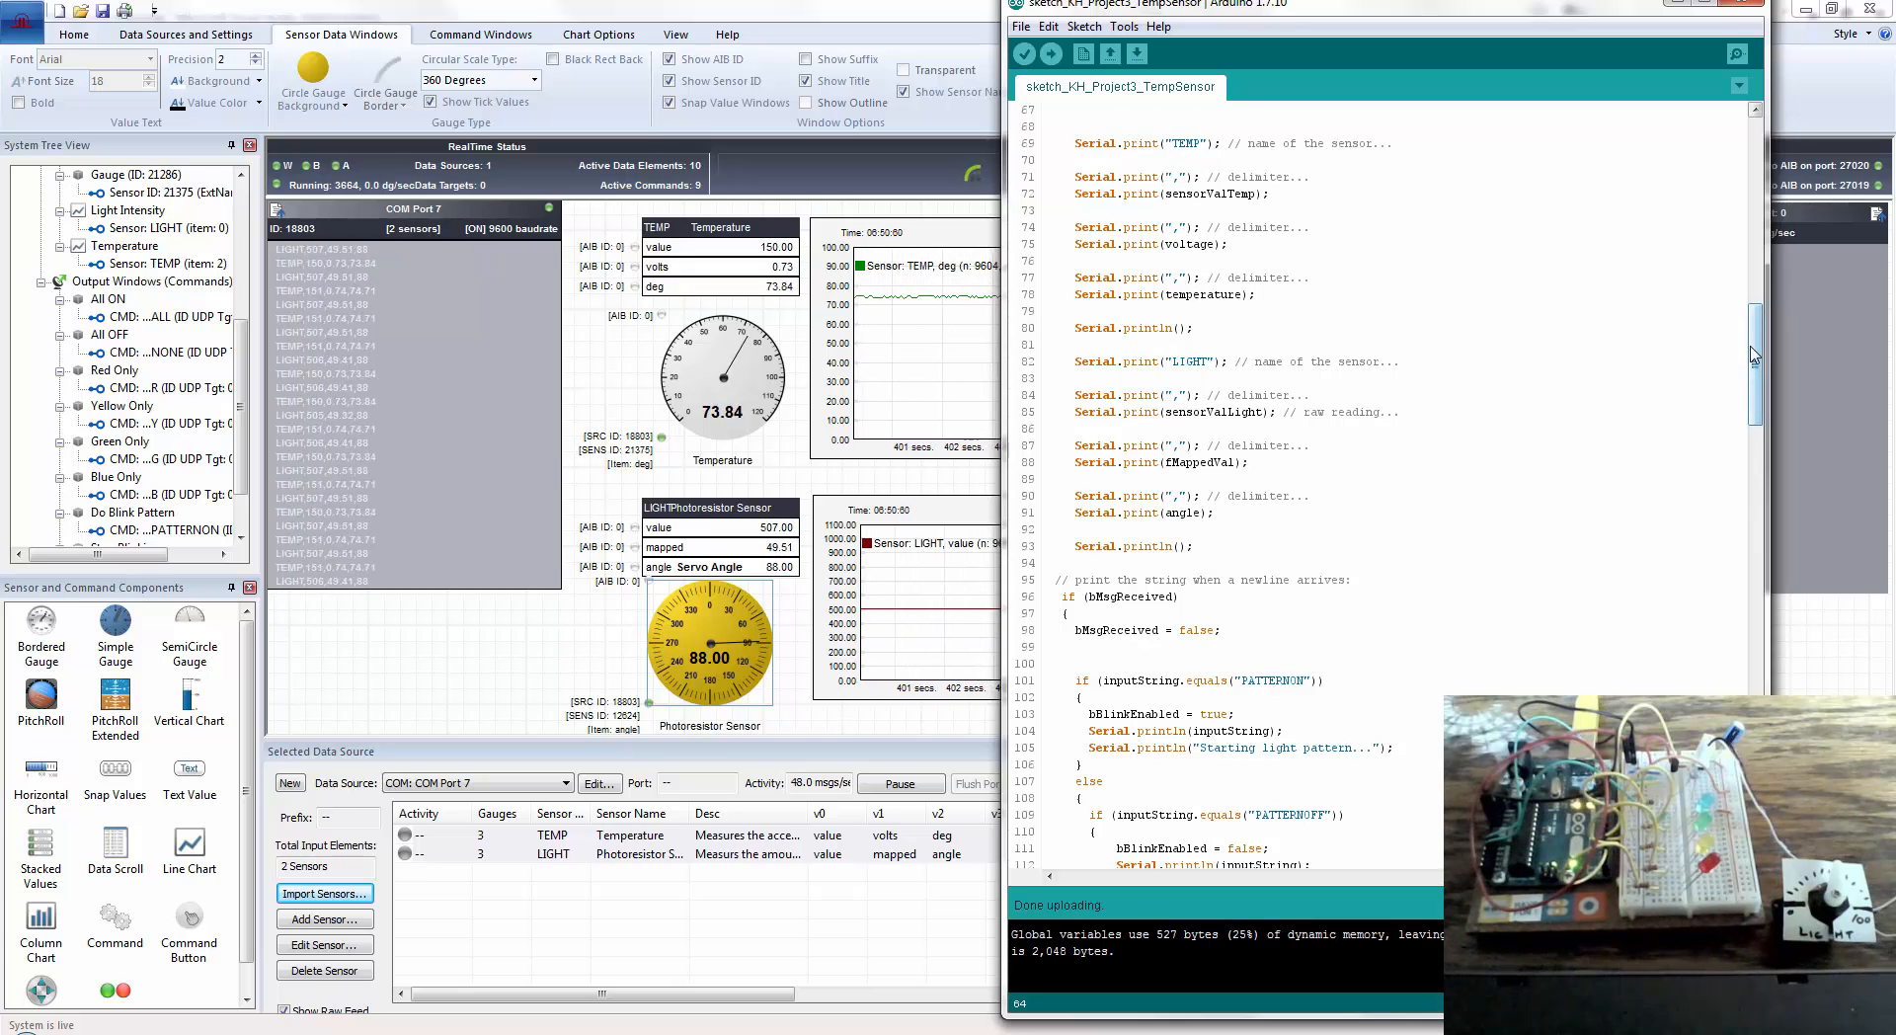
scroll("down", 3)
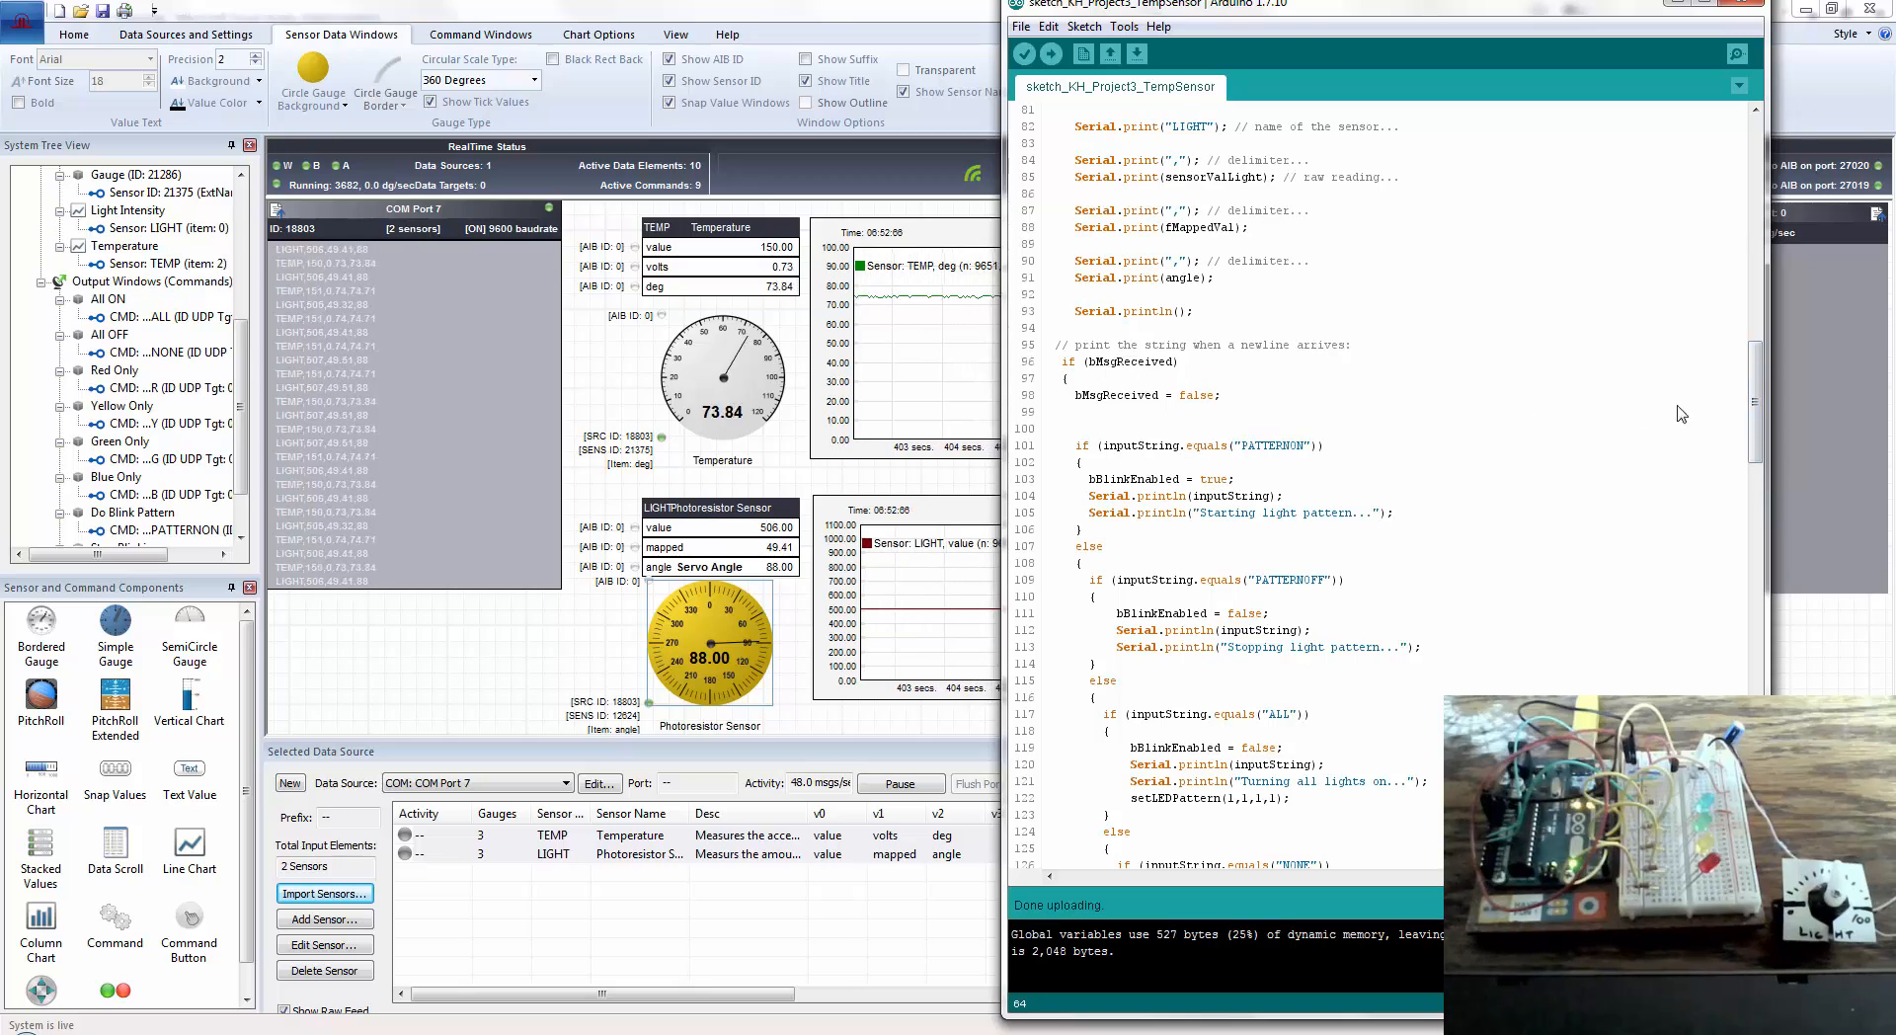
scroll("down", 3)
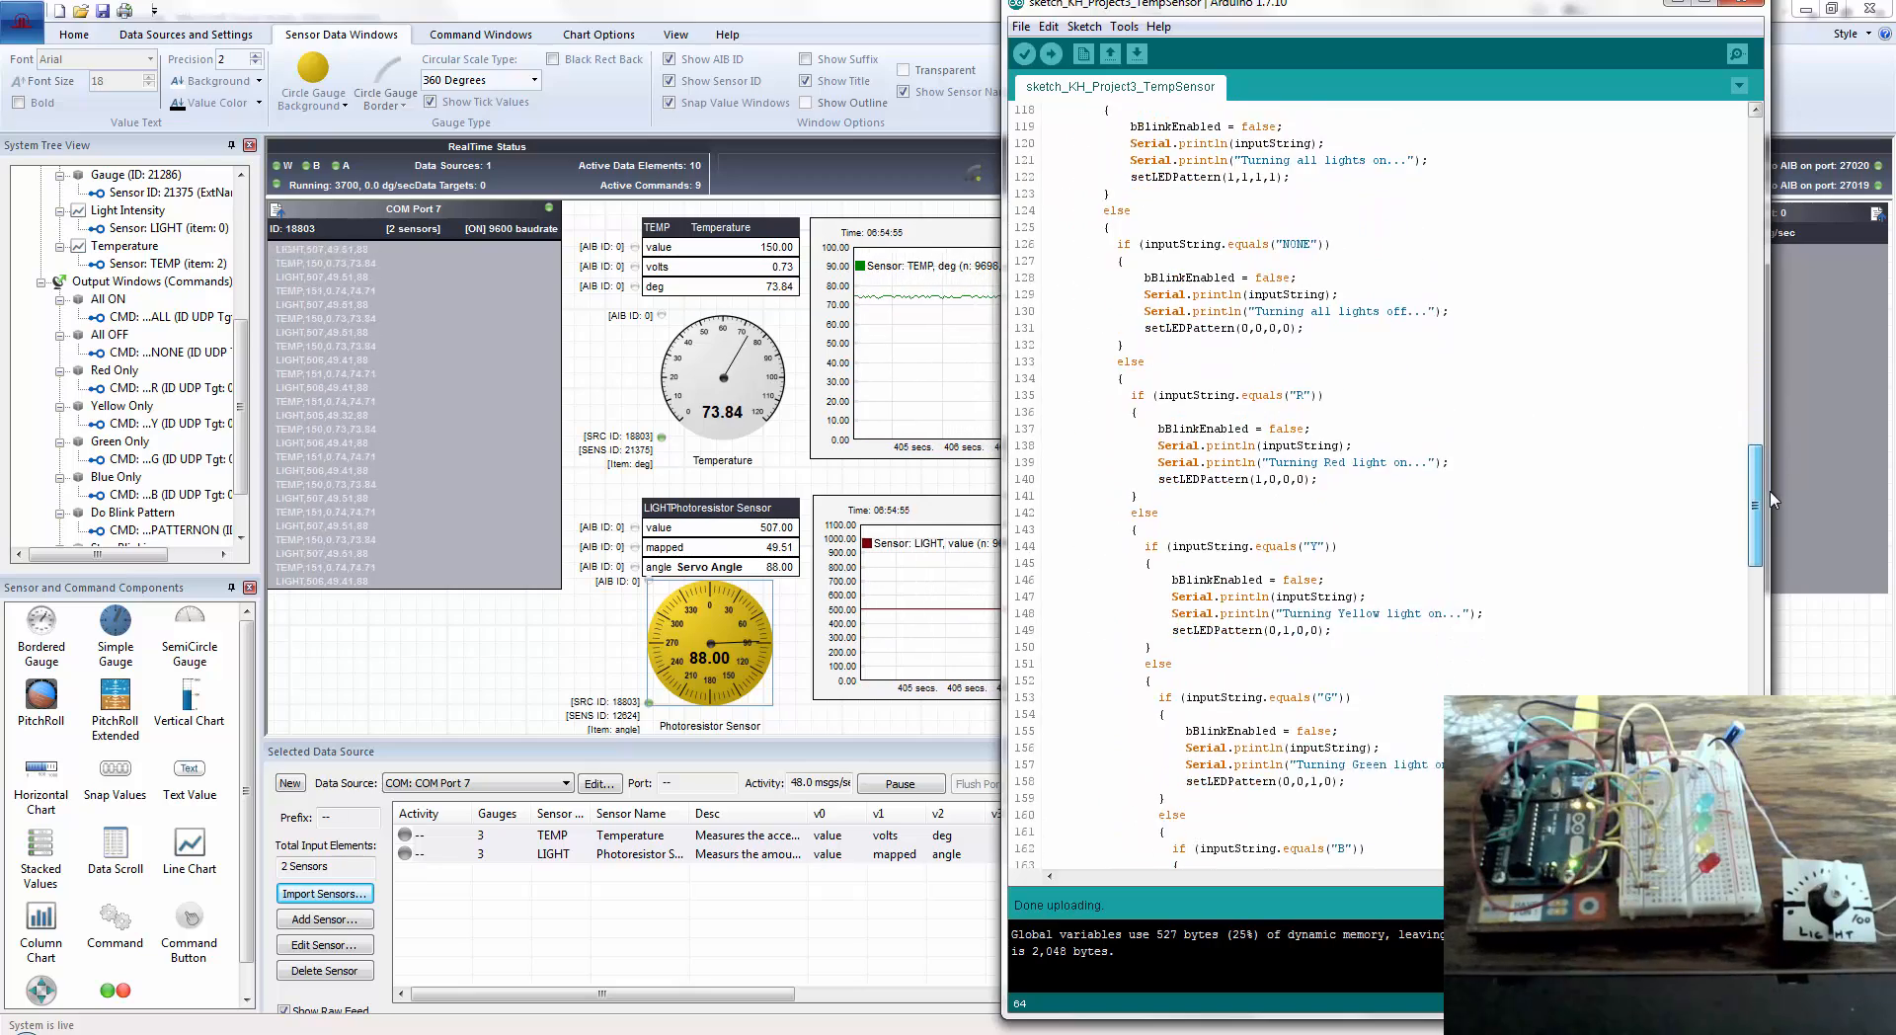
scroll("down", 3)
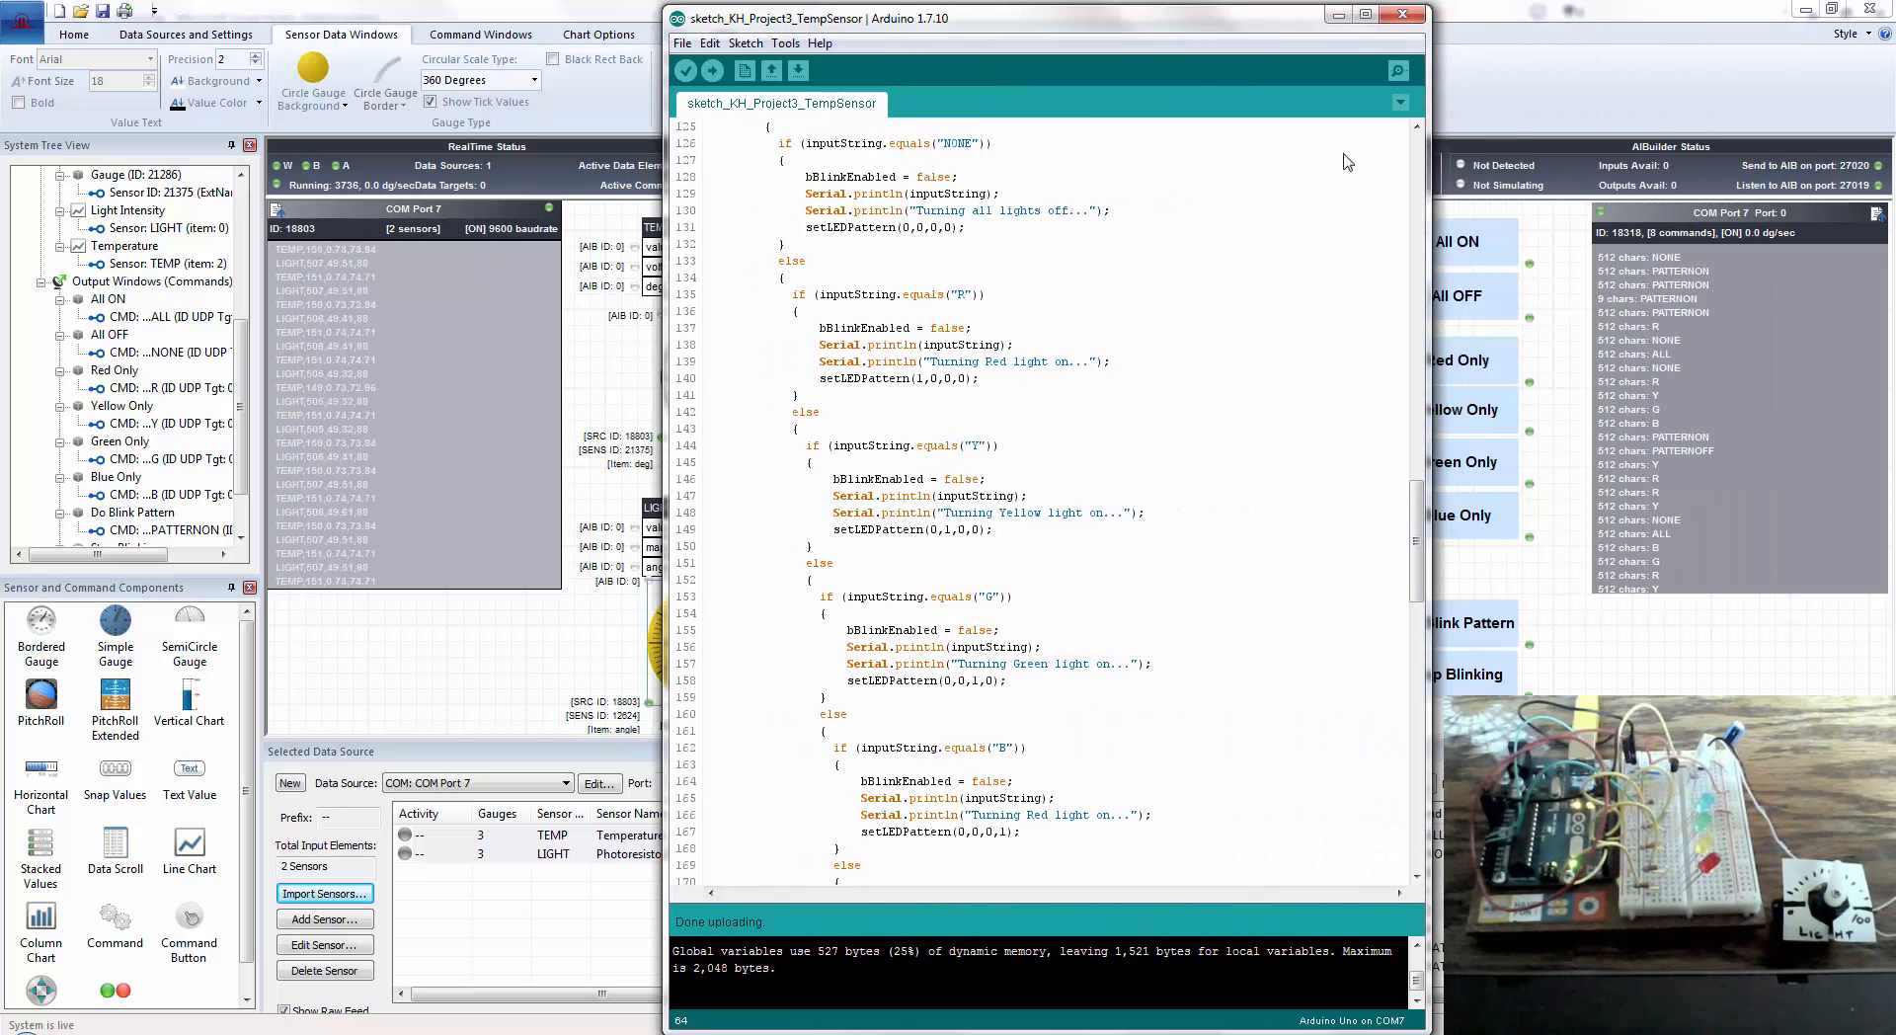
mouse_move(1347, 160)
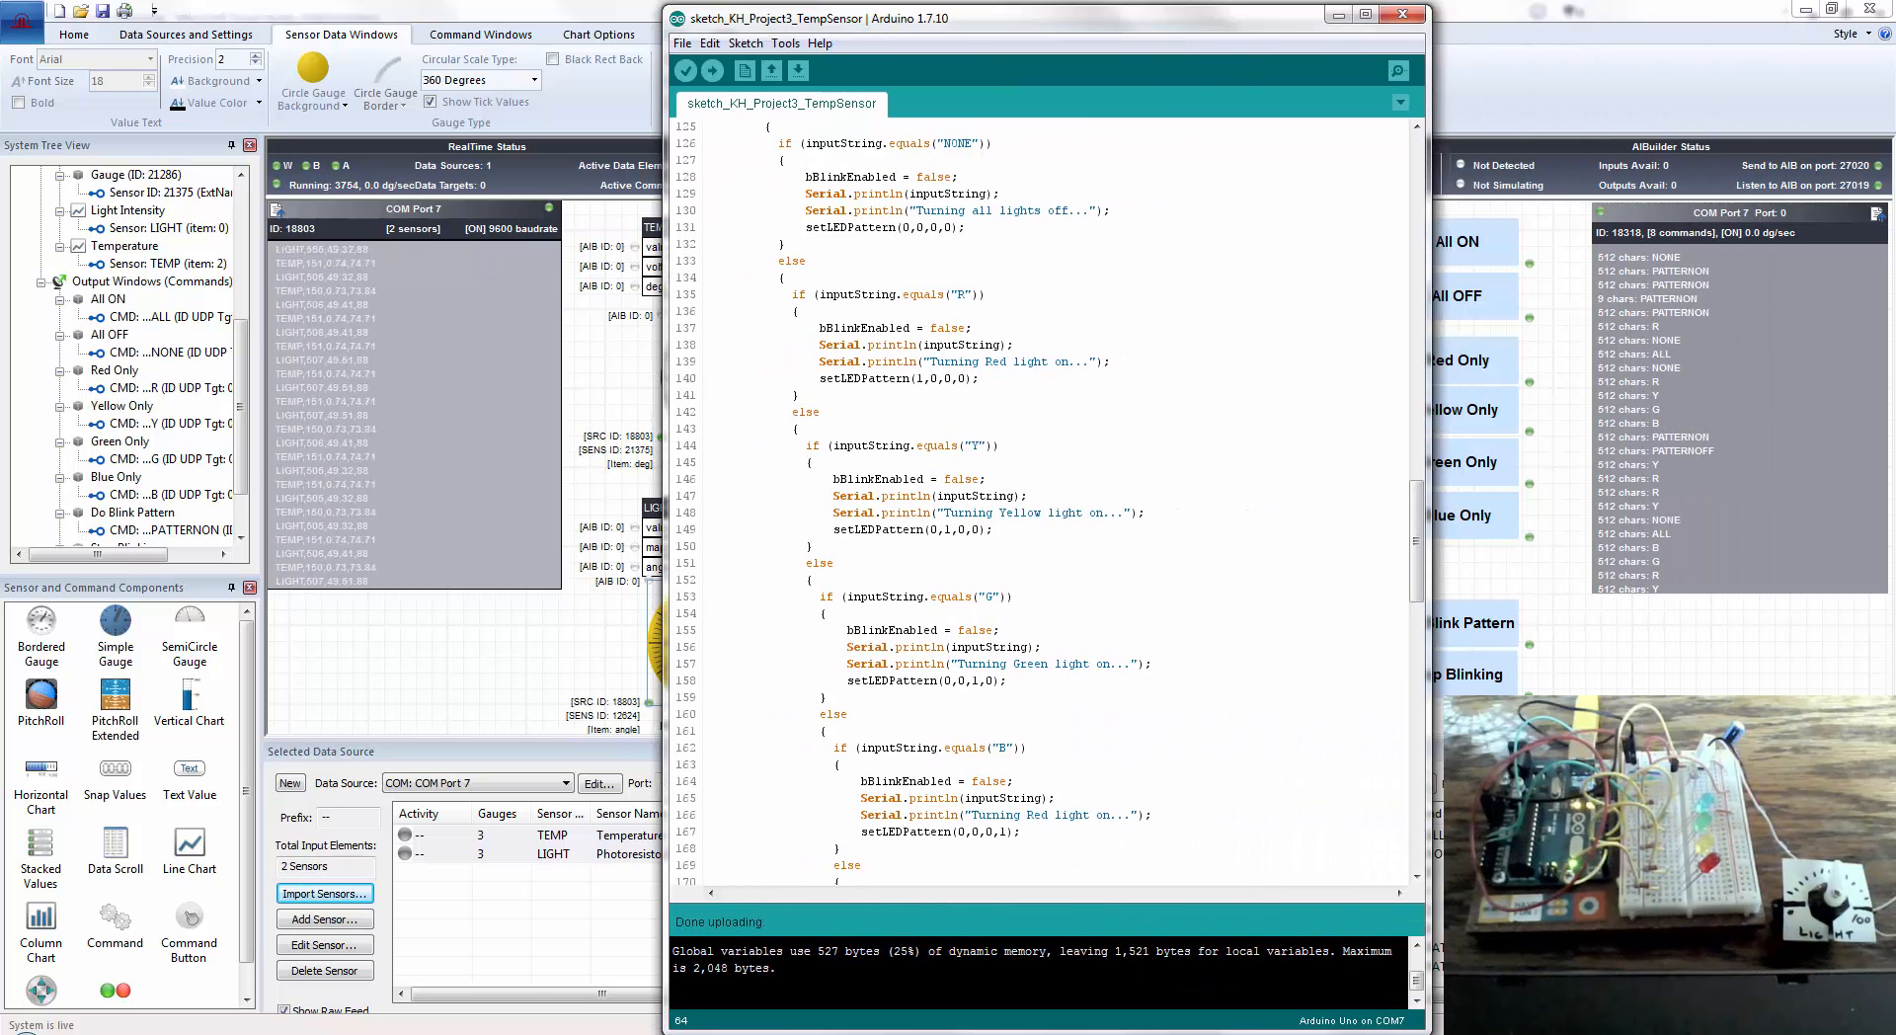
scroll("down", 3)
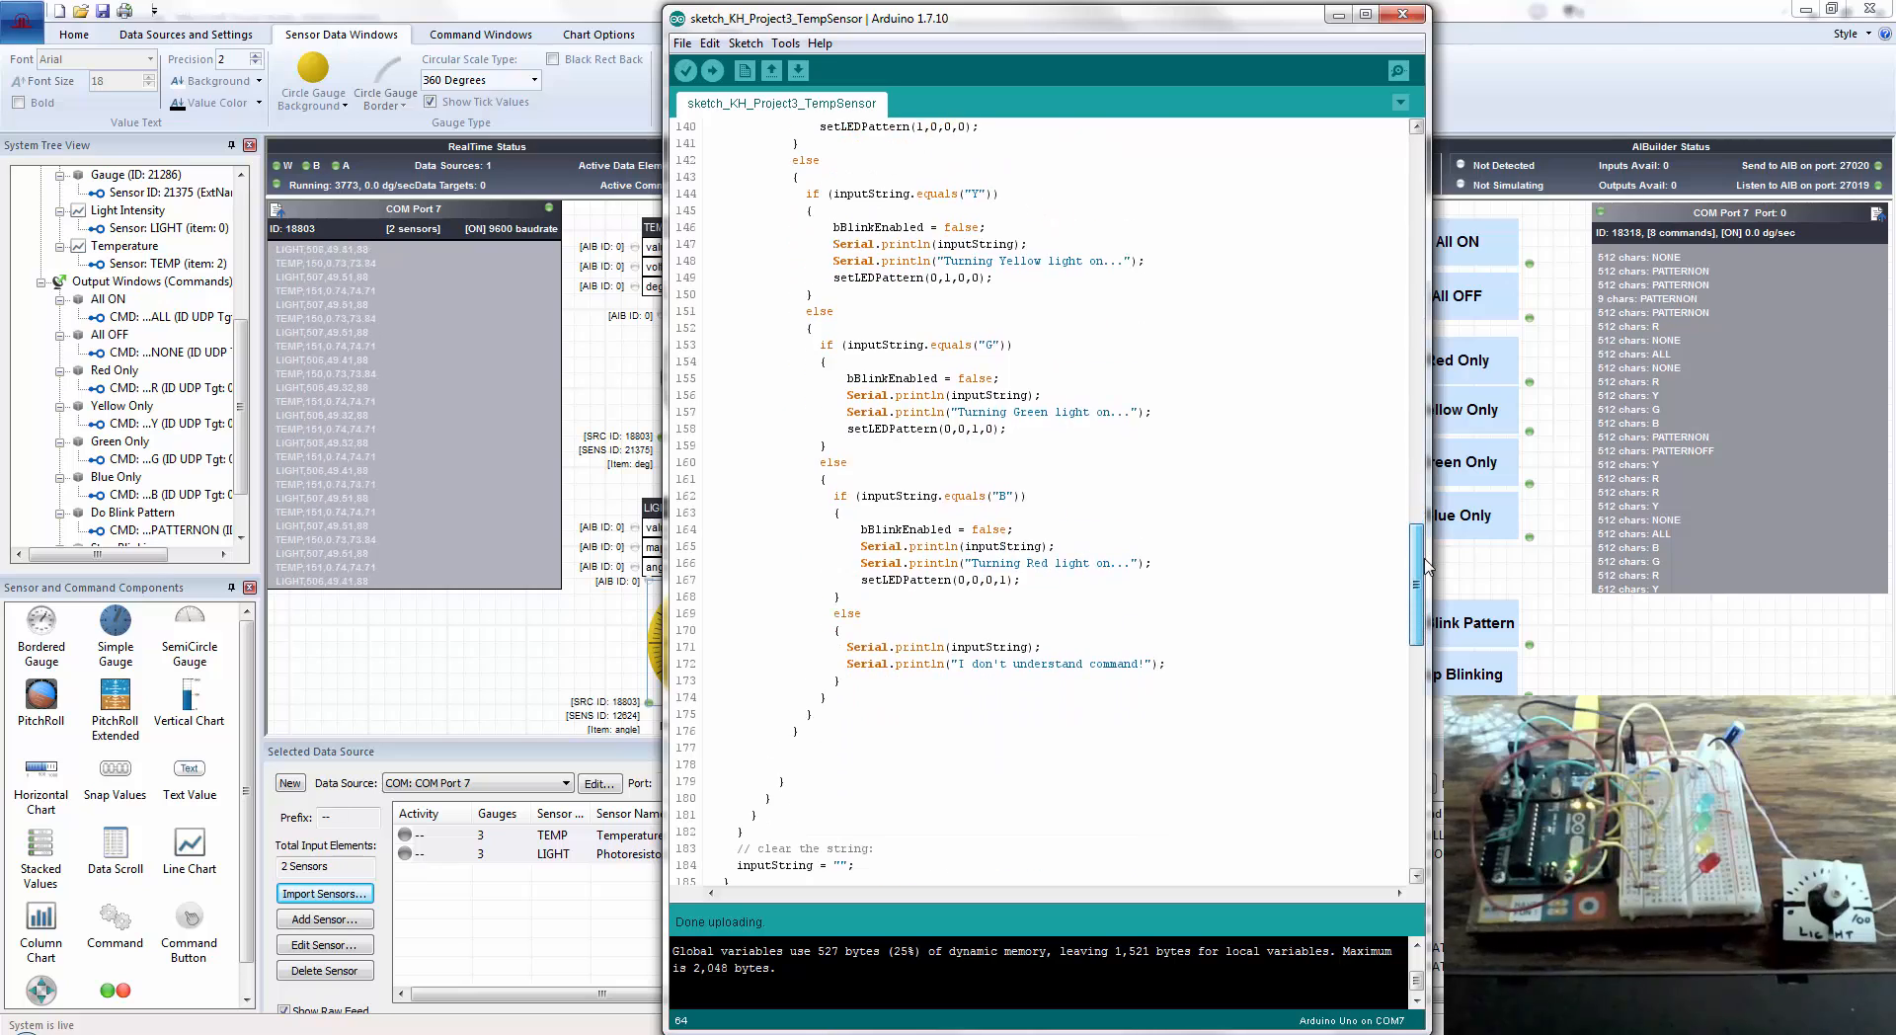
scroll("down", 3)
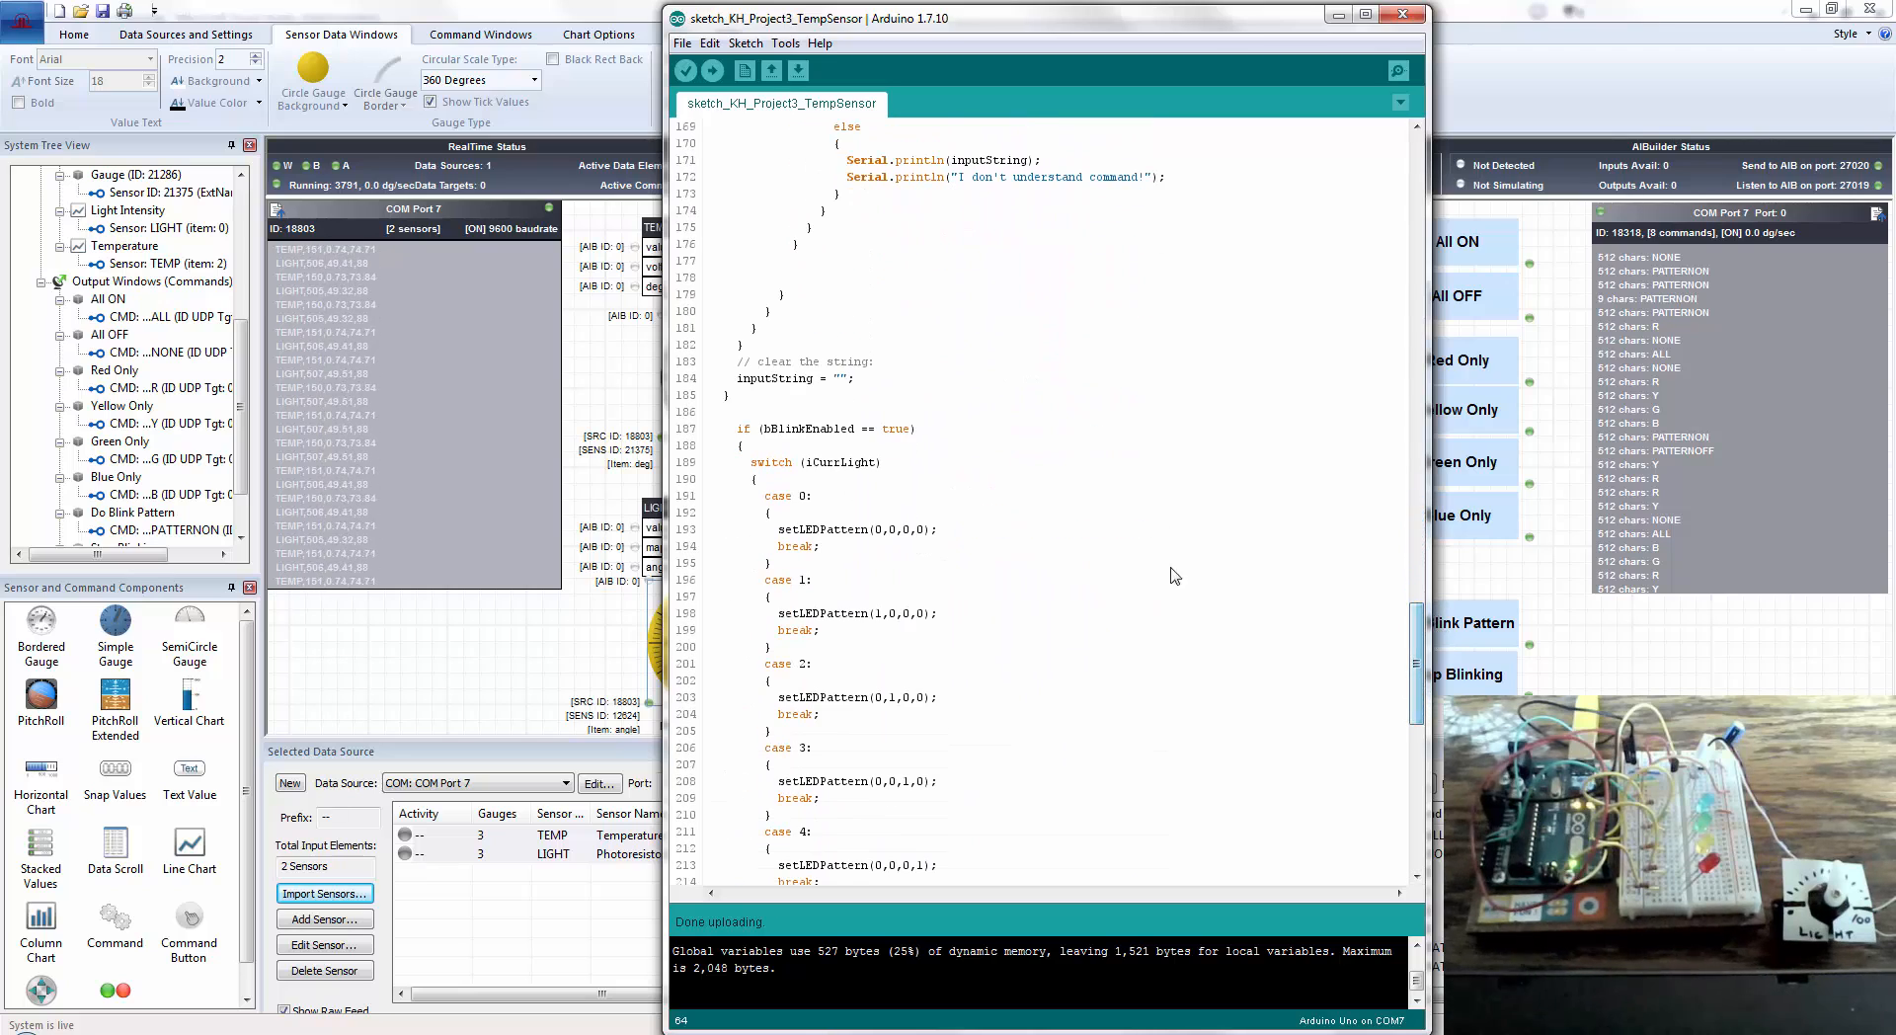
scroll("down", 3)
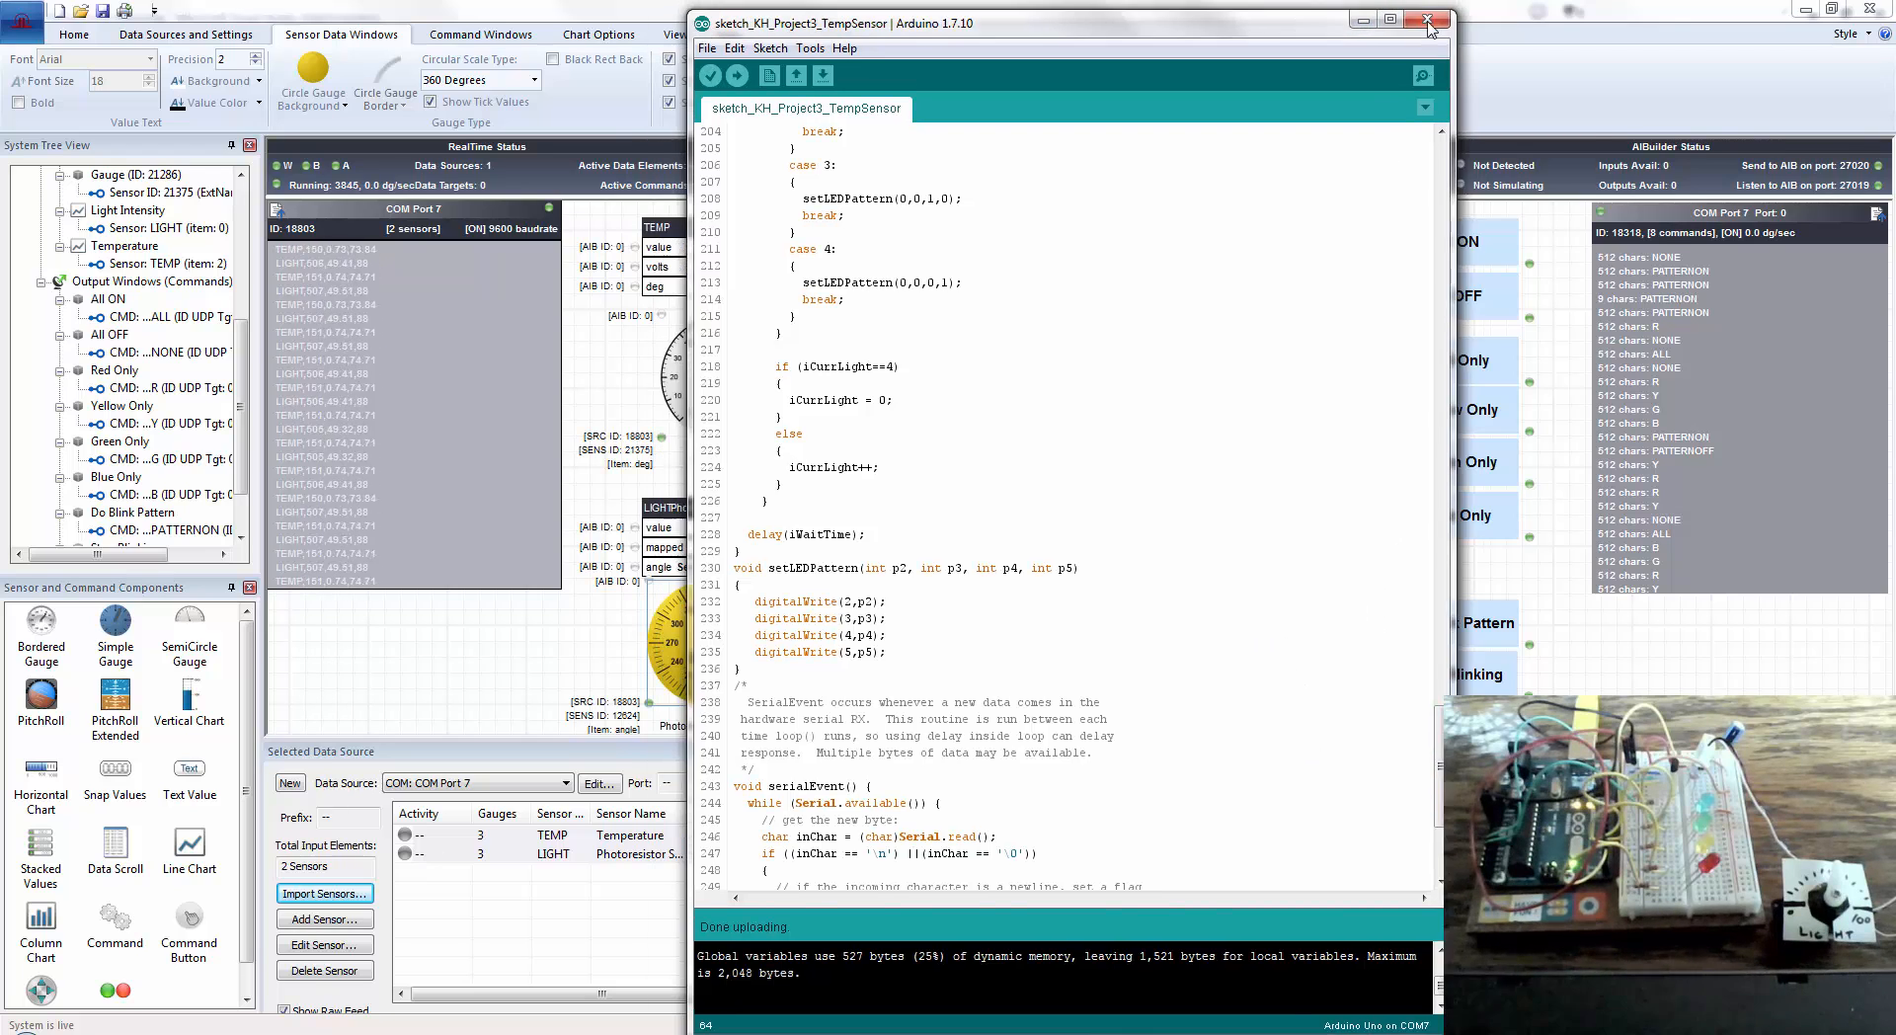
left_click(1425, 20)
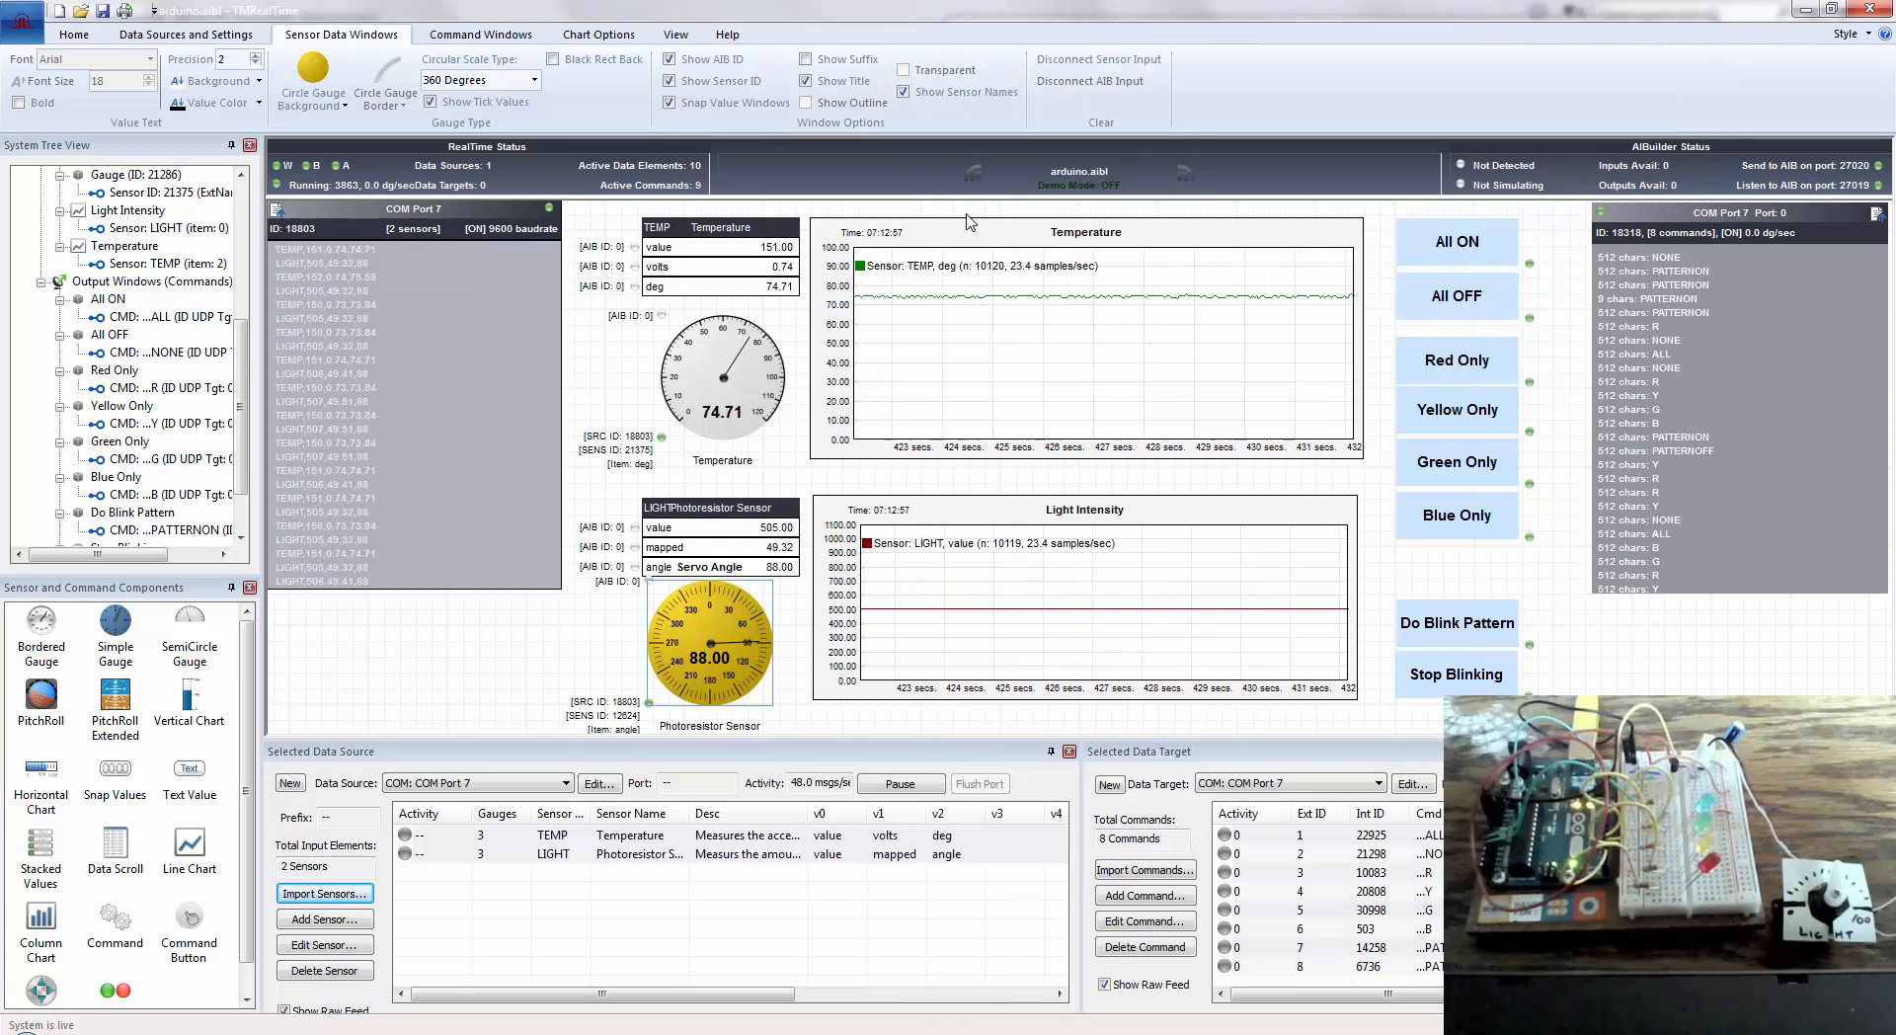